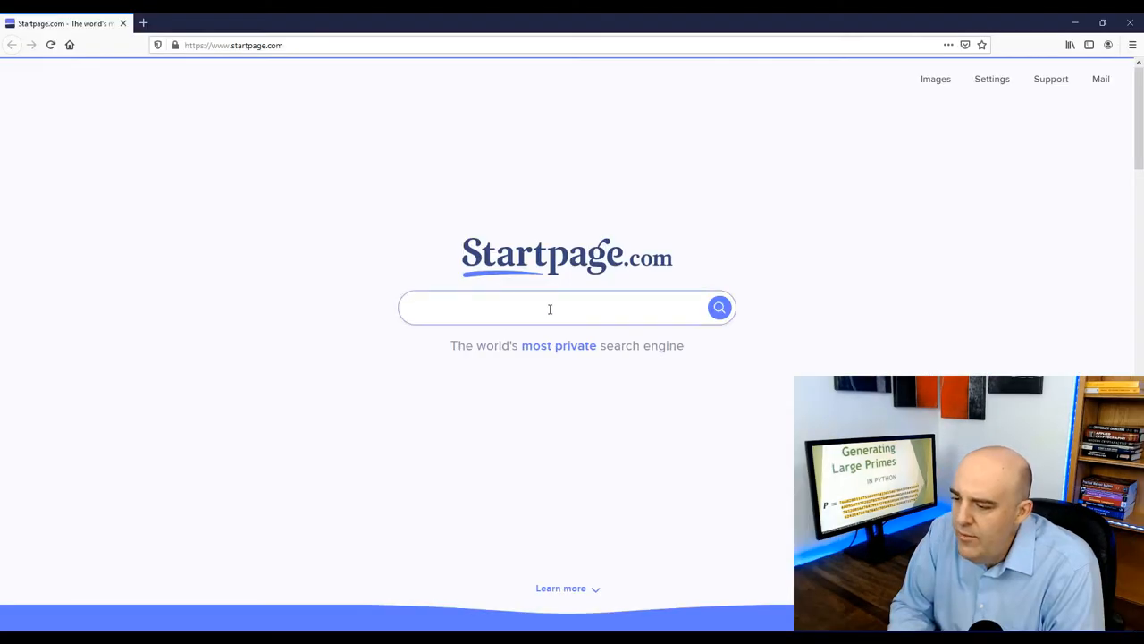
# Search 'python repl' and open Repl.it in a new tab, then search 'miller rabin python'
pyautogui.write('python3 repl')
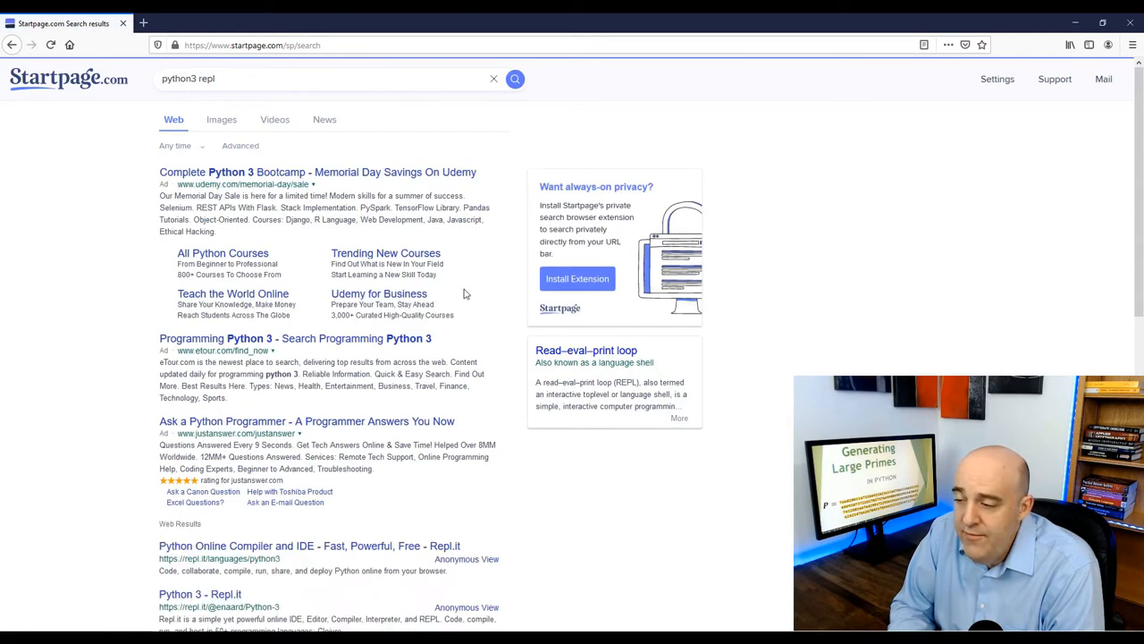
pyautogui.rightClick(310, 545)
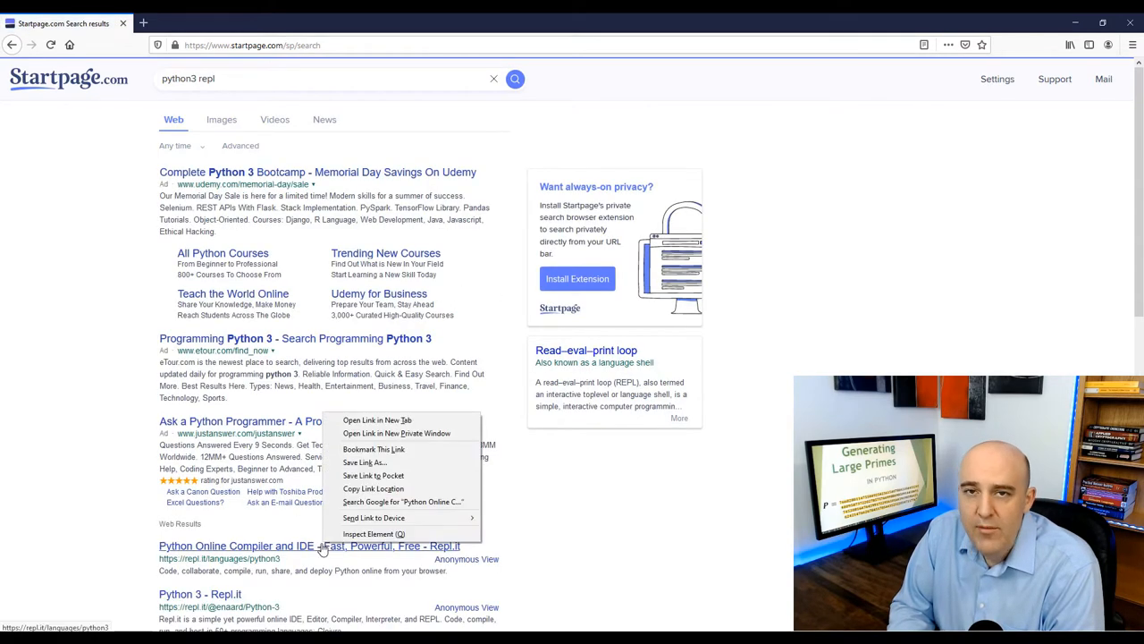
pyautogui.click(376, 420)
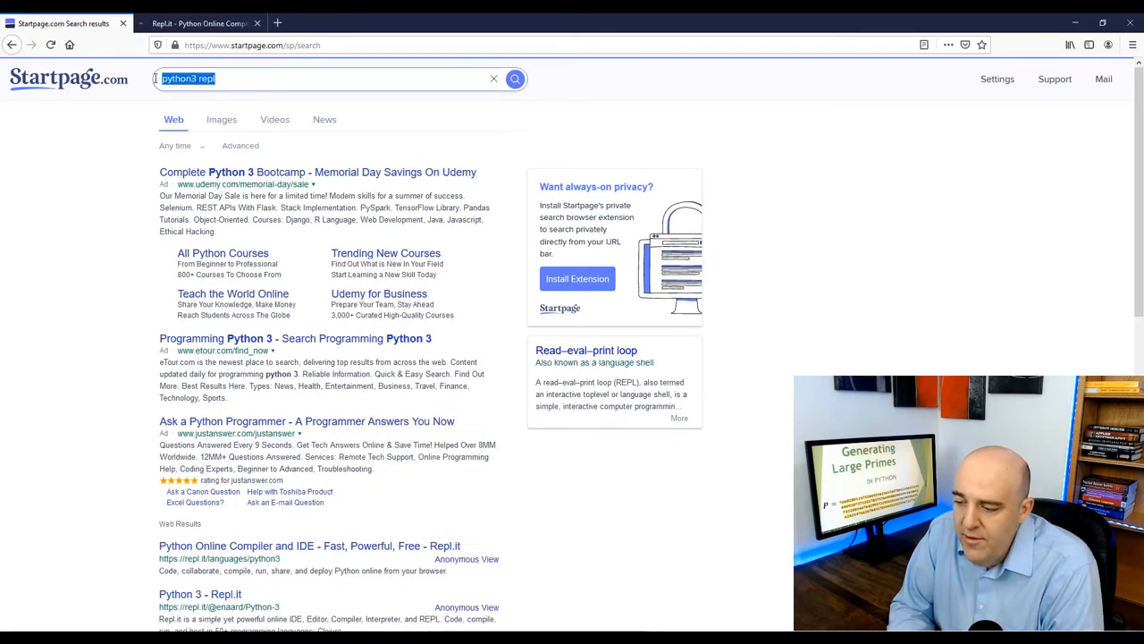
pyautogui.write('miller rabin p')
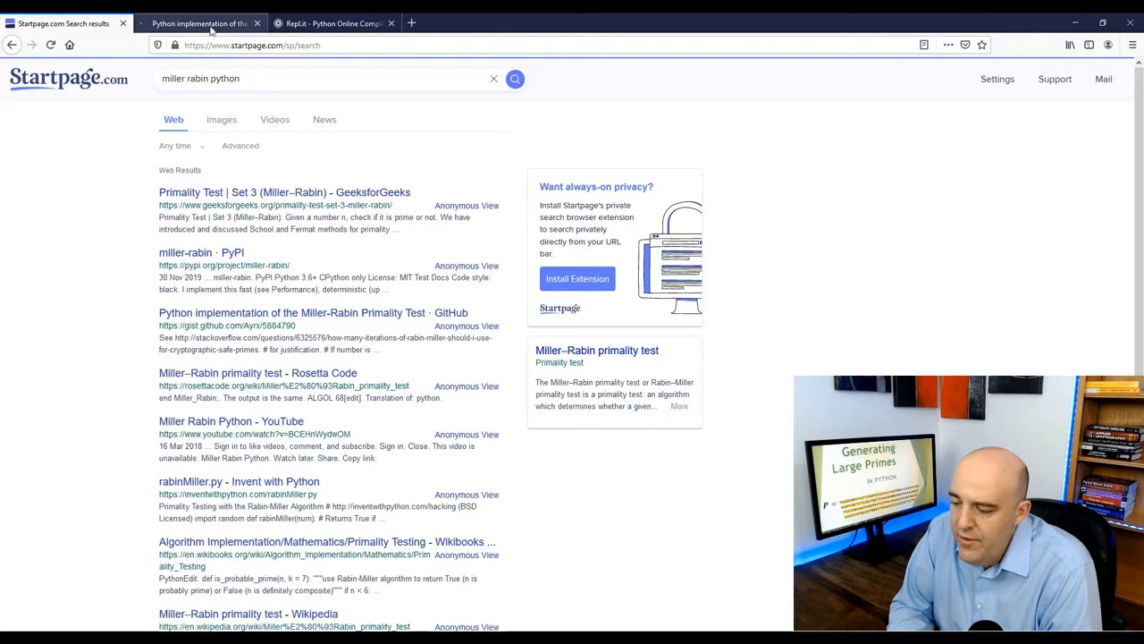
# Select the whole miller_rabin function code on the GitHub gist page
pyautogui.click(198, 22)
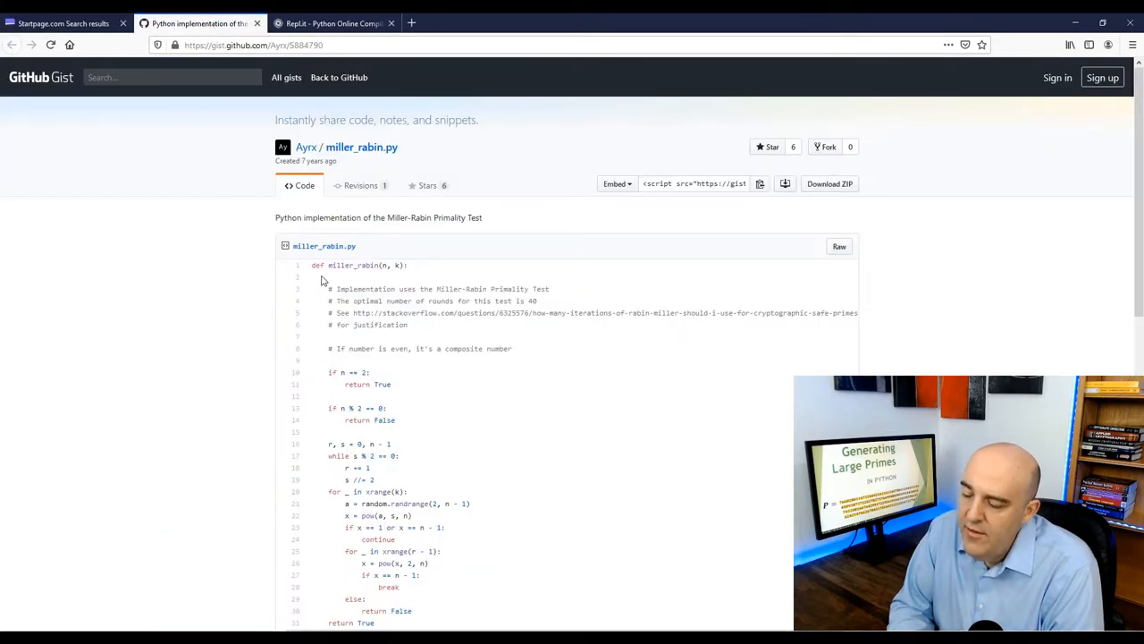
pyautogui.moveTo(322, 264); pyautogui.dragTo(406, 603)
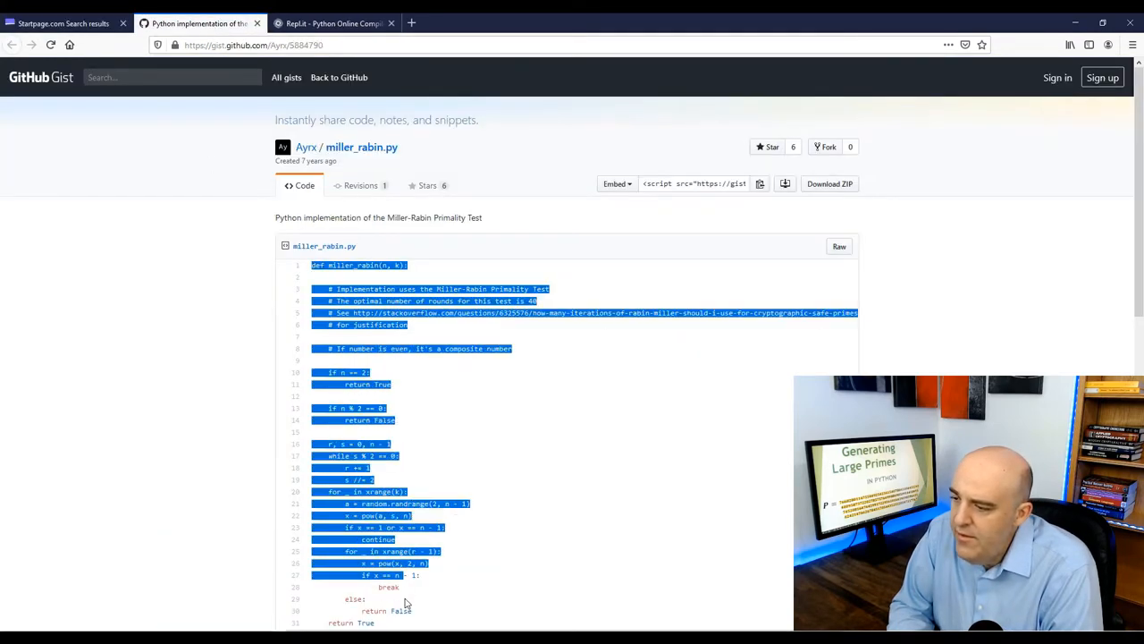
pyautogui.scroll(-3)
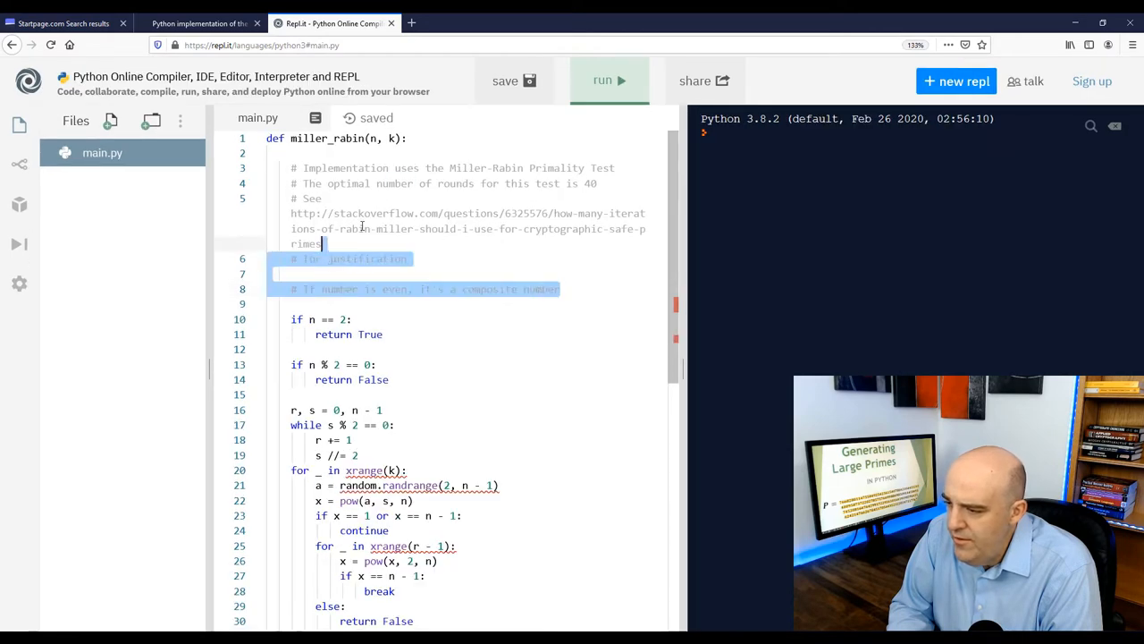
# Delete the comment lines and blank lines from the pasted miller_rabin function
pyautogui.press('Delete')
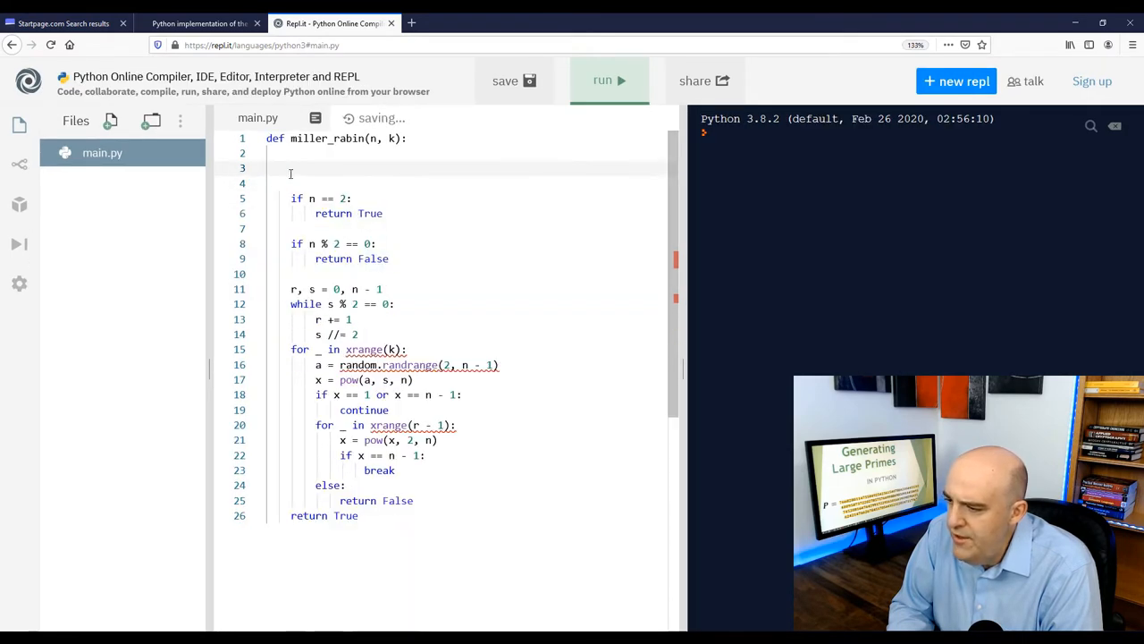
pyautogui.press('Backspace')
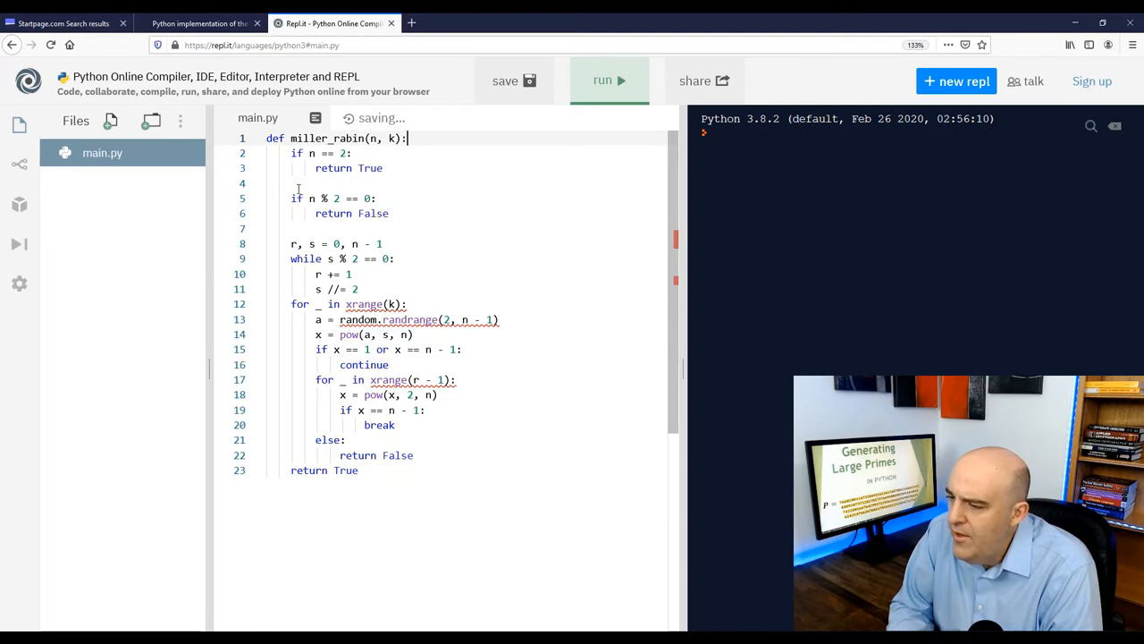
pyautogui.click(268, 183)
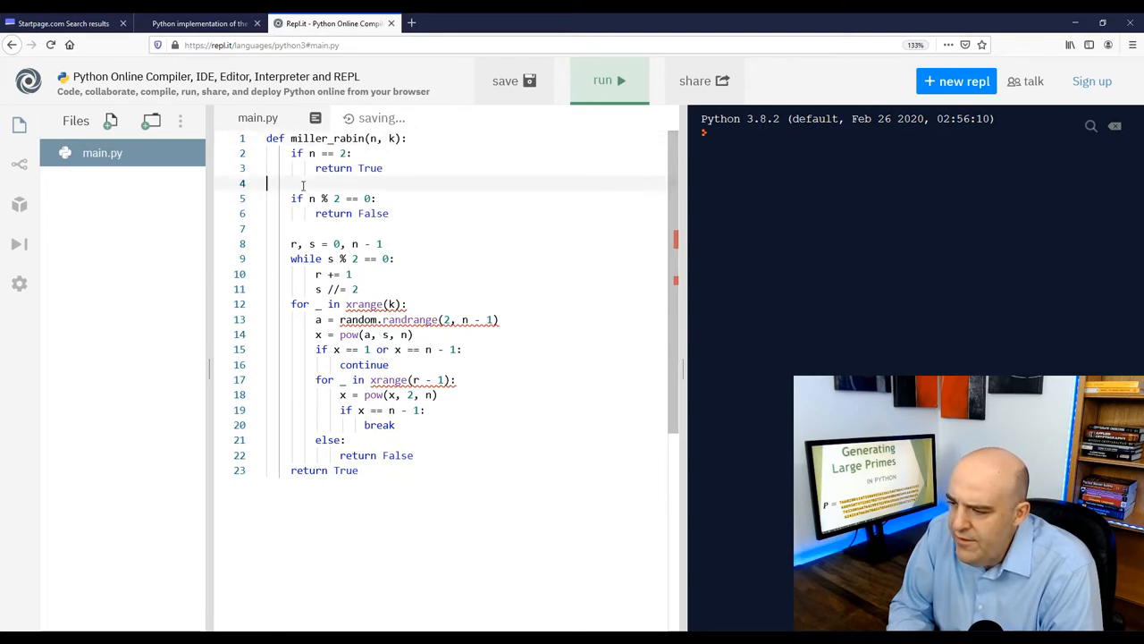
pyautogui.press('Backspace')
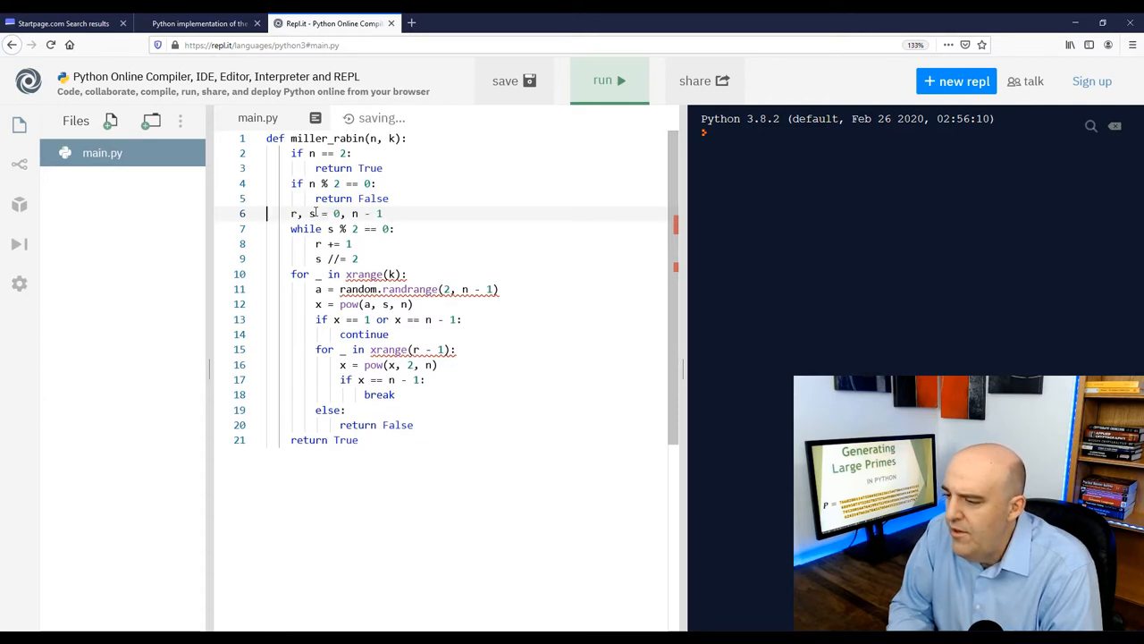
pyautogui.moveTo(364, 273)
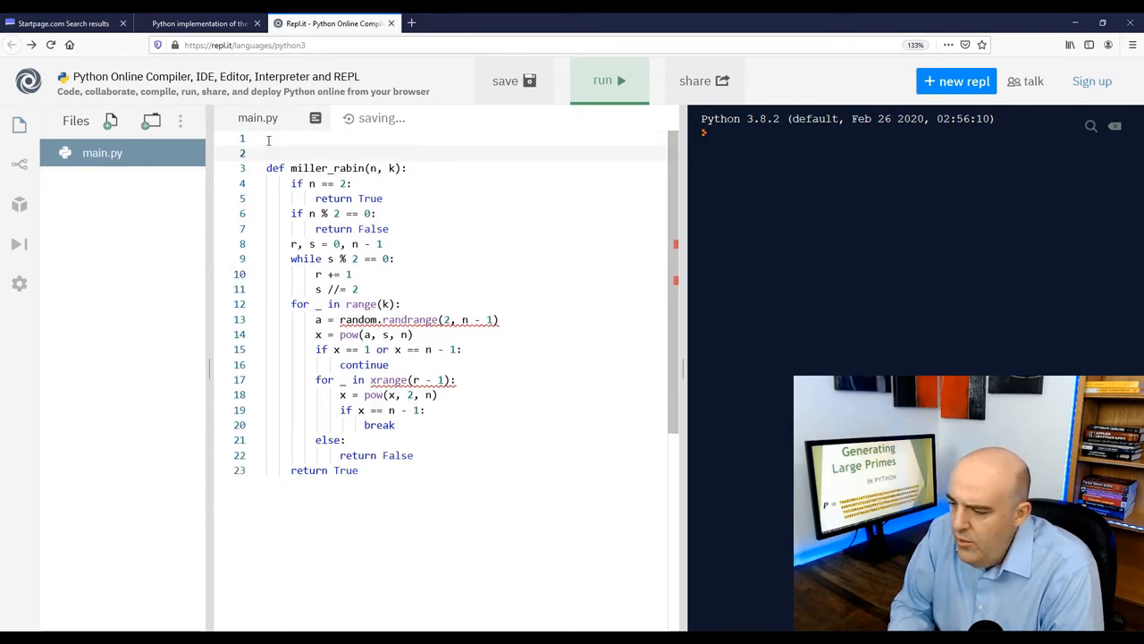
# Add 'import random' at the top and switch xrange calls to range
pyautogui.write('import rando')
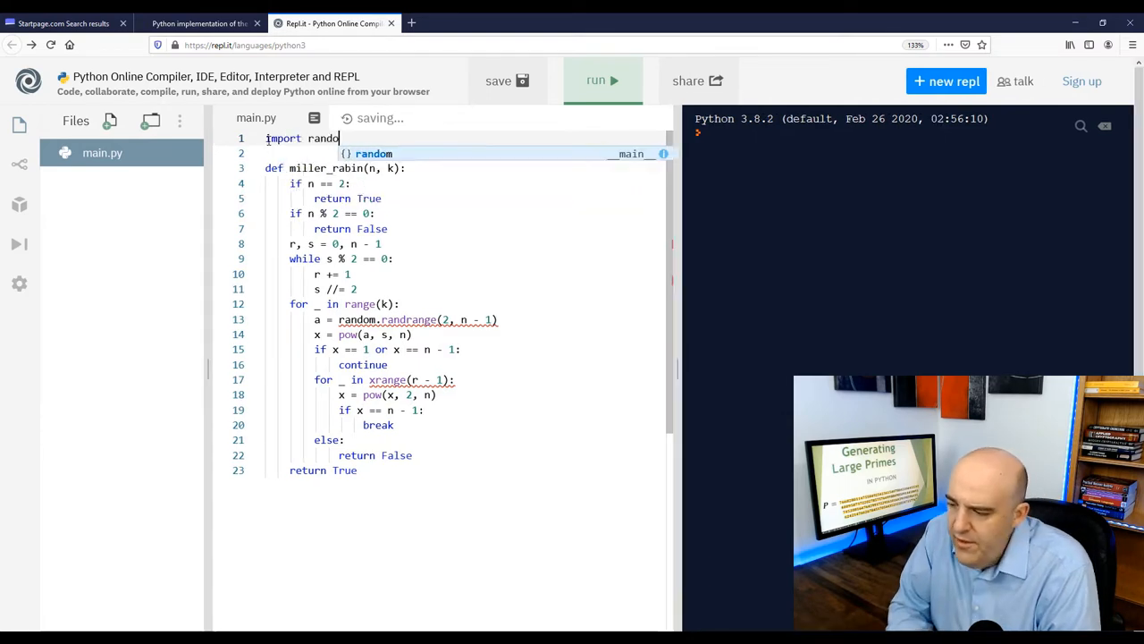
pyautogui.write('m')
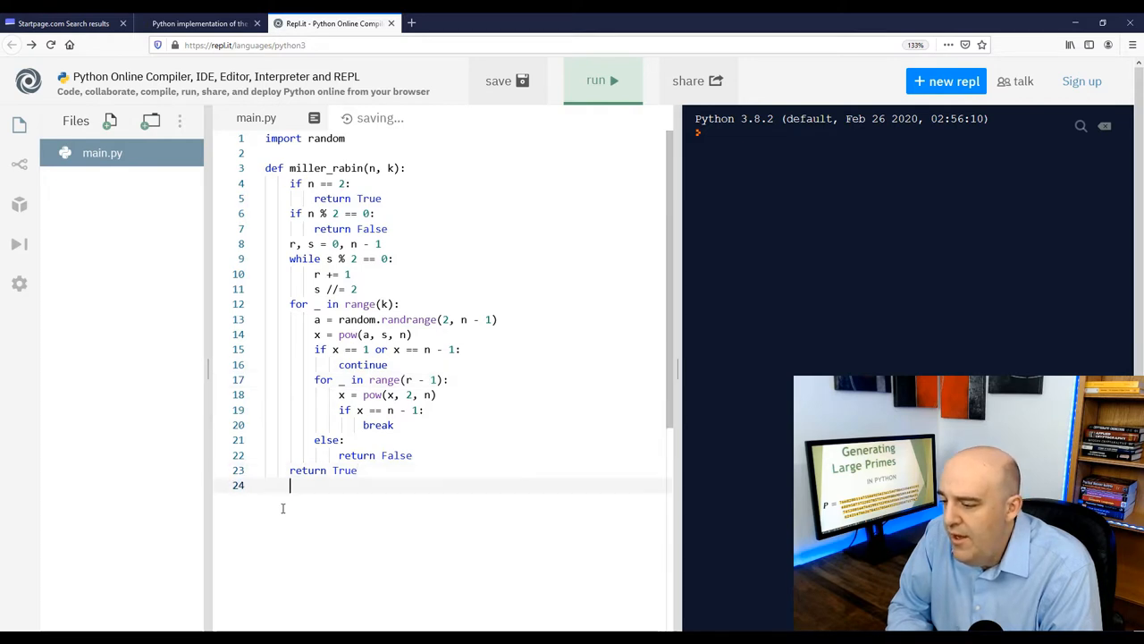
pyautogui.press('enter')
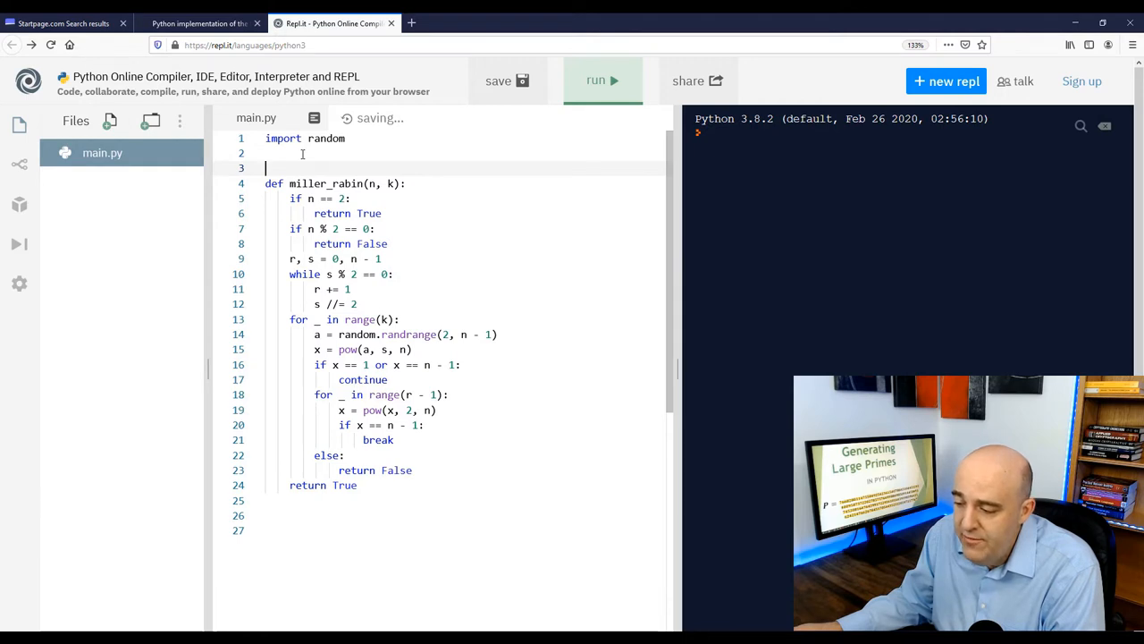
# Comment above miller_rabin: False means n is certainly composite, True means probably prime
pyautogui.write('#')
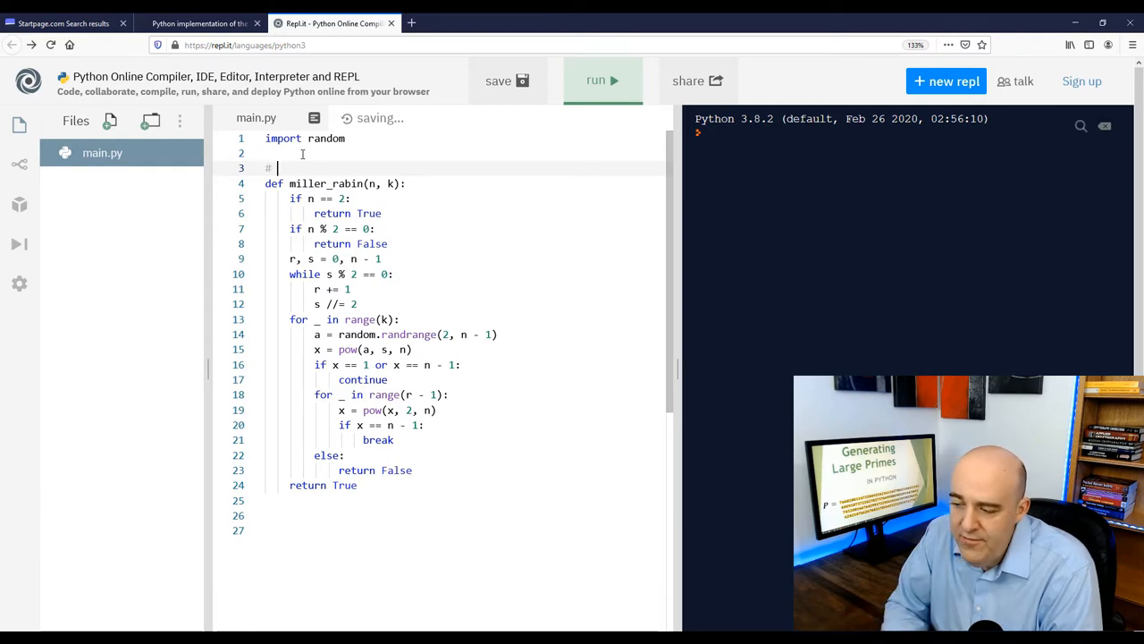
pyautogui.write('If False is returned the')
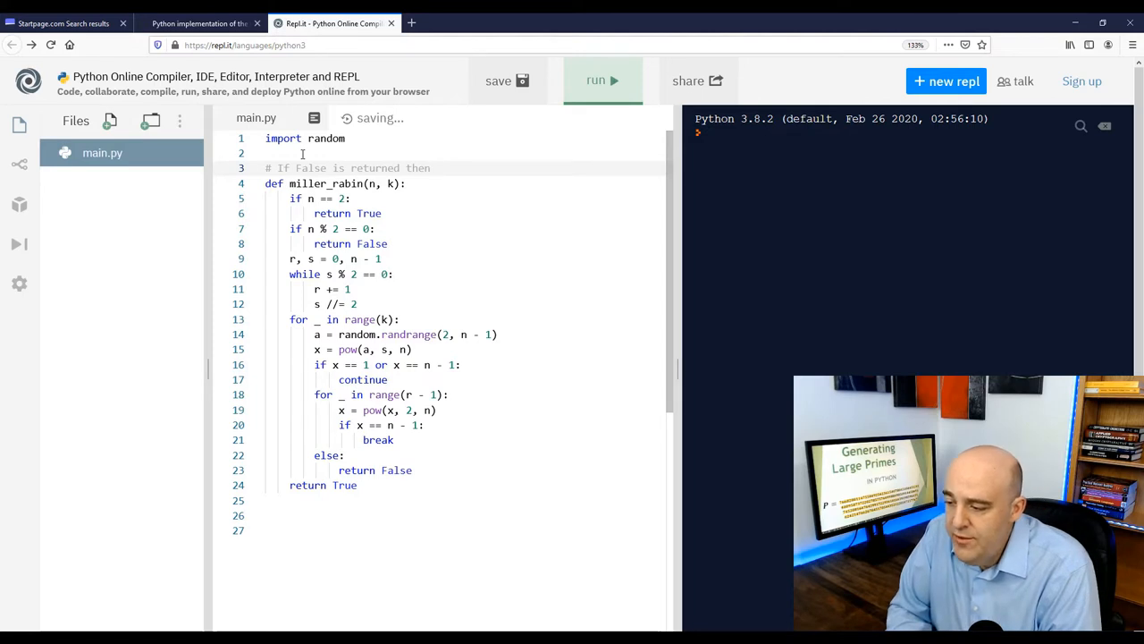
pyautogui.write('n')
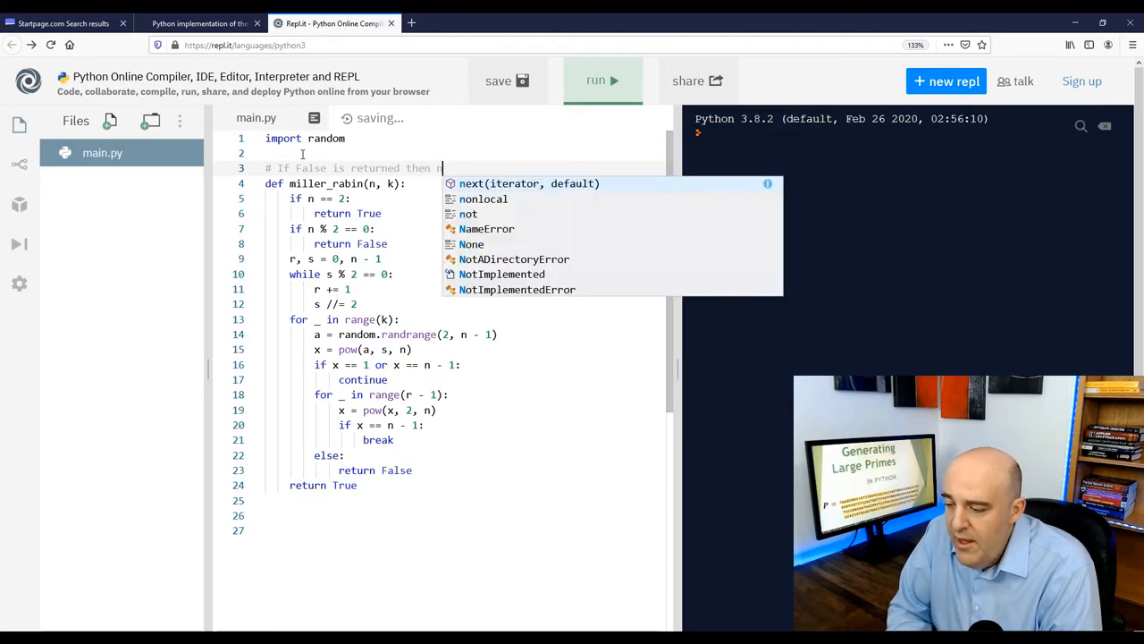
pyautogui.write('is')
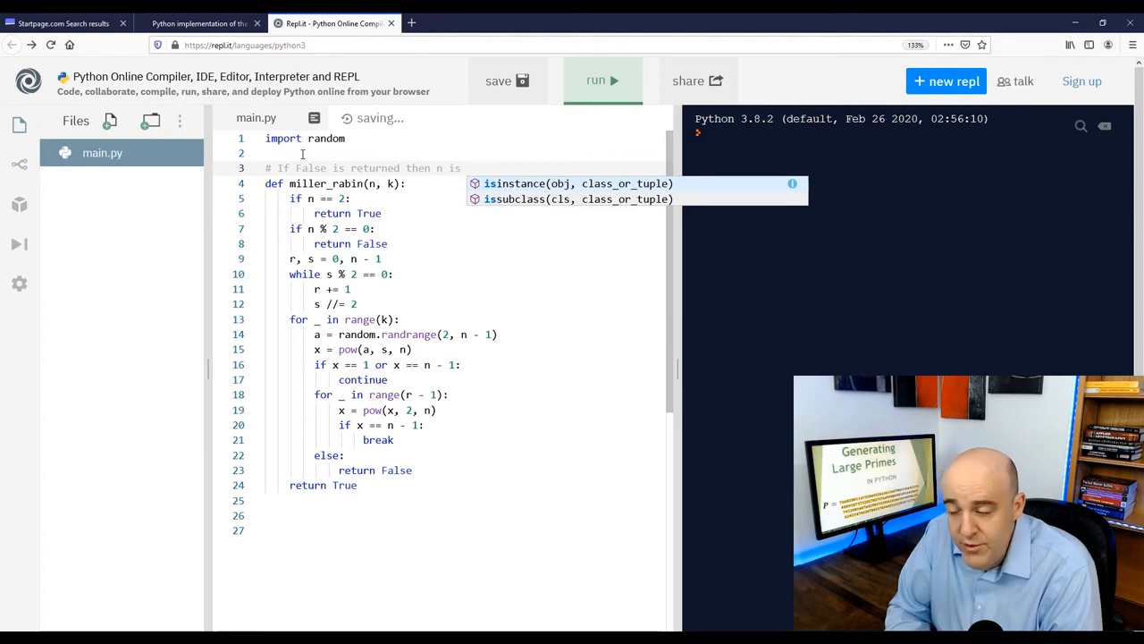
pyautogui.write('certainly composi')
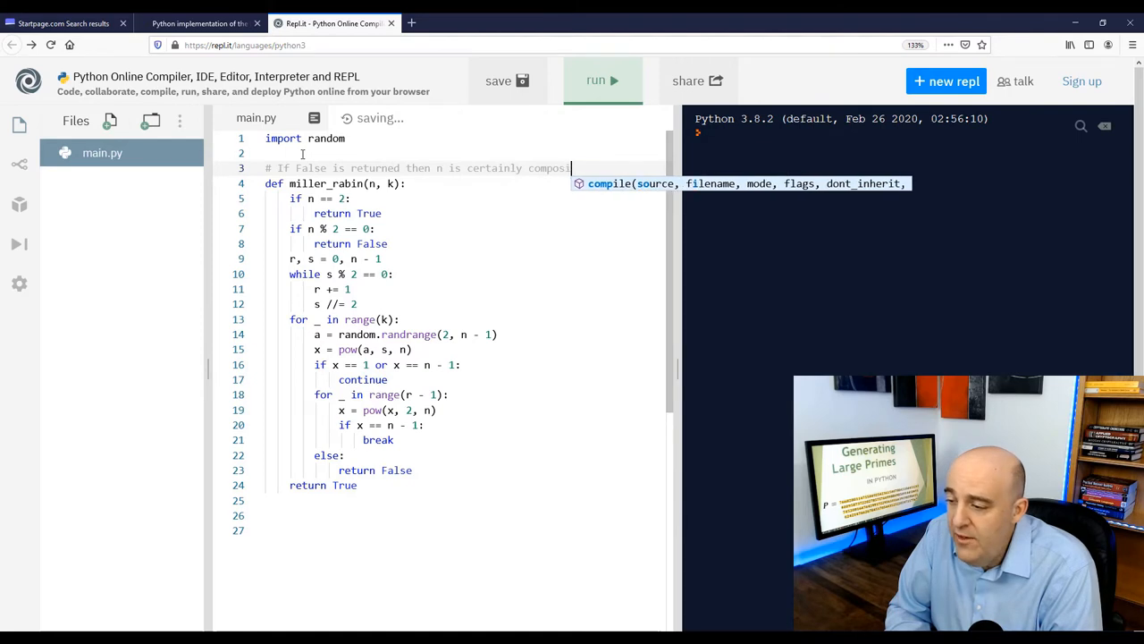
pyautogui.write('te')
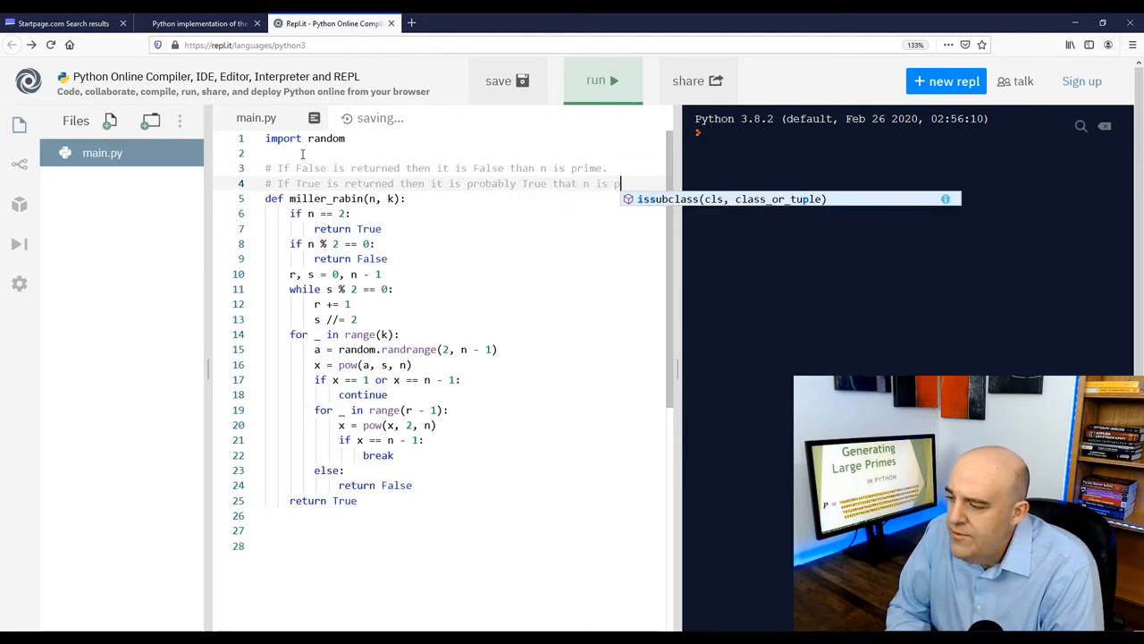
pyautogui.write('rime')
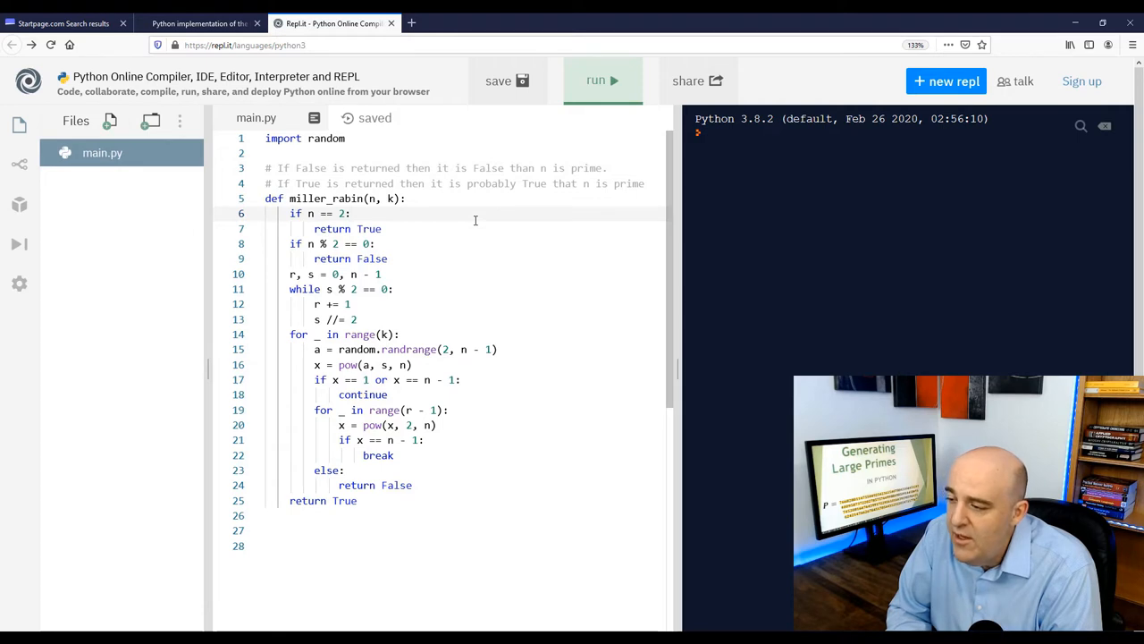
pyautogui.click(351, 212)
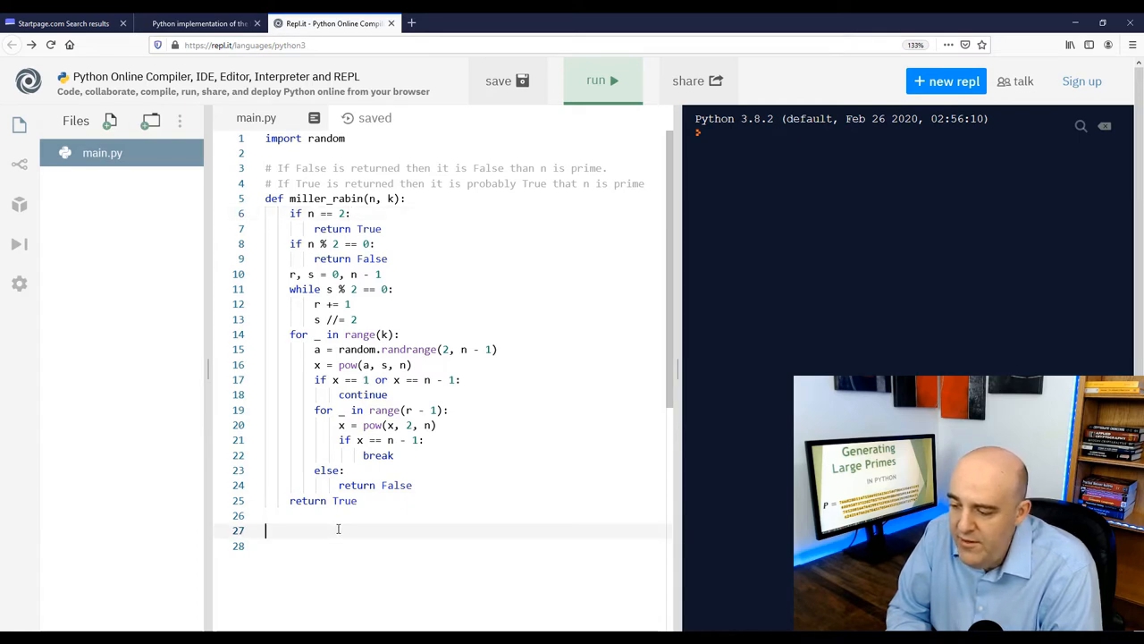
# Add a #test block with n = 17, k = 40 printing miller_rabin's result, and run it
pyautogui.write('#test')
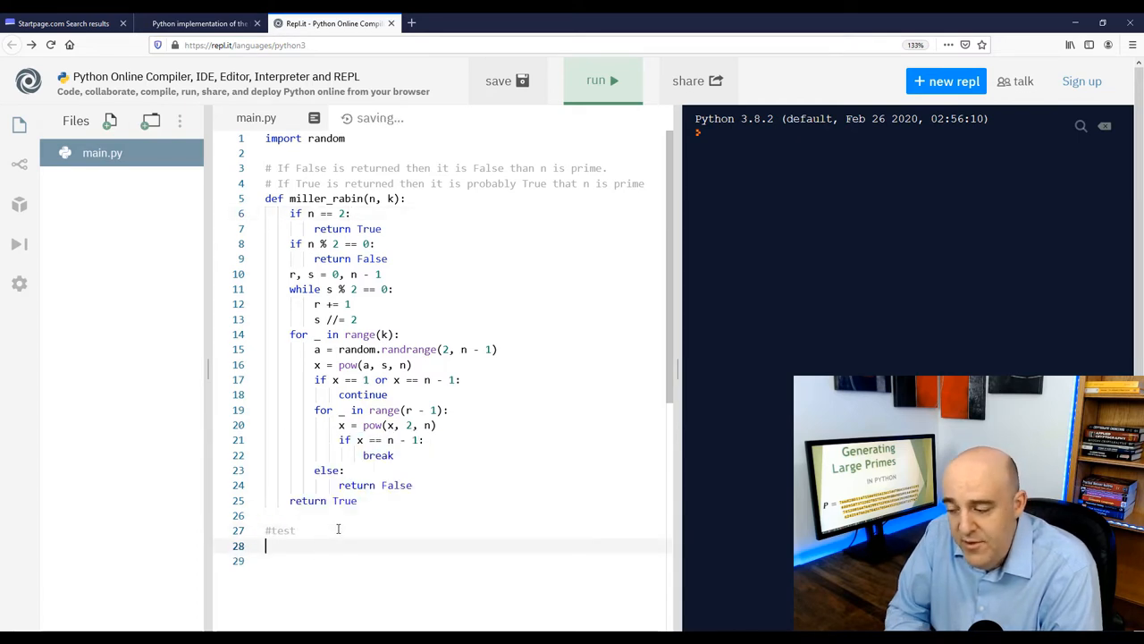
pyautogui.write('n =')
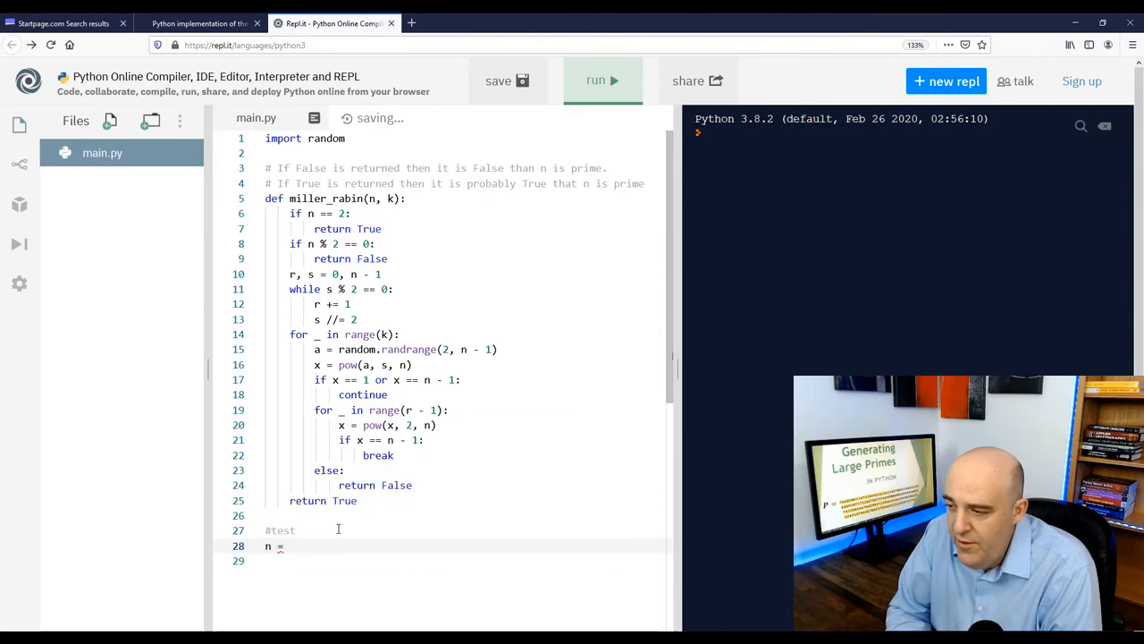
pyautogui.write('17')
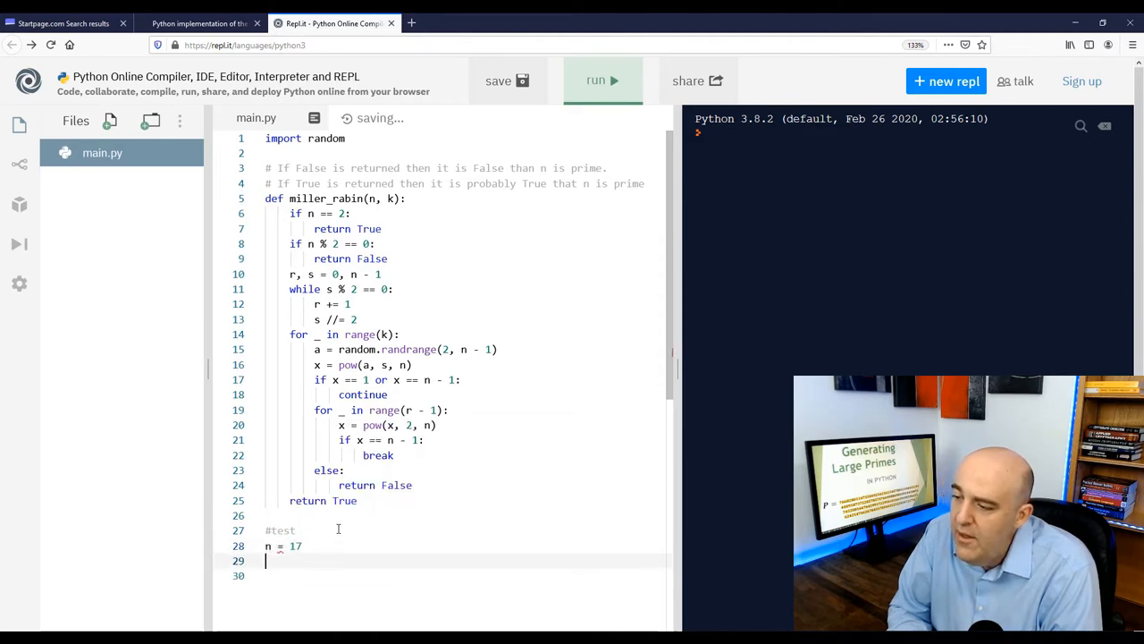
pyautogui.write('k = 40')
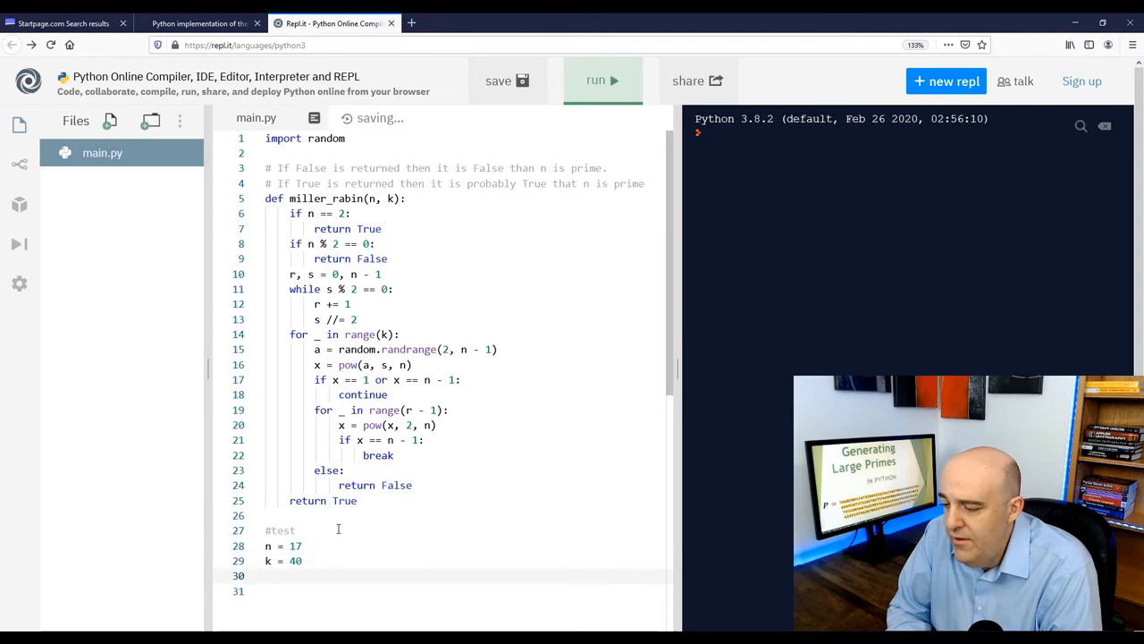
pyautogui.write('print(miller_rabin(n, k')
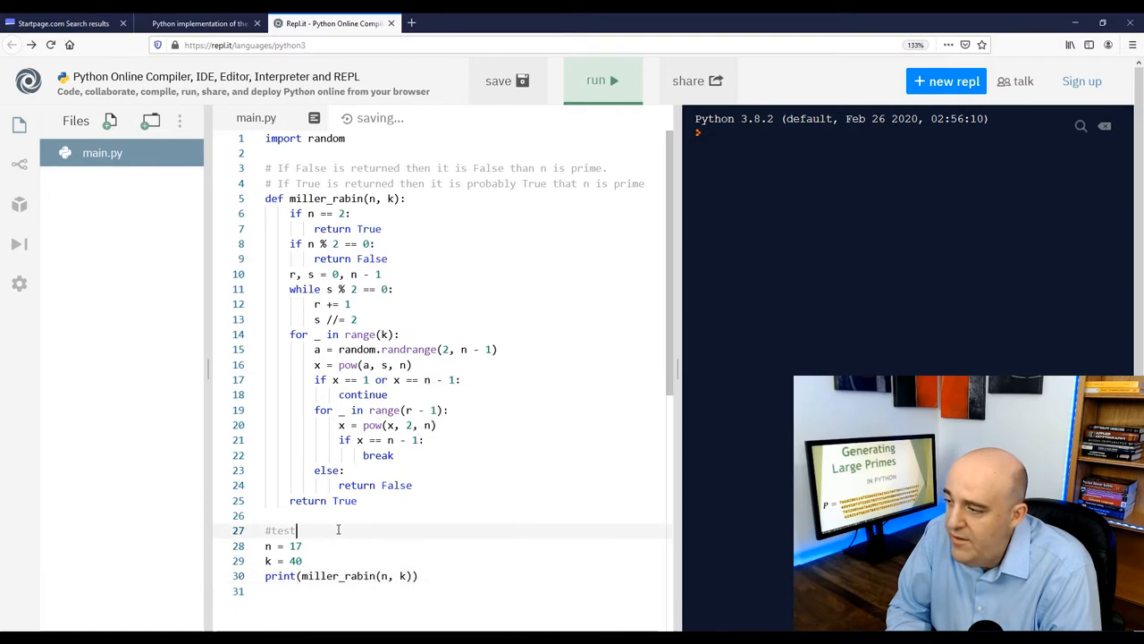
pyautogui.click(603, 81)
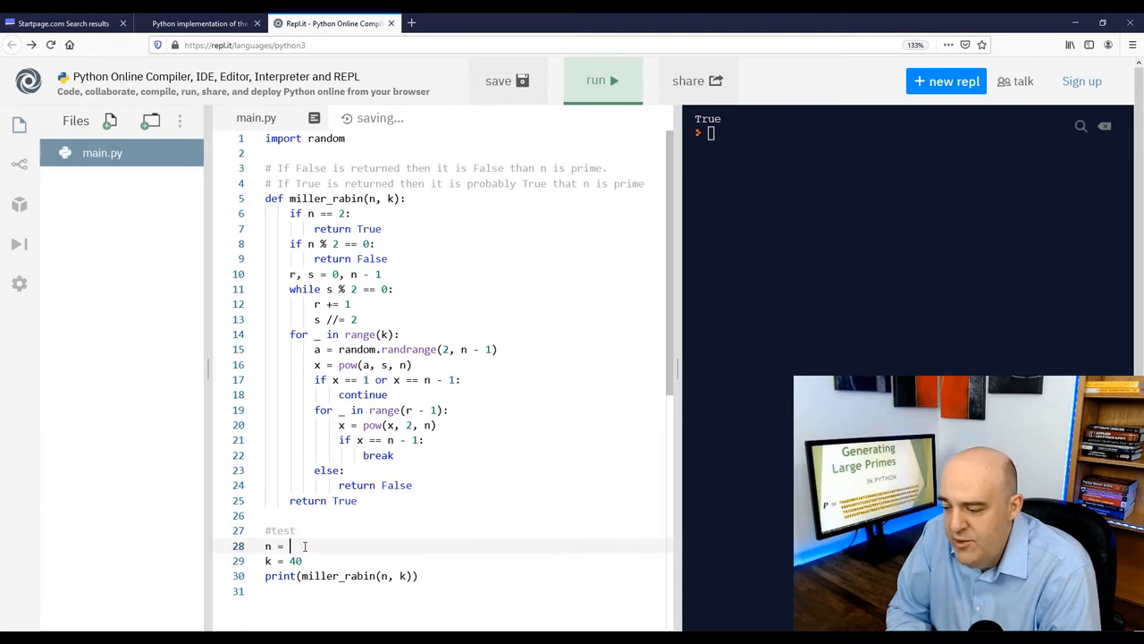
# Rerun with n = 51, then bring in a 30-digit prime from bigprimes.org
pyautogui.write('51')
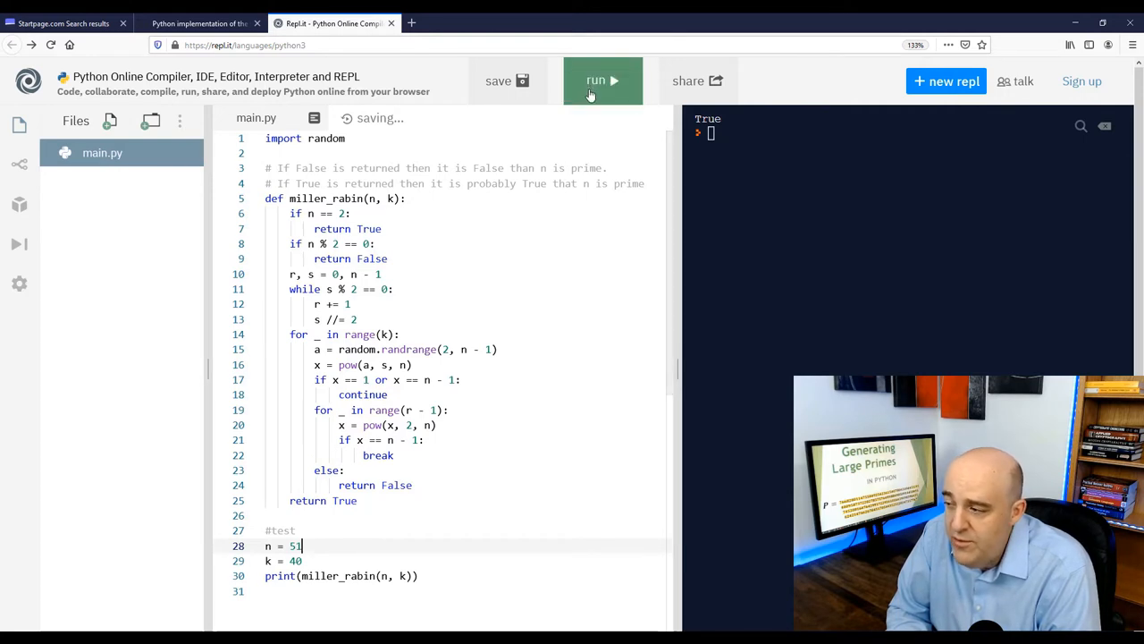
pyautogui.click(596, 80)
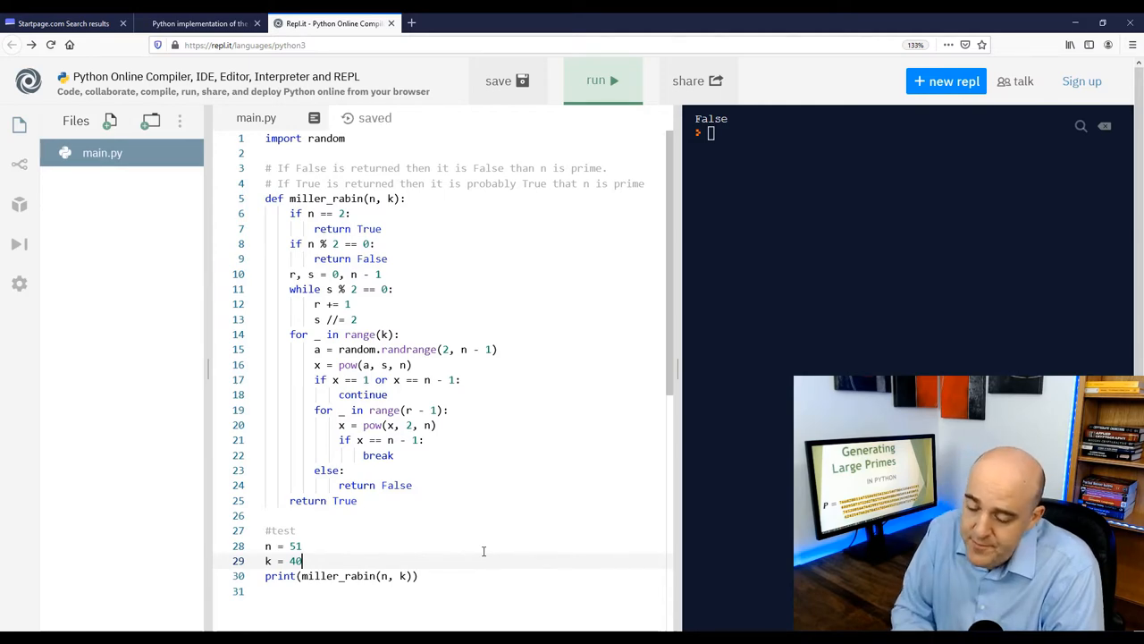
pyautogui.click(188, 24)
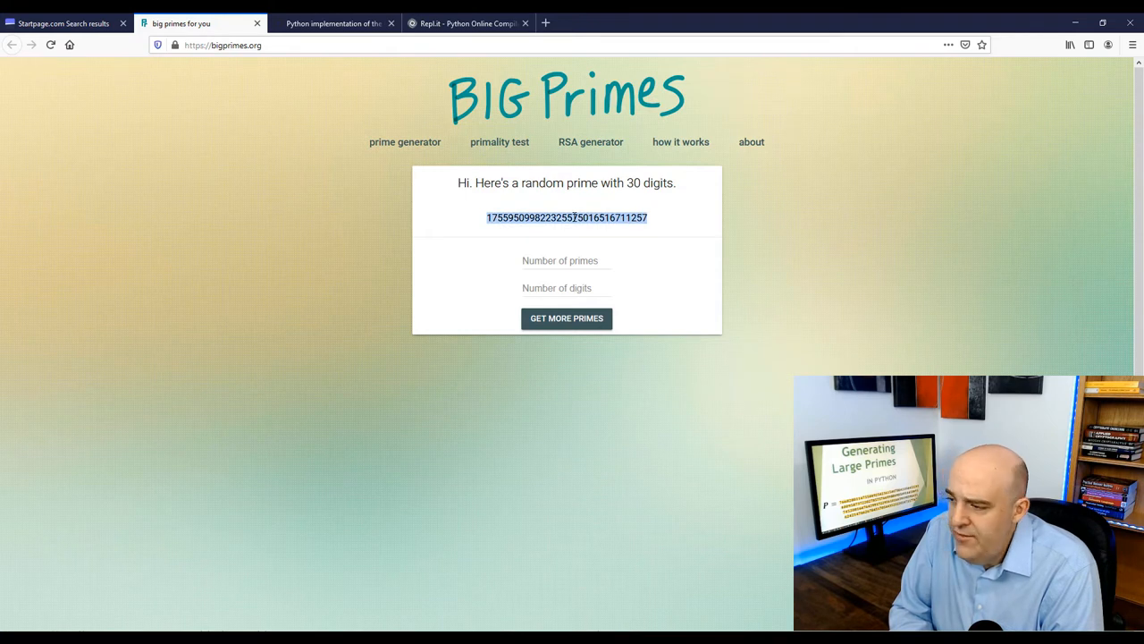
pyautogui.click(465, 24)
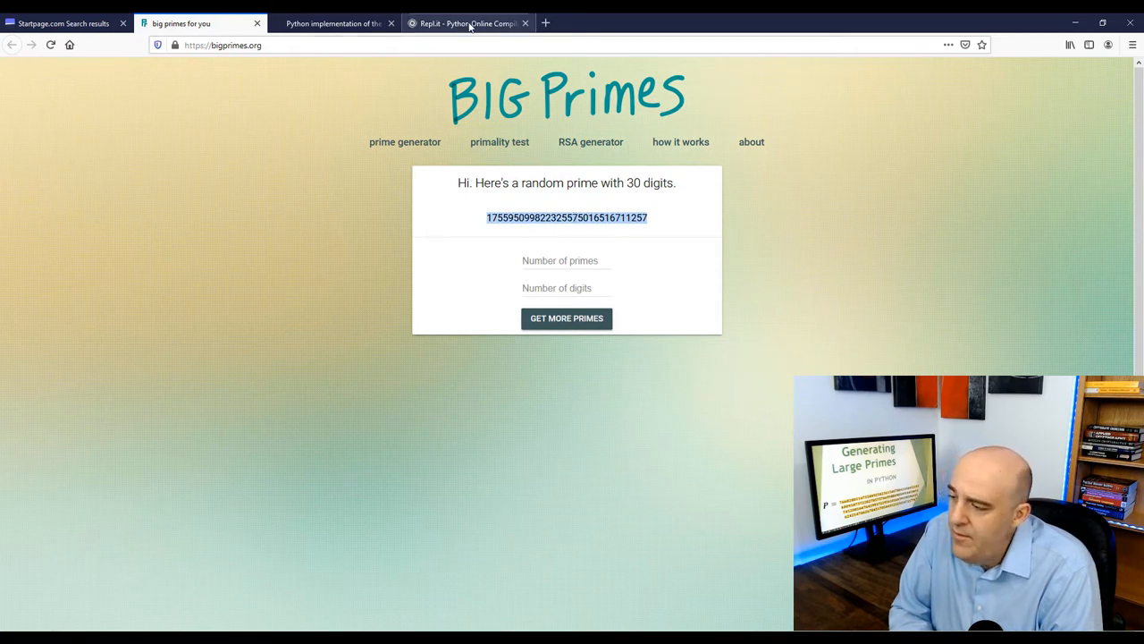
pyautogui.click(465, 24)
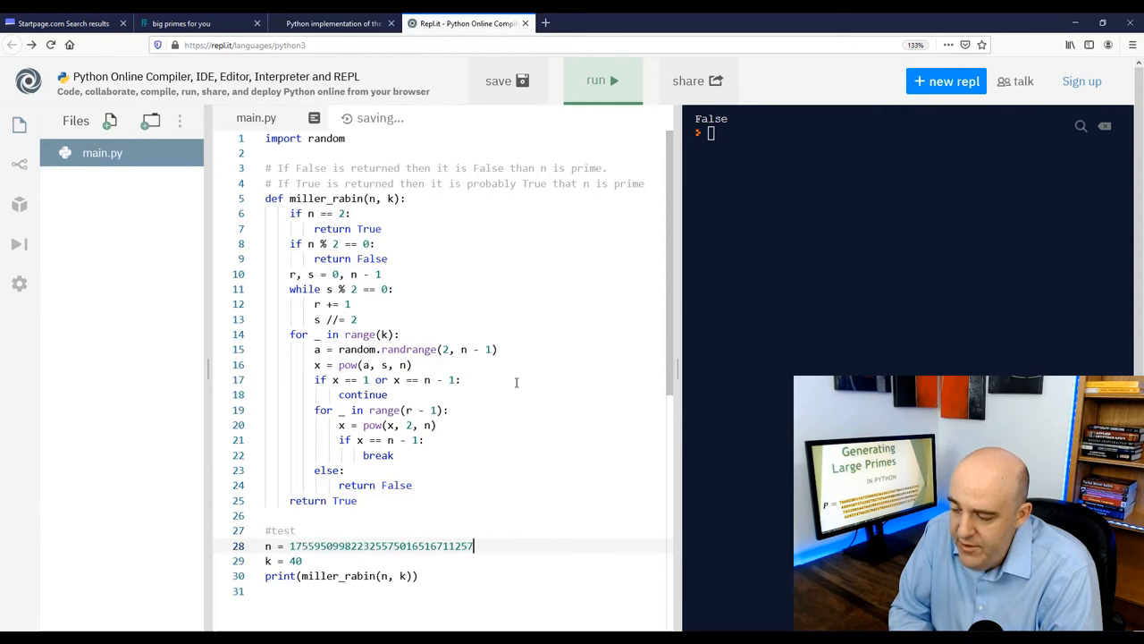
# Run the test on the 30-digit prime and an edited value, then select the test lines
pyautogui.click(602, 80)
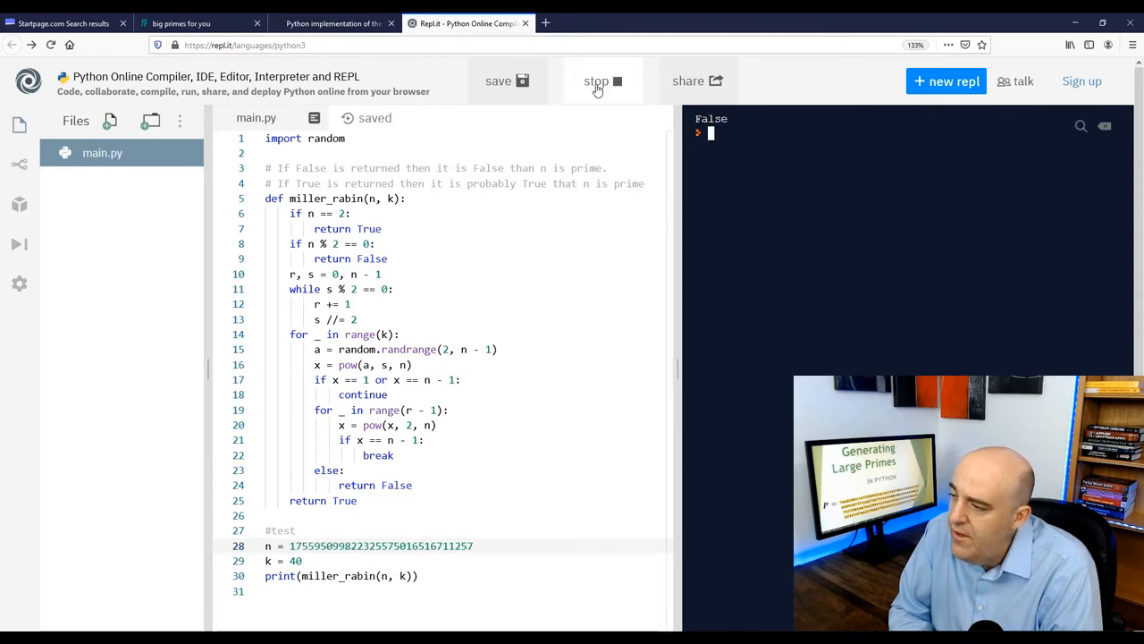
pyautogui.click(599, 80)
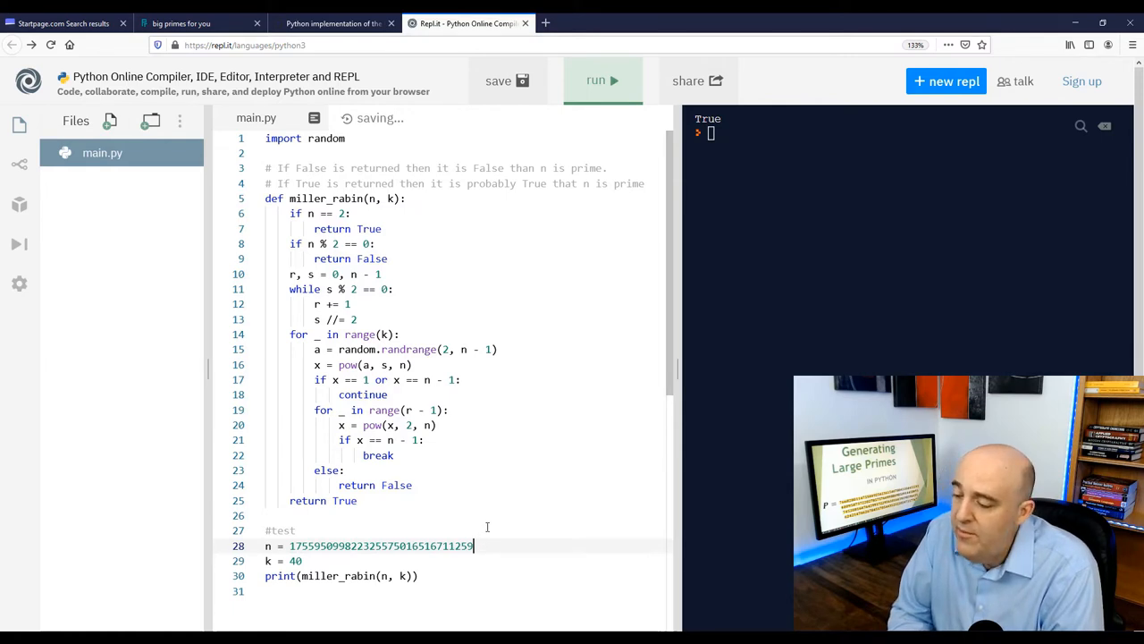
pyautogui.moveTo(537, 288)
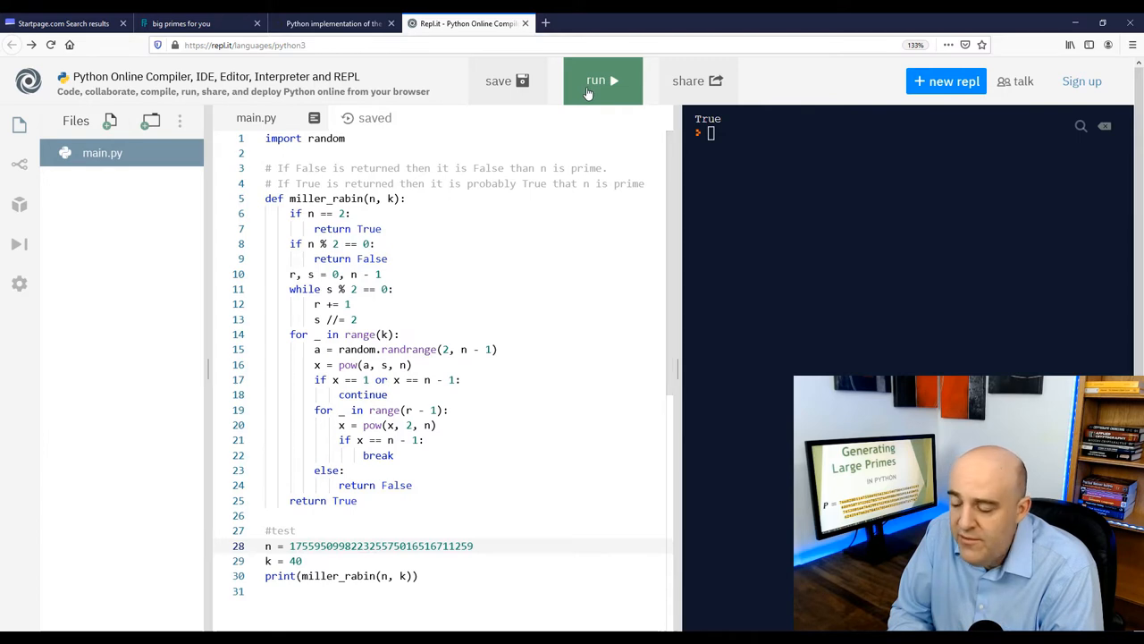
pyautogui.click(596, 81)
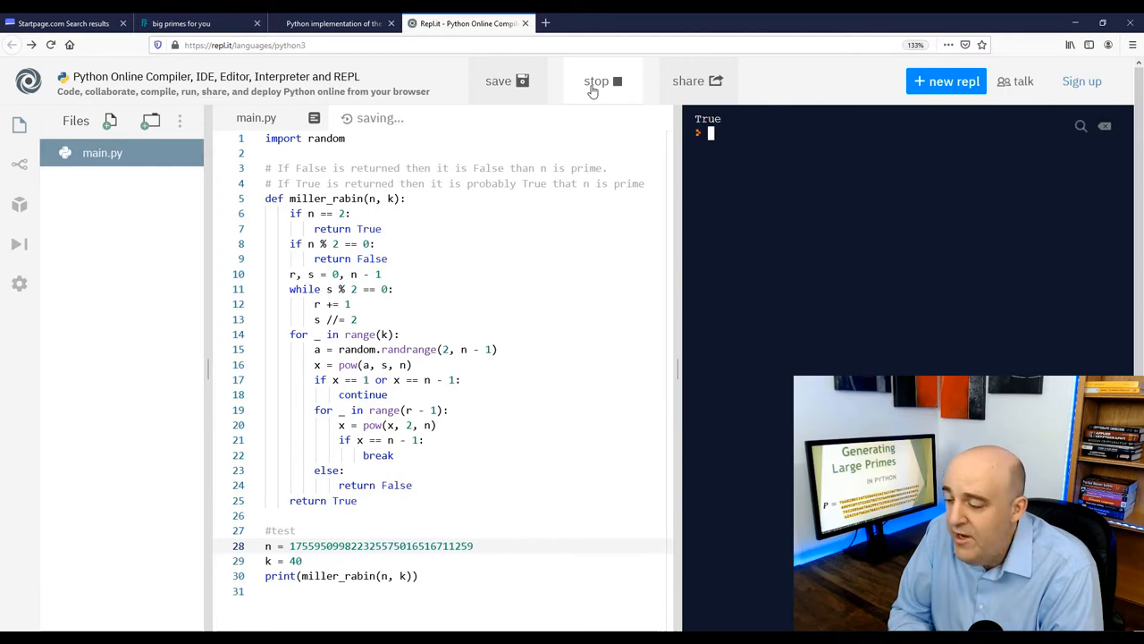
pyautogui.click(602, 80)
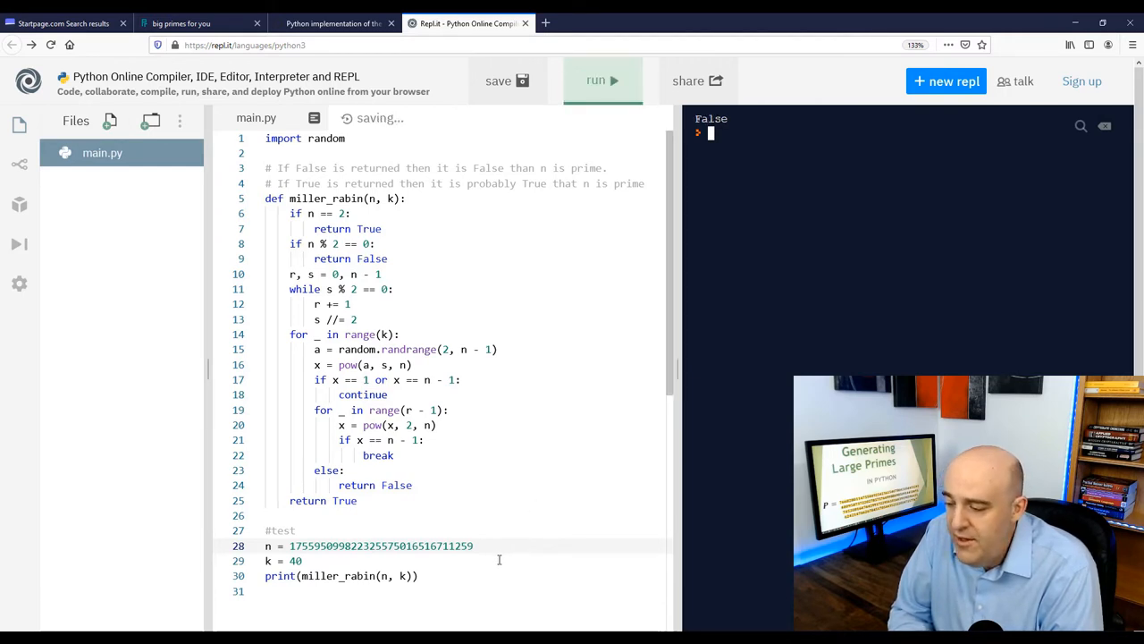
pyautogui.moveTo(265, 530); pyautogui.dragTo(417, 575)
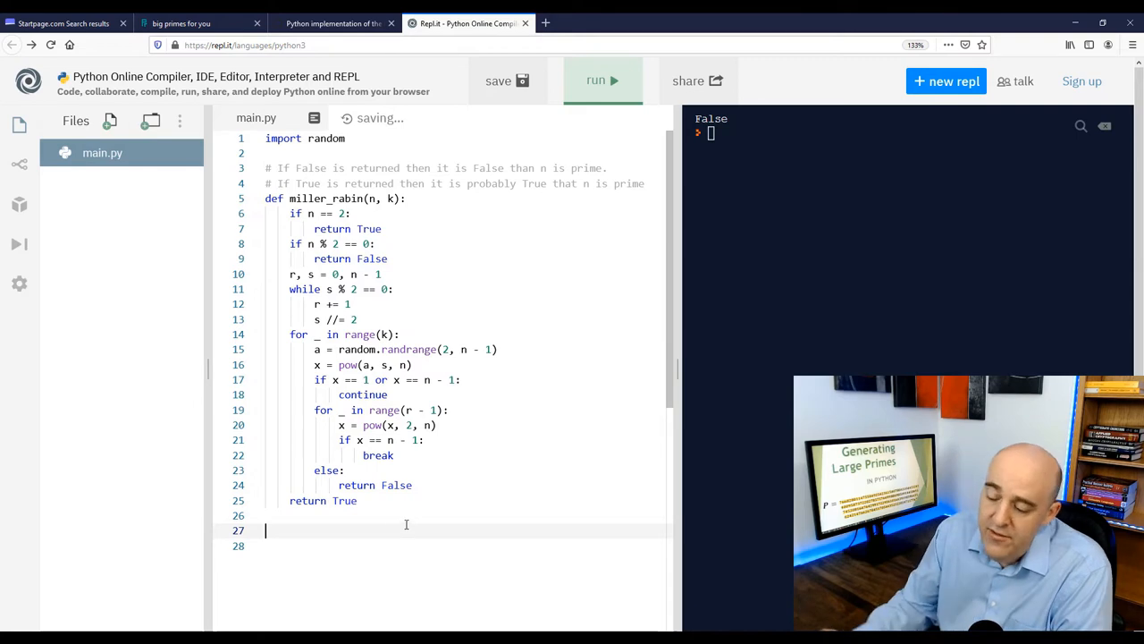
# Define random_odd_value(bits) starting with B = [0] * bits
pyautogui.write('def random_off')
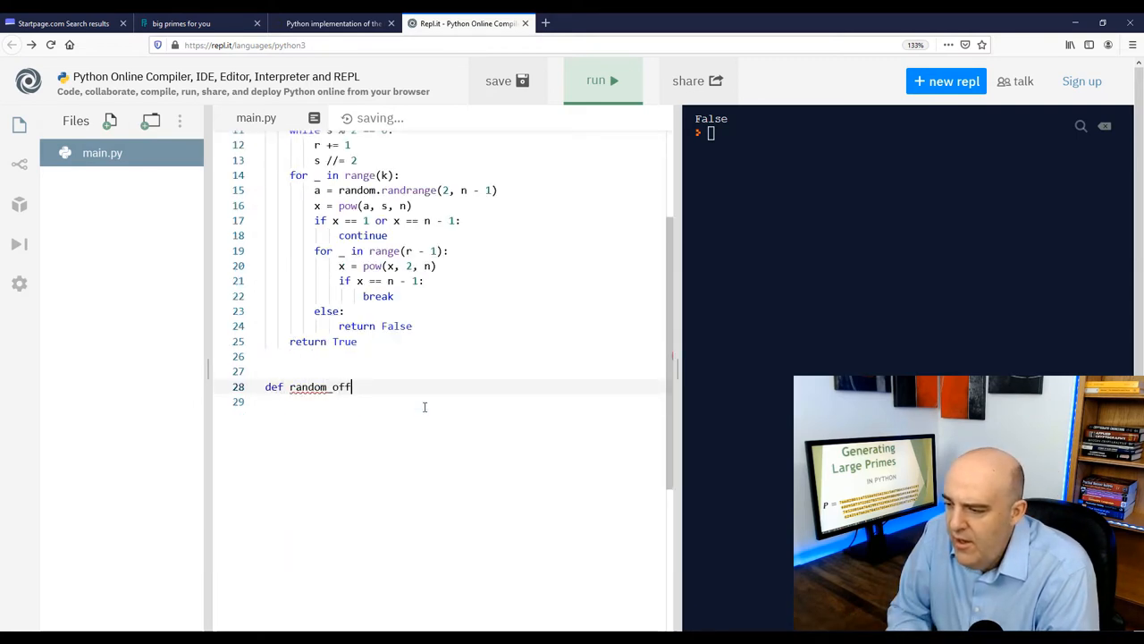
pyautogui.write('odd_value(')
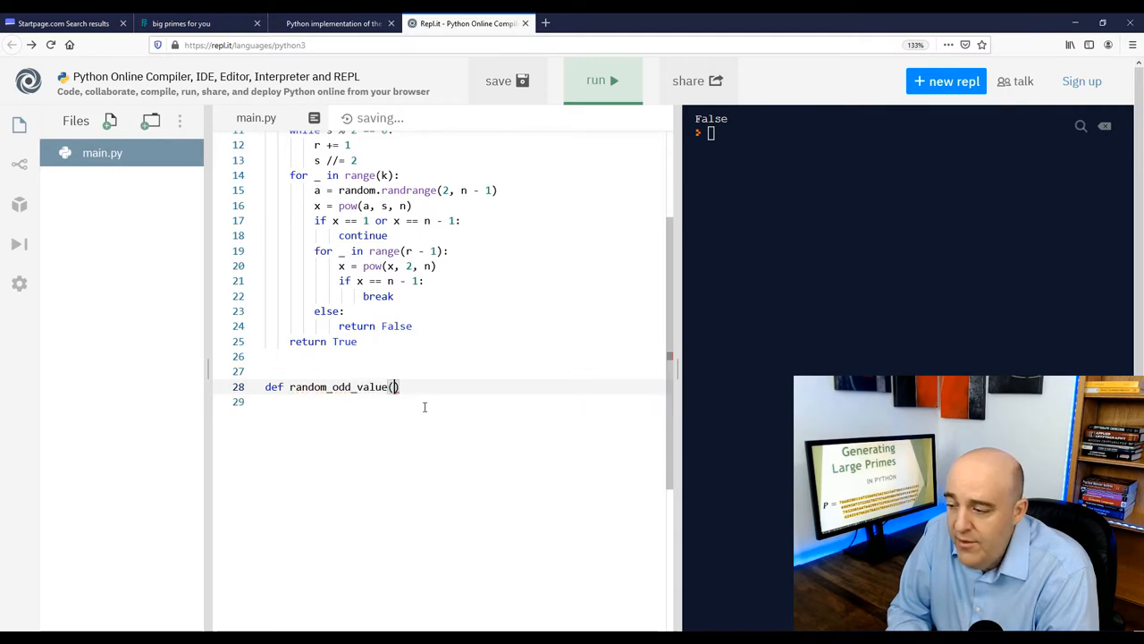
pyautogui.write('bits')
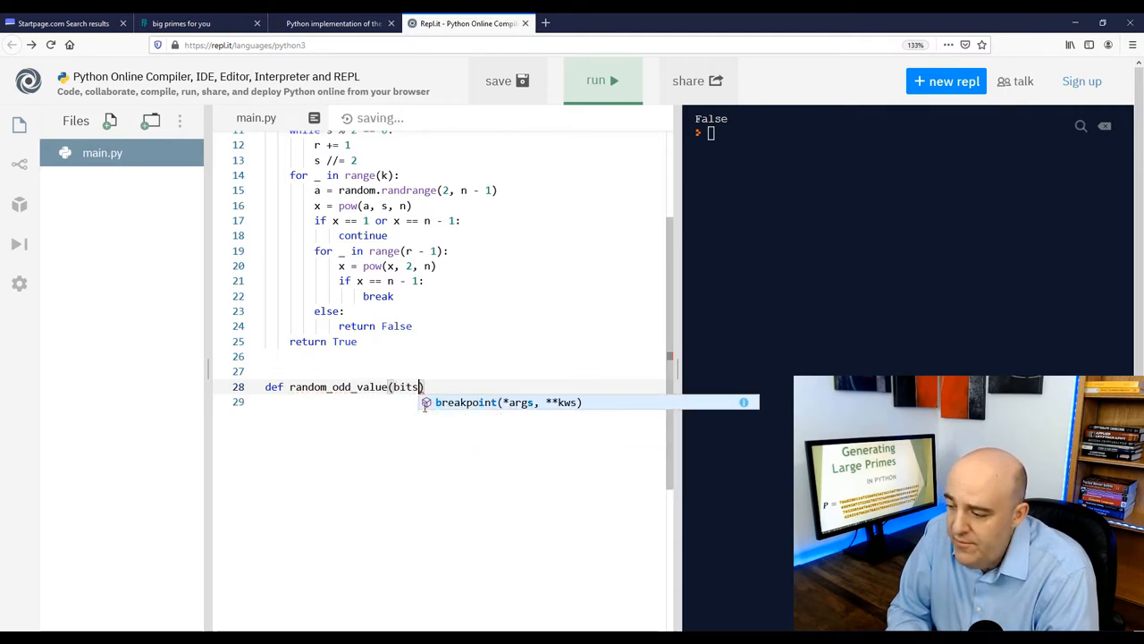
pyautogui.write(':')
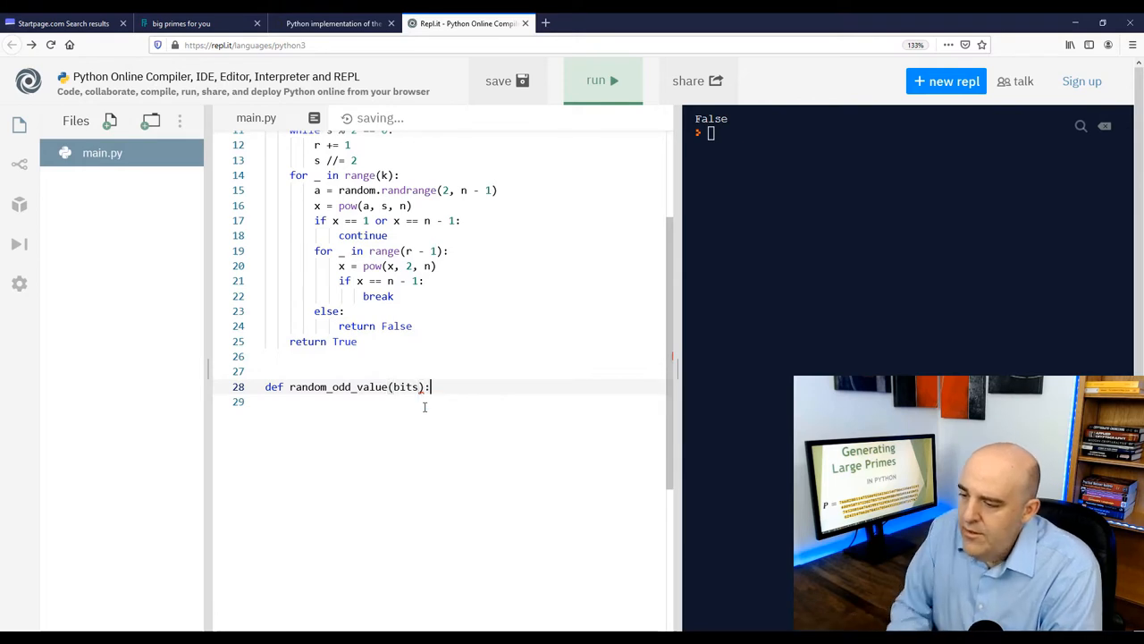
pyautogui.press('enter')
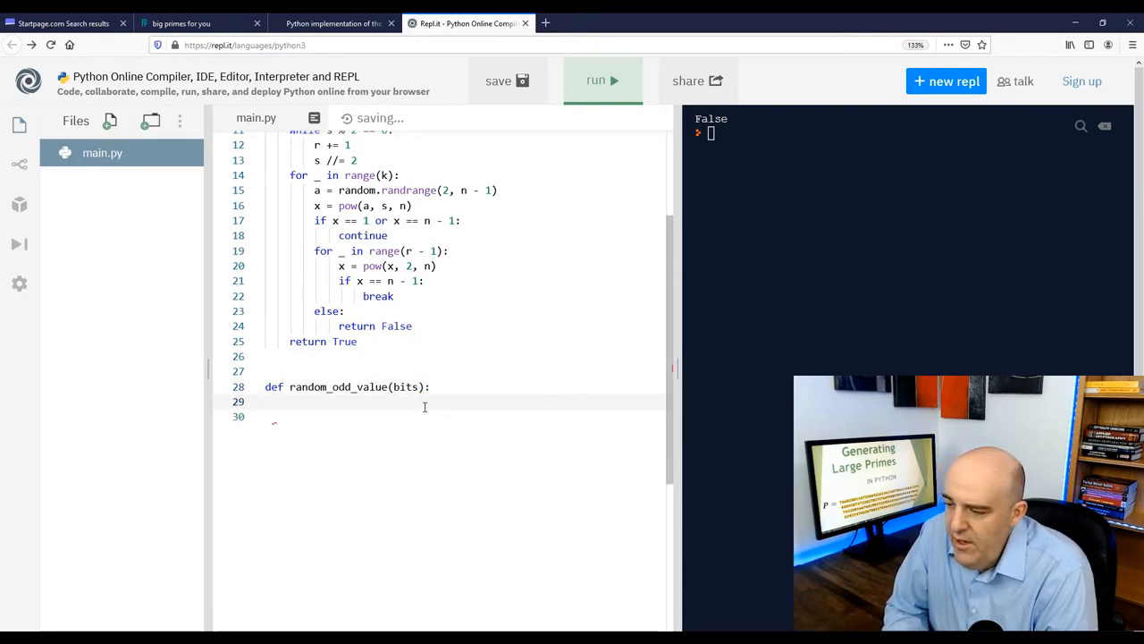
pyautogui.write('B = [0]')
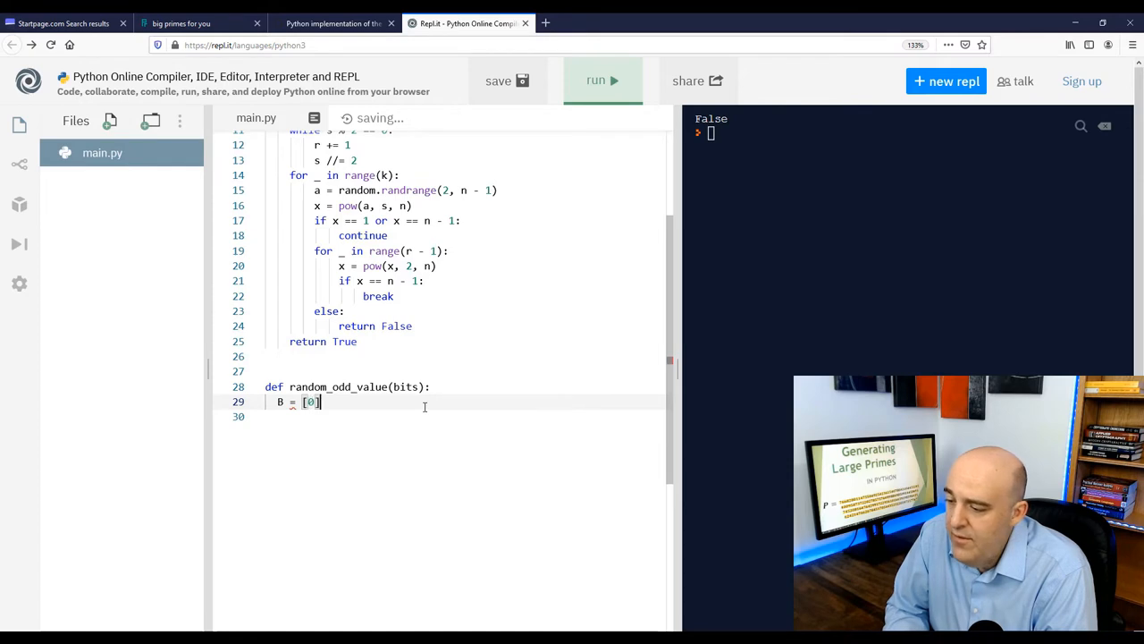
pyautogui.write('*')
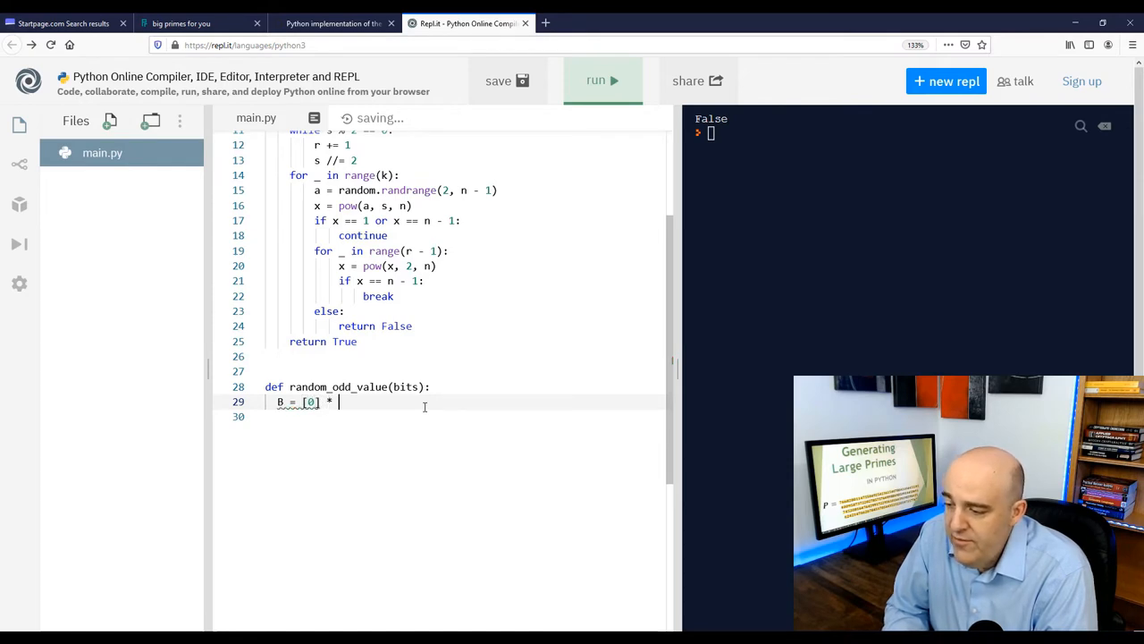
pyautogui.write('bits')
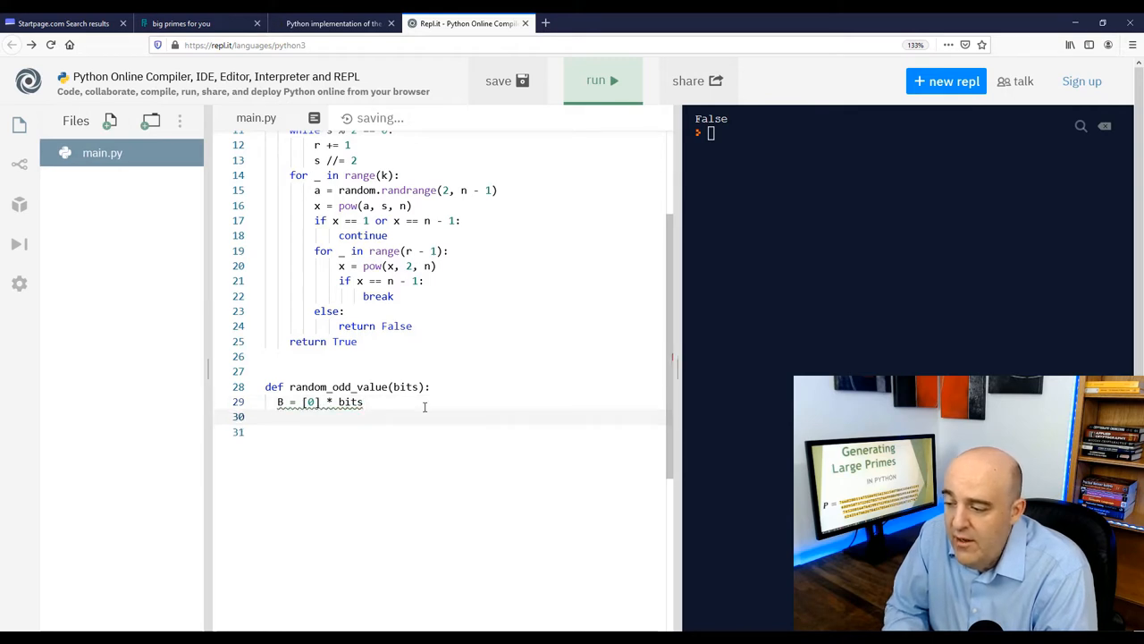
# Set B[0] and B[-1] to 1, randomize middle bits in a loop, and leave return unfinished
pyautogui.write('B[0] =')
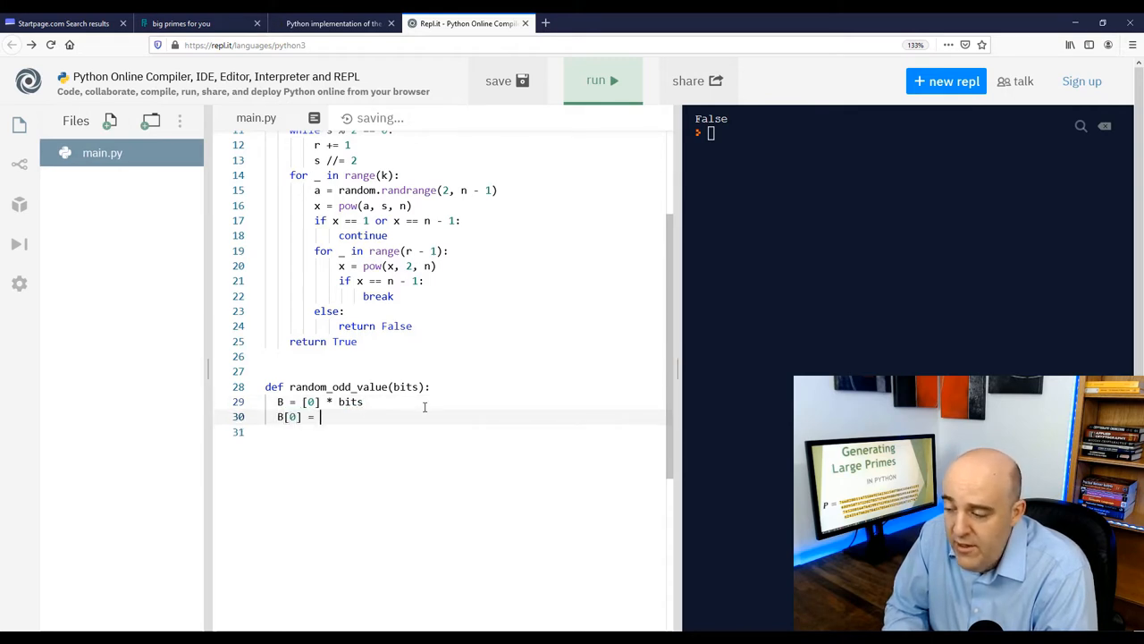
pyautogui.write('1')
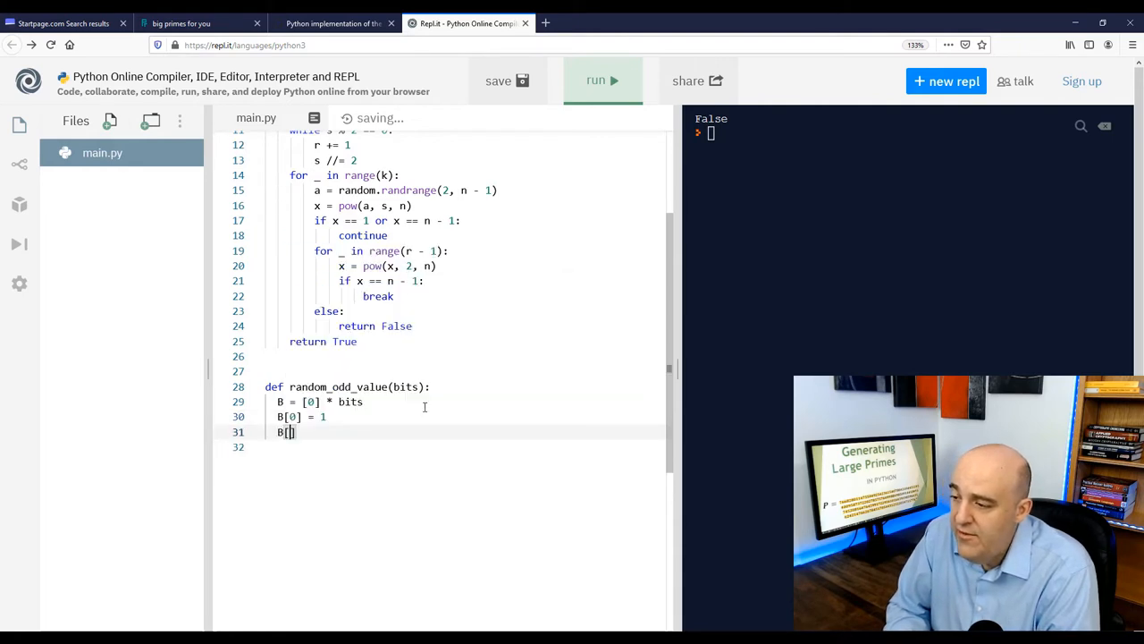
pyautogui.write('-1')
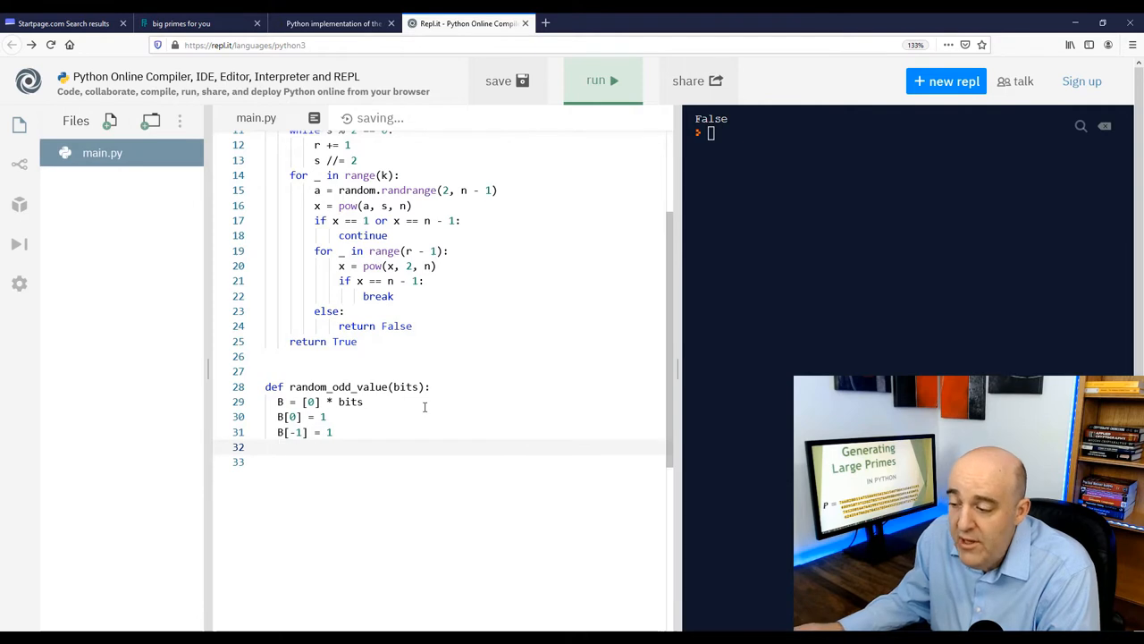
pyautogui.write('for in')
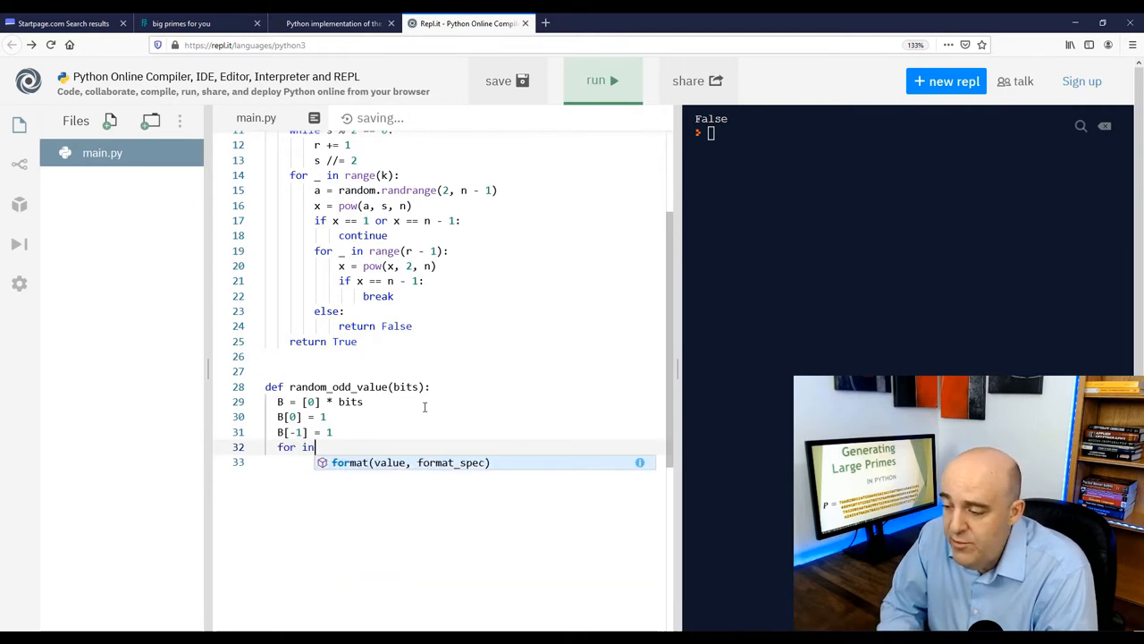
pyautogui.write('i')
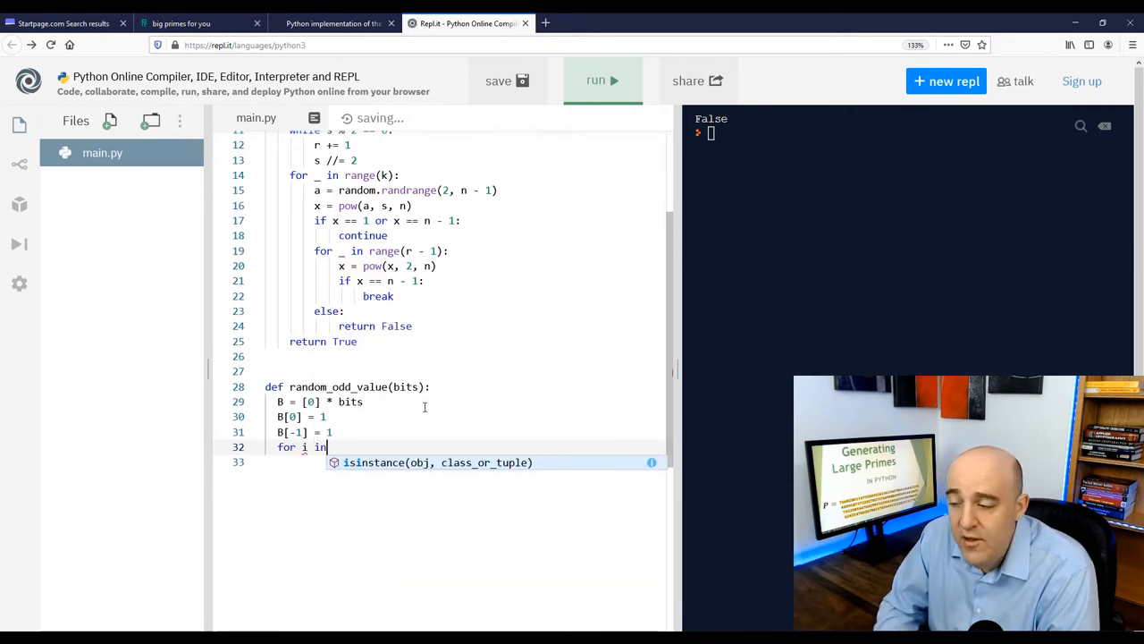
pyautogui.write('range(1, bits -')
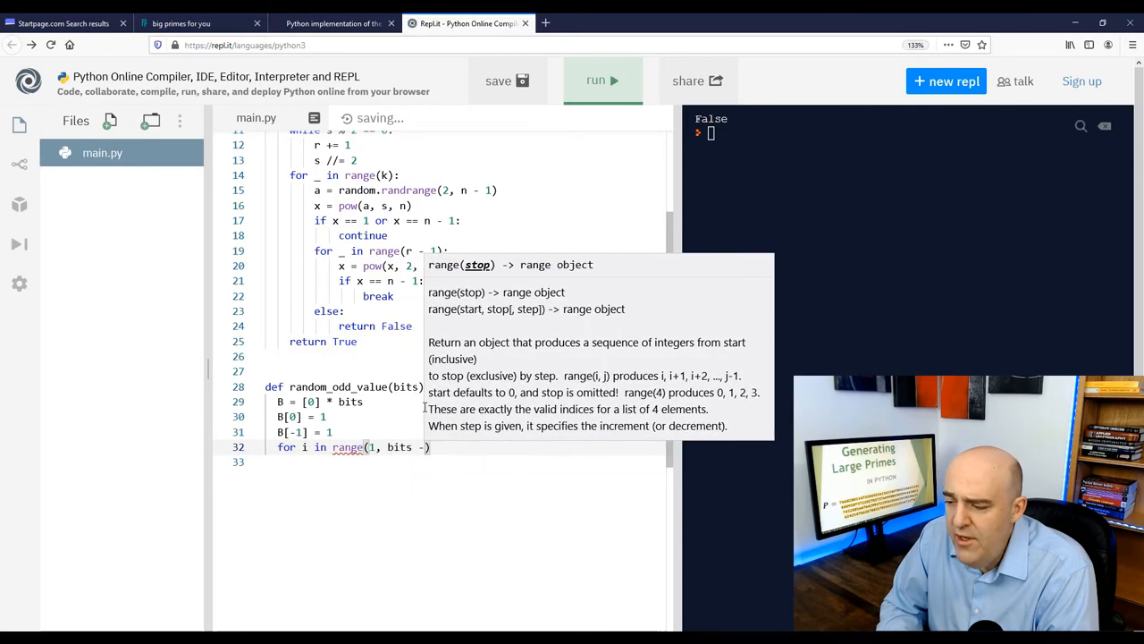
pyautogui.write('B[i] = random.randint(0, 1')
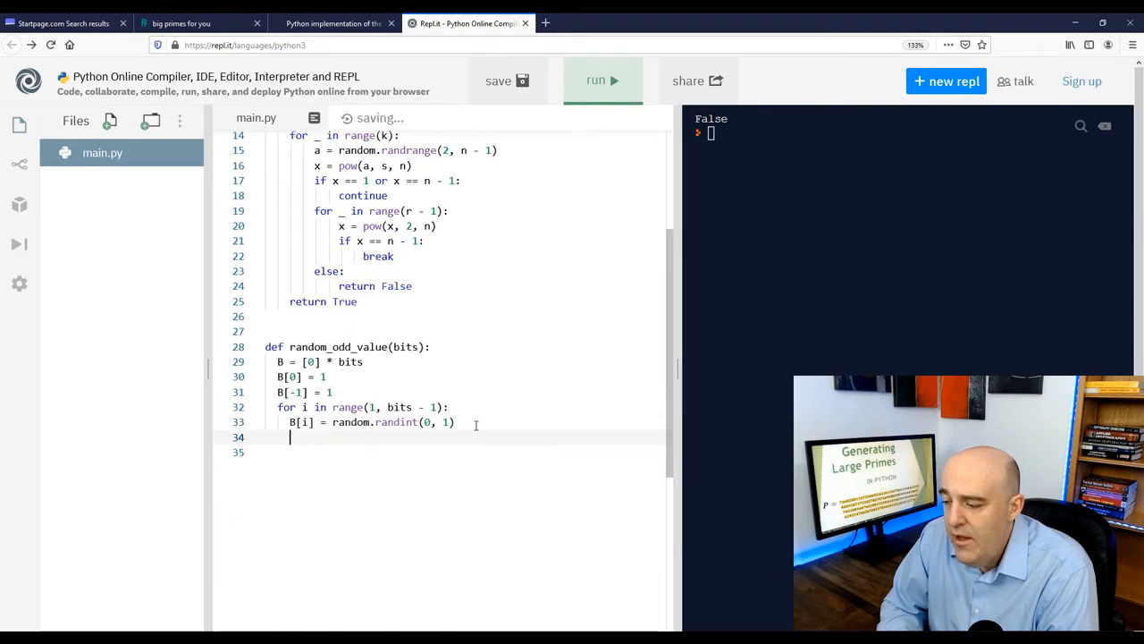
pyautogui.write('return')
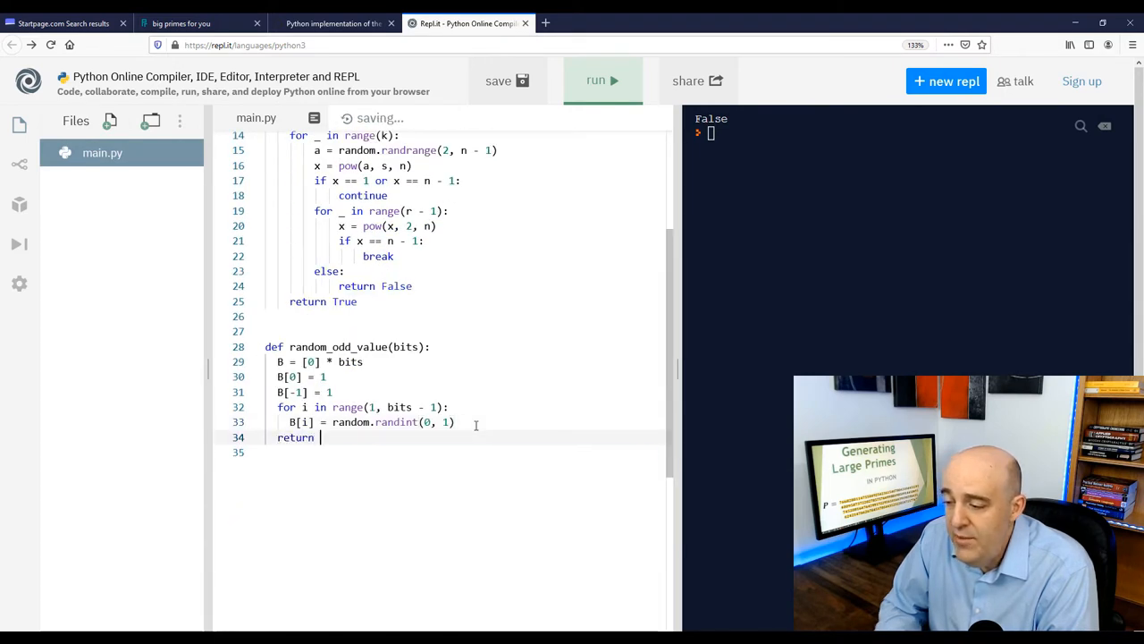
pyautogui.write('binary_')
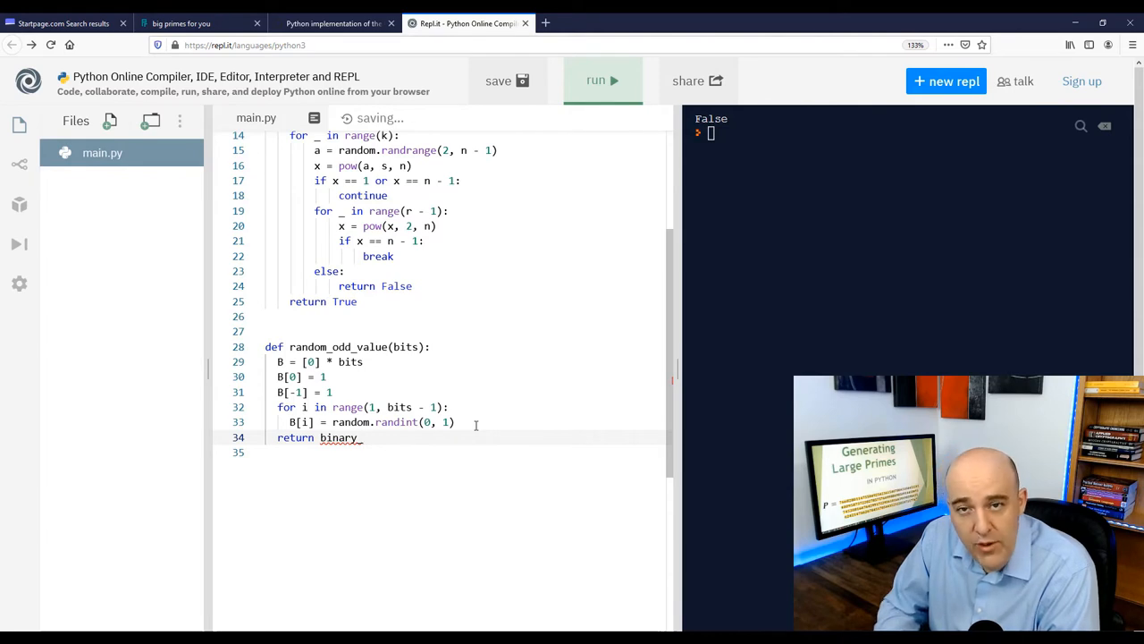
pyautogui.press('BackSpace')
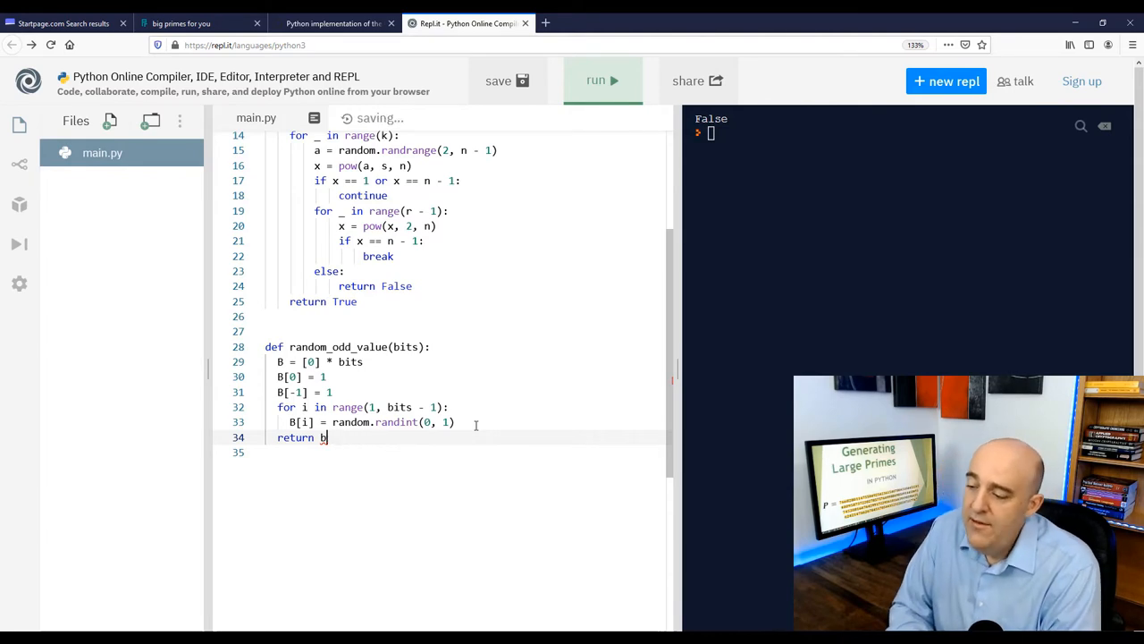
pyautogui.press('Backspace')
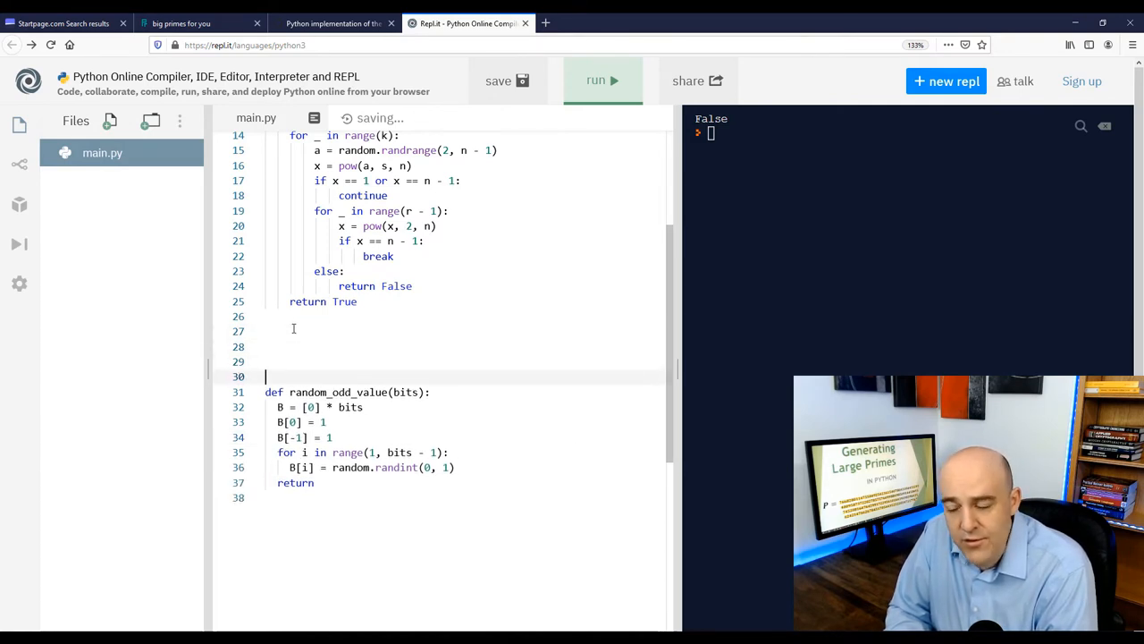
# Define binary_digits_to_integer(B) and have random_odd_value return binary_digits_to_integer(B)
pyautogui.write('def')
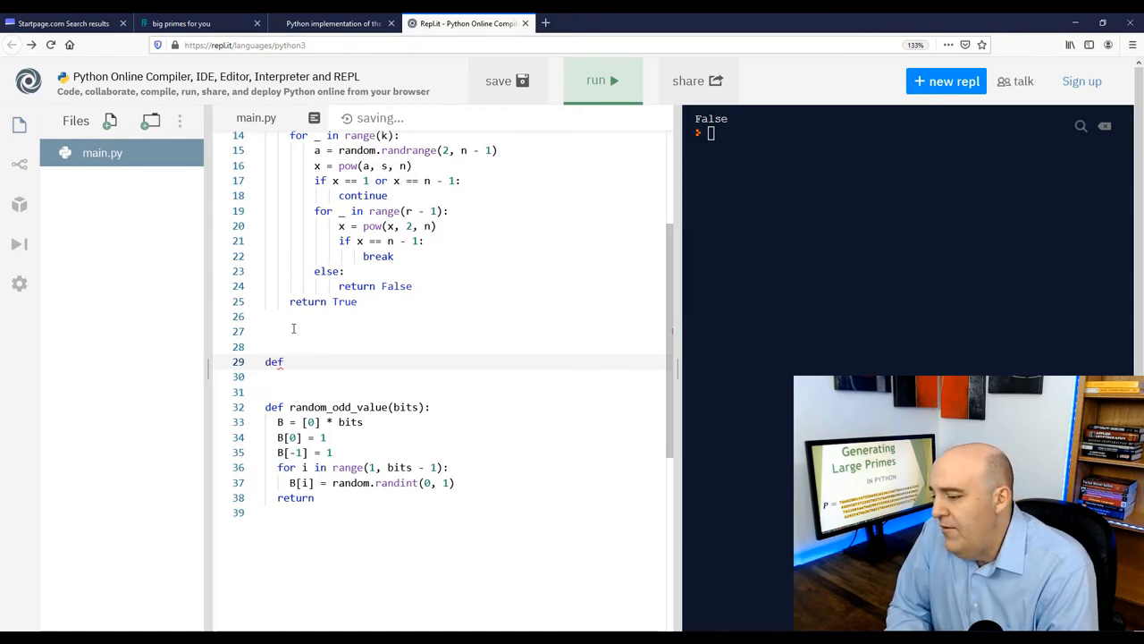
pyautogui.write('b')
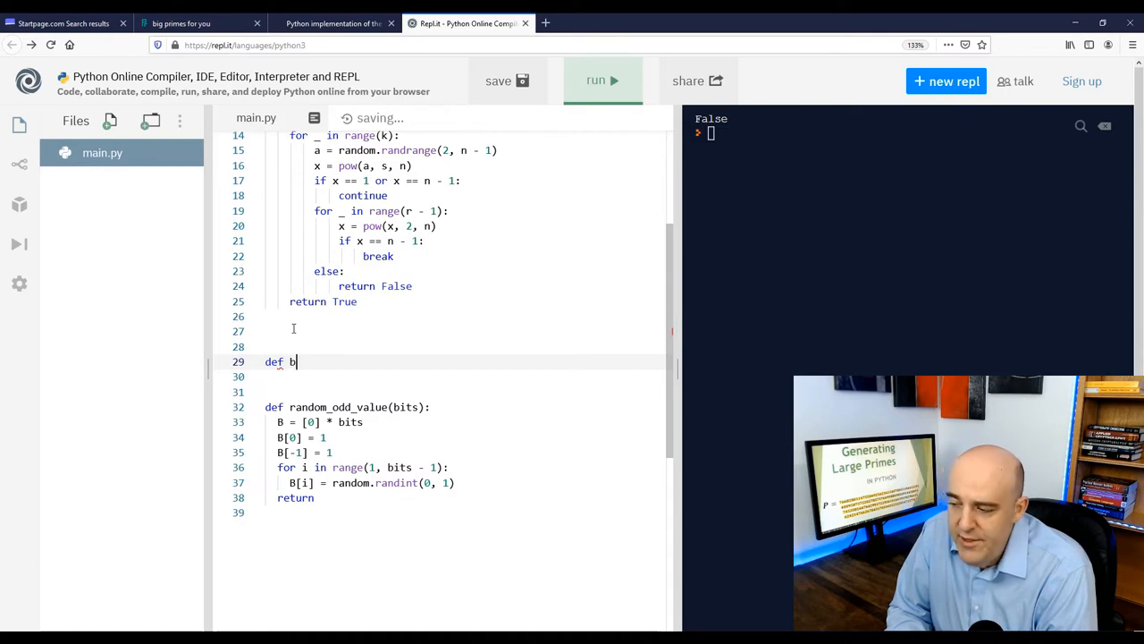
pyautogui.write('inary')
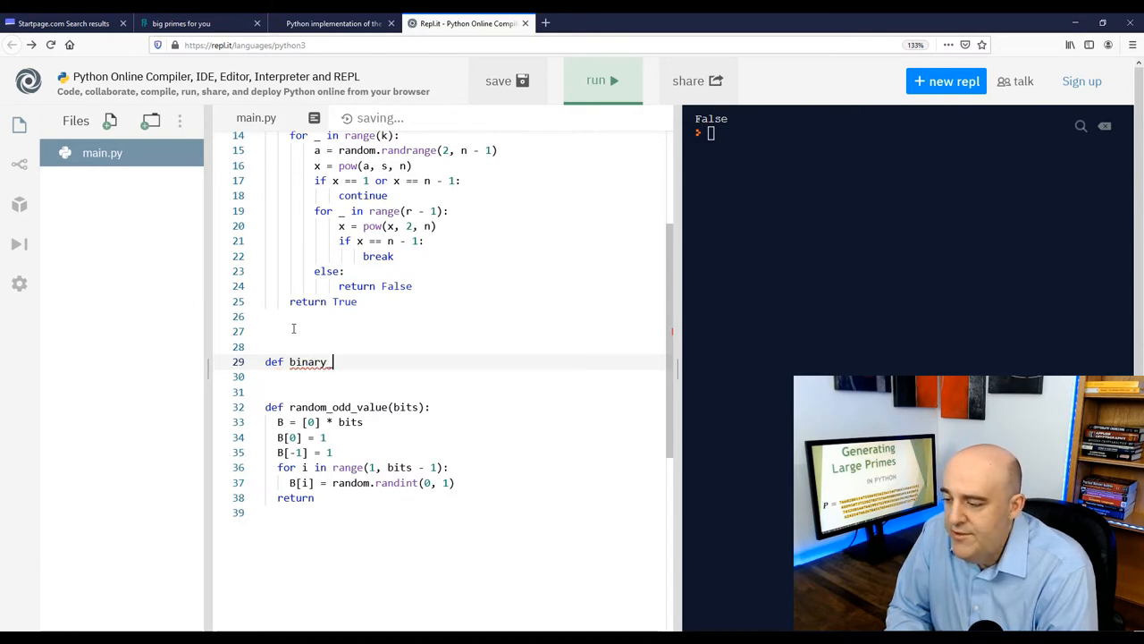
pyautogui.write('digit')
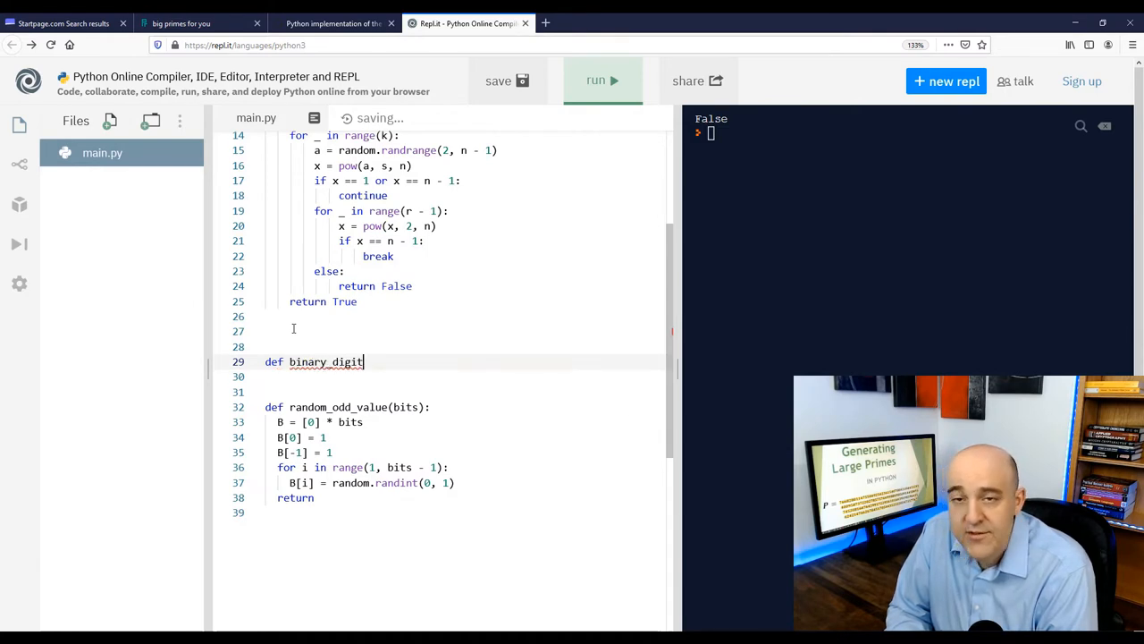
pyautogui.write('s_to_')
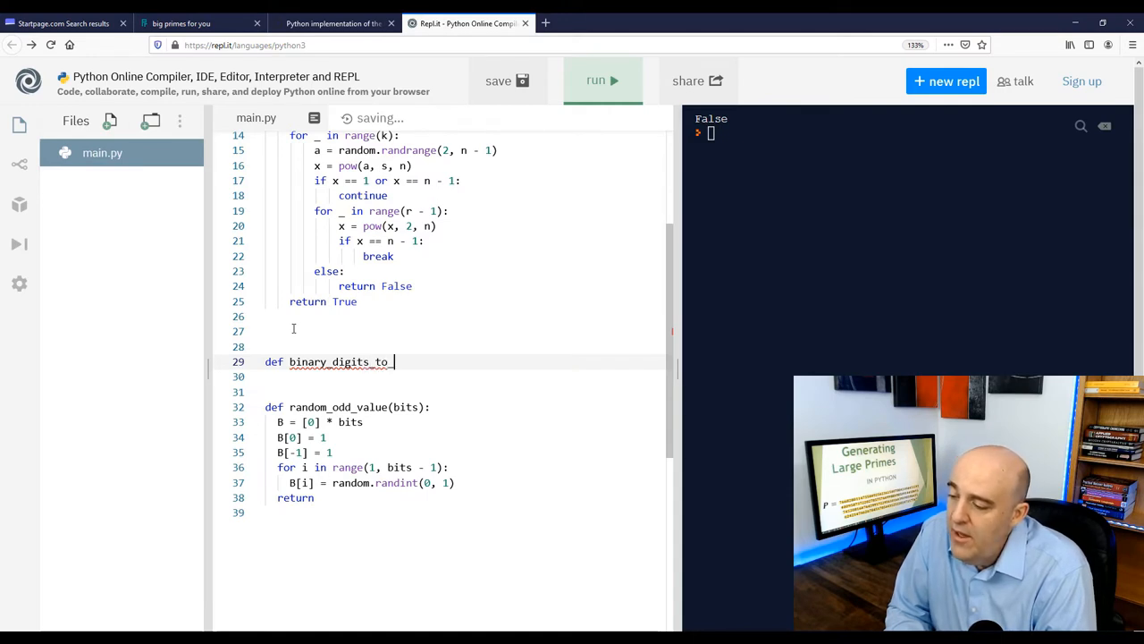
pyautogui.press('Backspace')
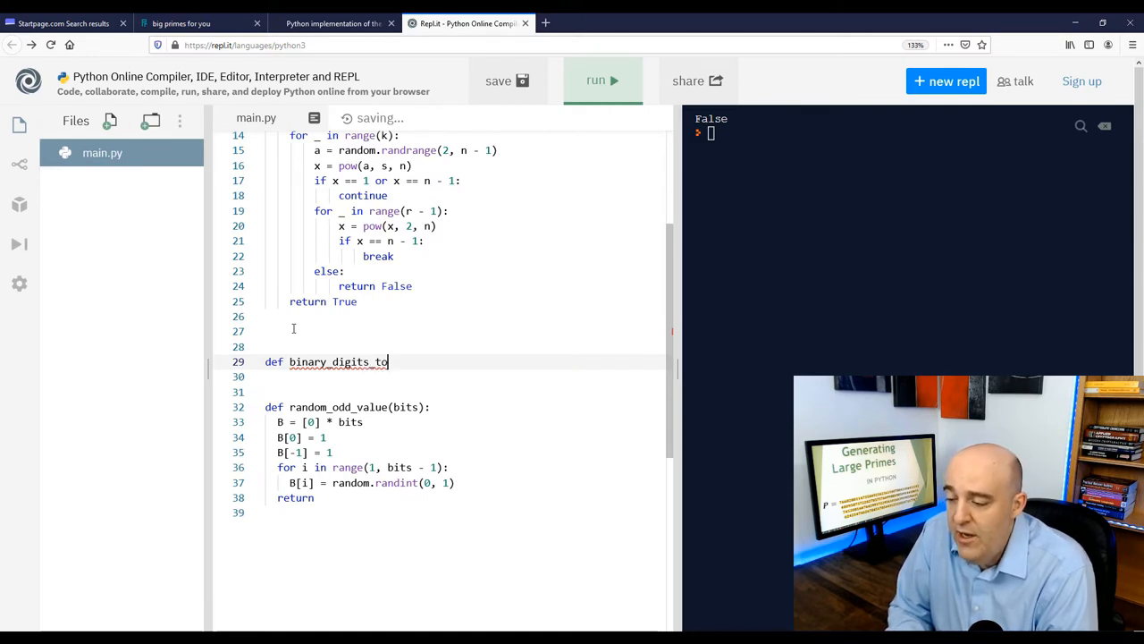
pyautogui.write('_integer')
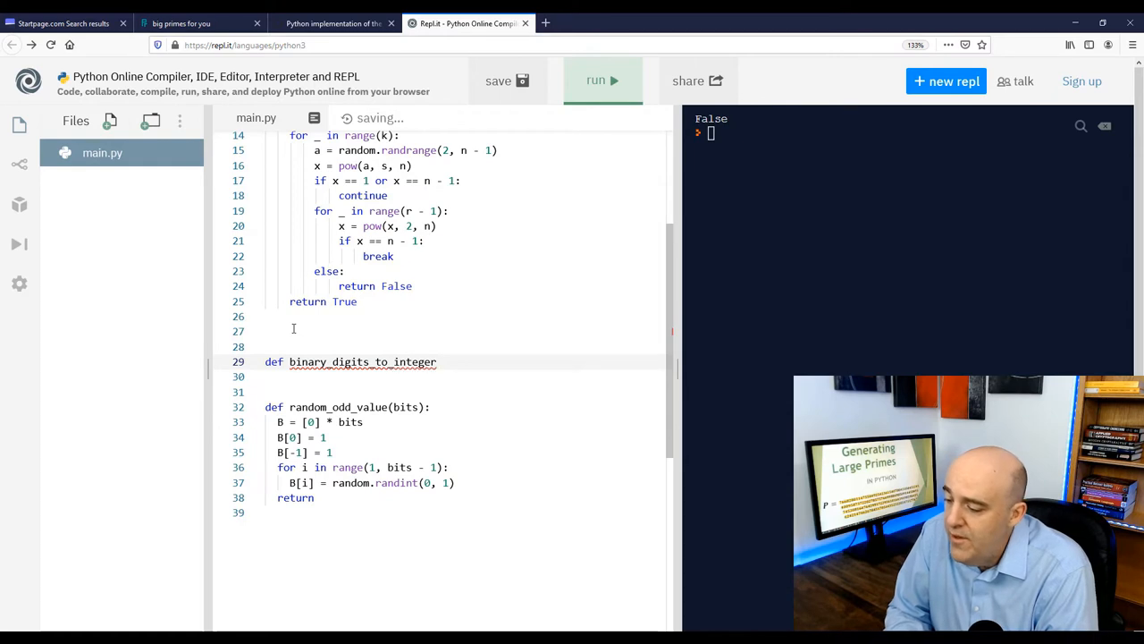
pyautogui.write('(B):')
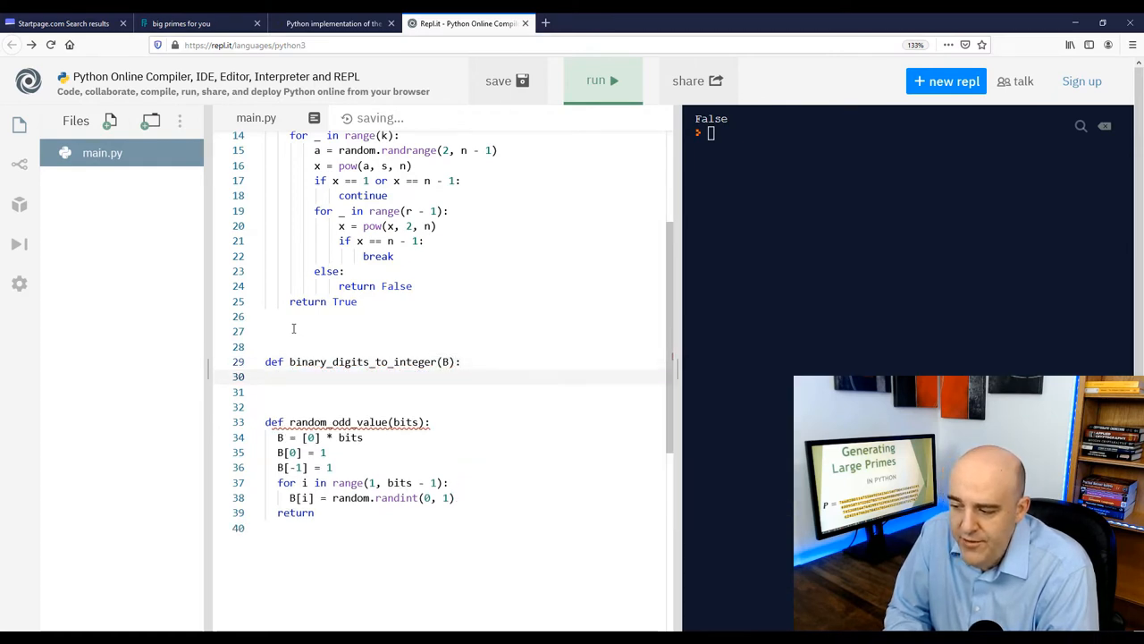
pyautogui.write('binary_digits_to_integer(B')
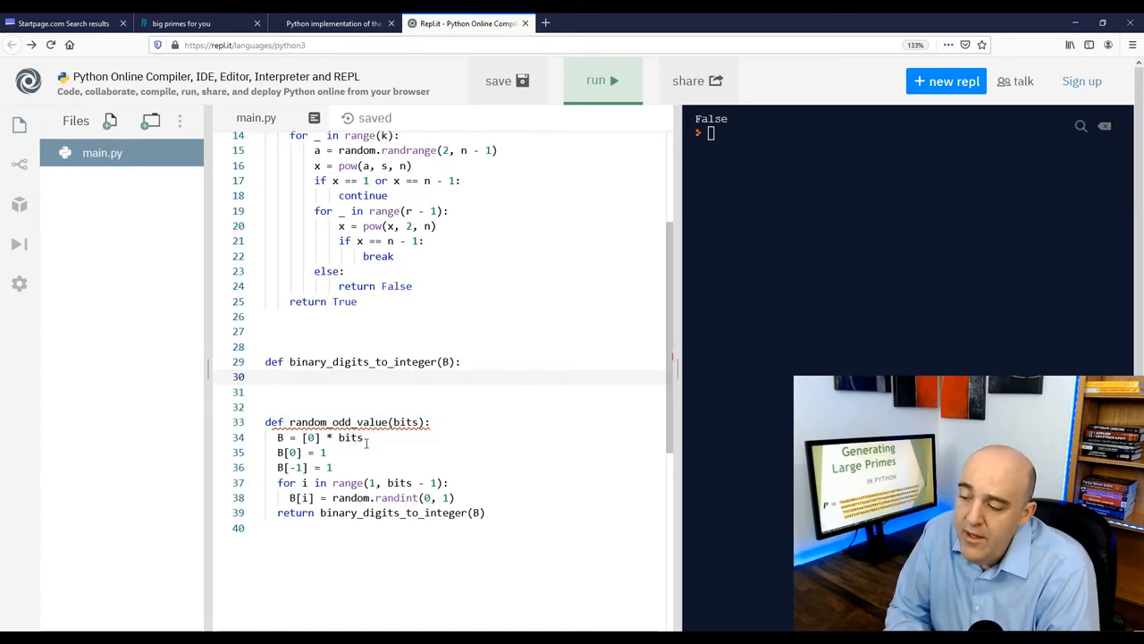
# Write its body: n = 0, pow2 = 1, summing pow2 * B[i] over reversed(range(len(B)))
pyautogui.write('n = 0')
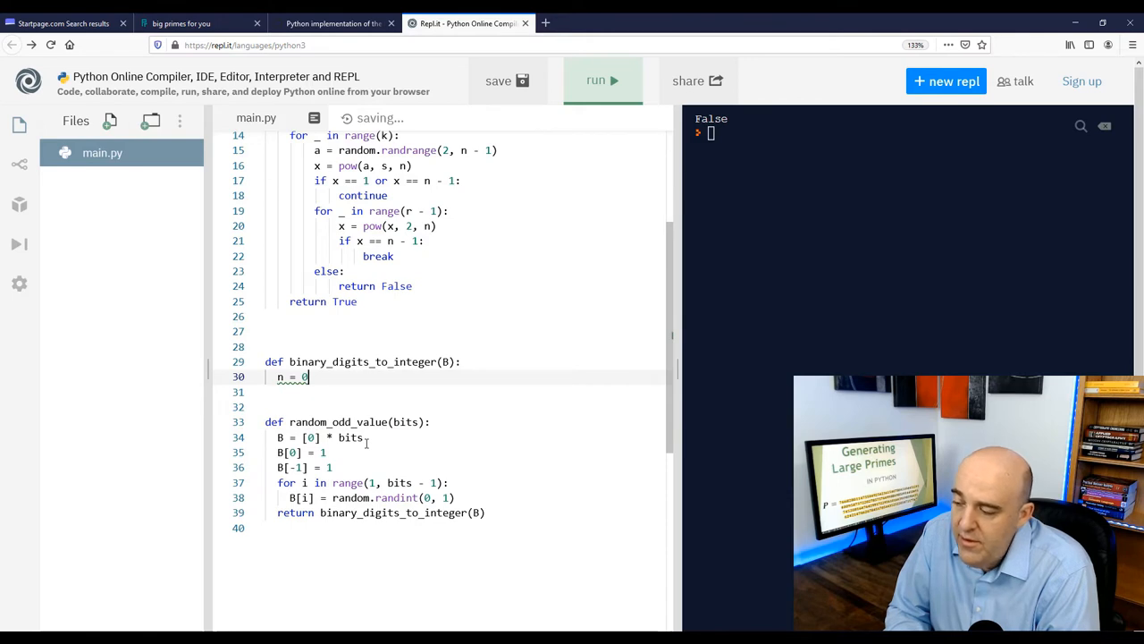
pyautogui.write('pow2 =')
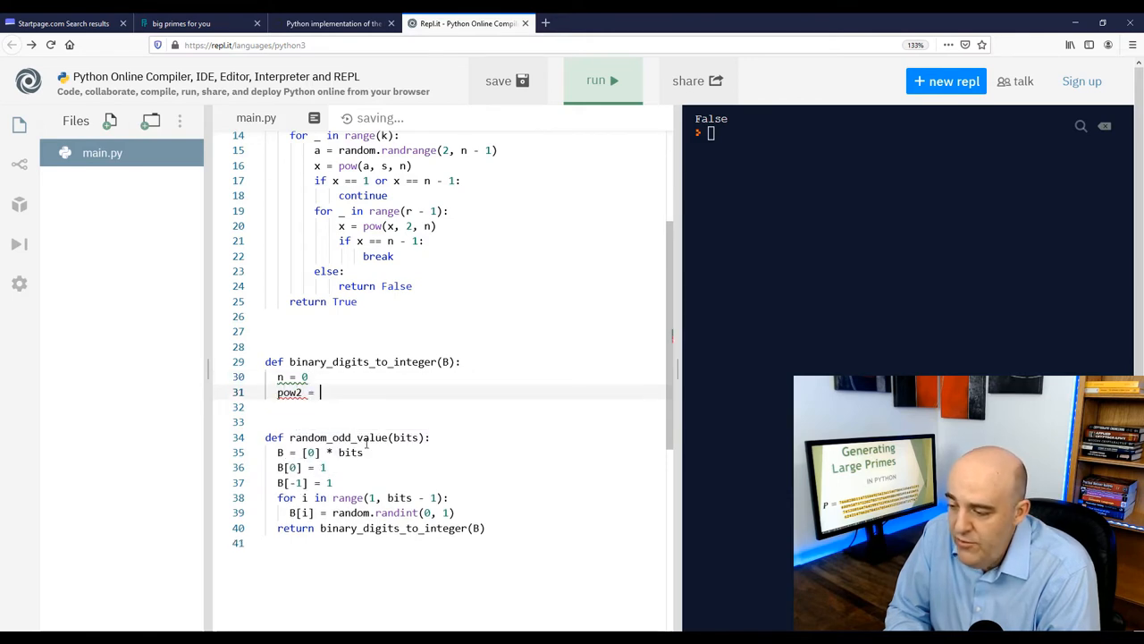
pyautogui.write('1')
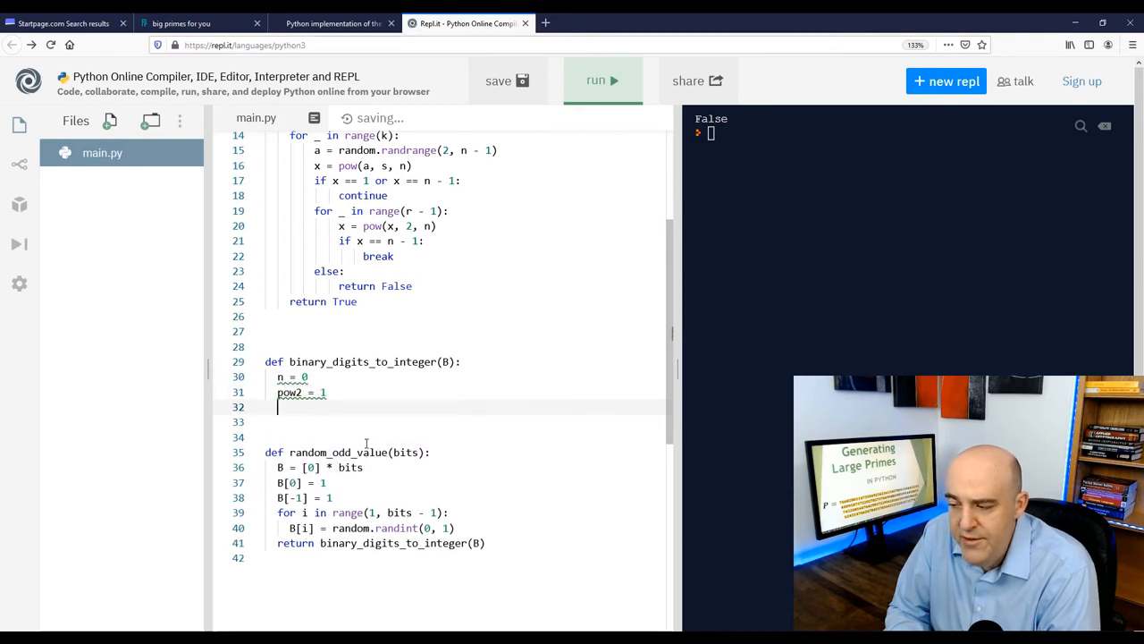
pyautogui.write('for i in r')
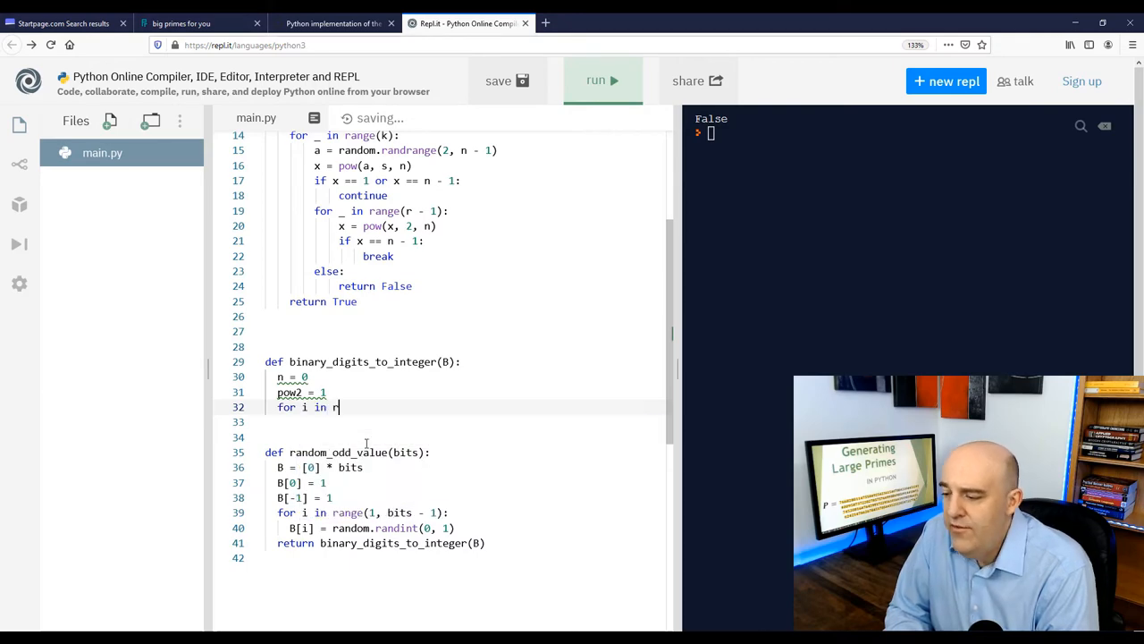
pyautogui.write('eversed(')
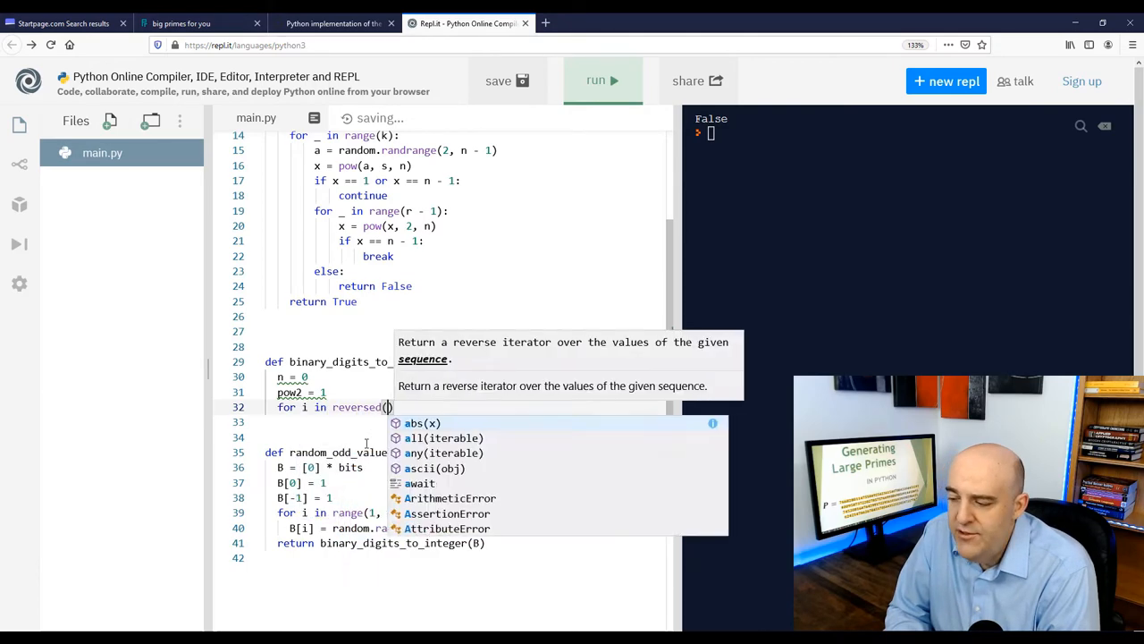
pyautogui.write('range(')
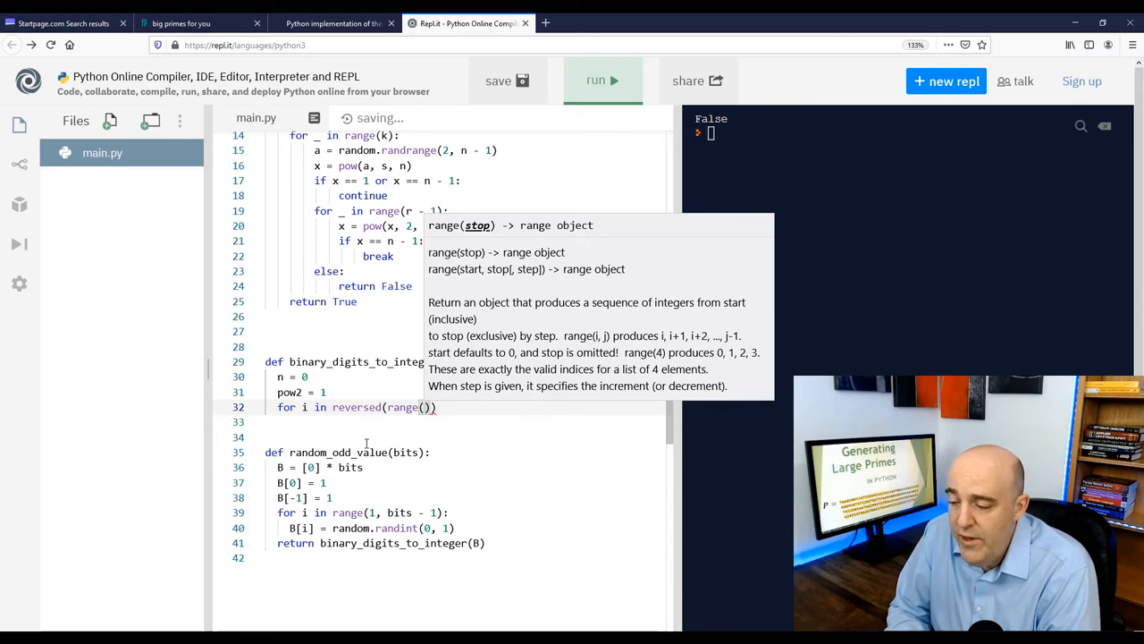
pyautogui.write('len(B)')
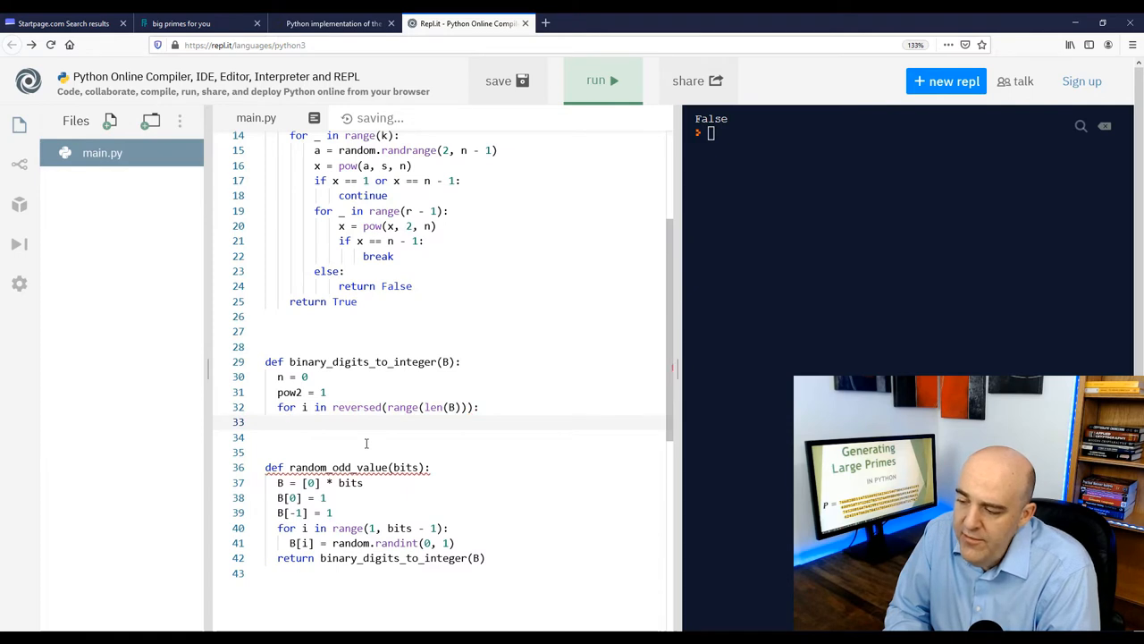
pyautogui.write('m')
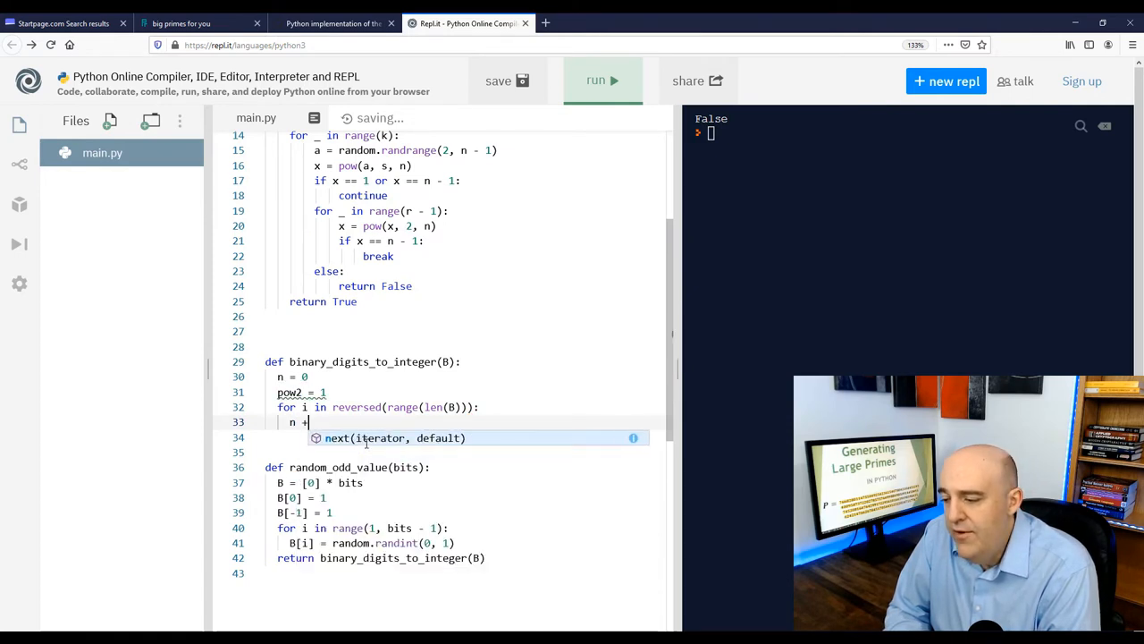
pyautogui.write('=')
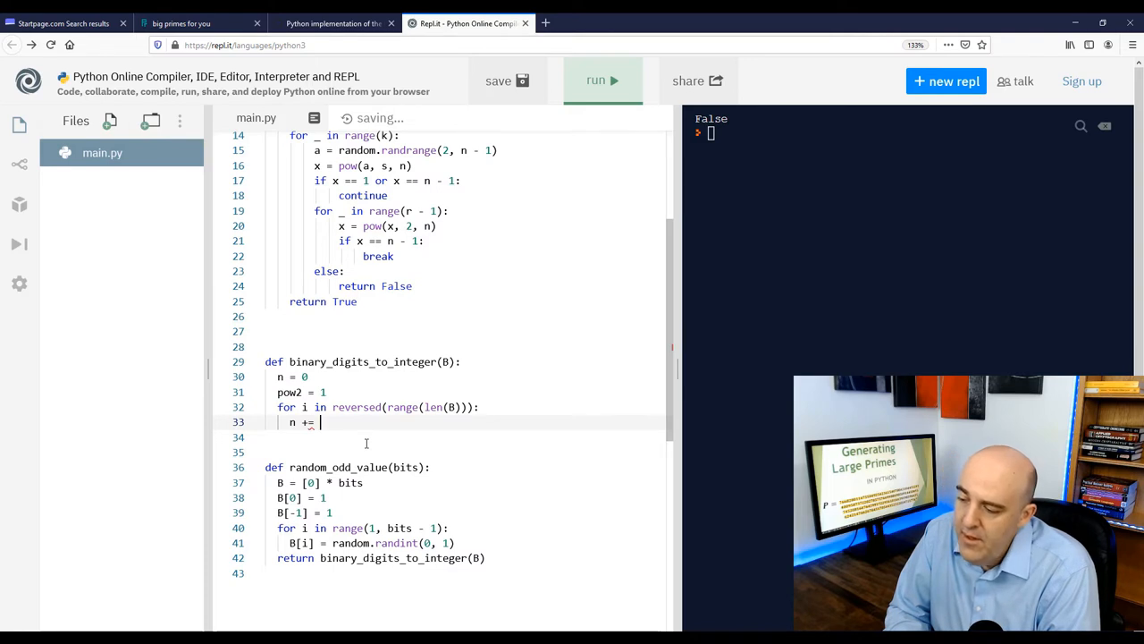
pyautogui.write('pow2 *')
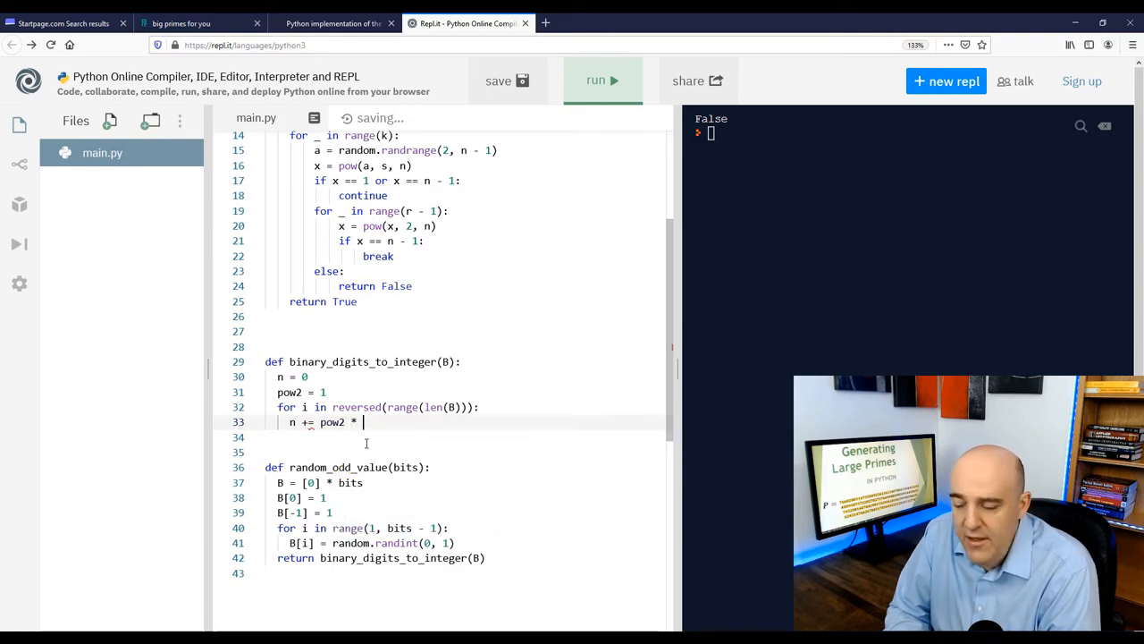
pyautogui.write('B[i]')
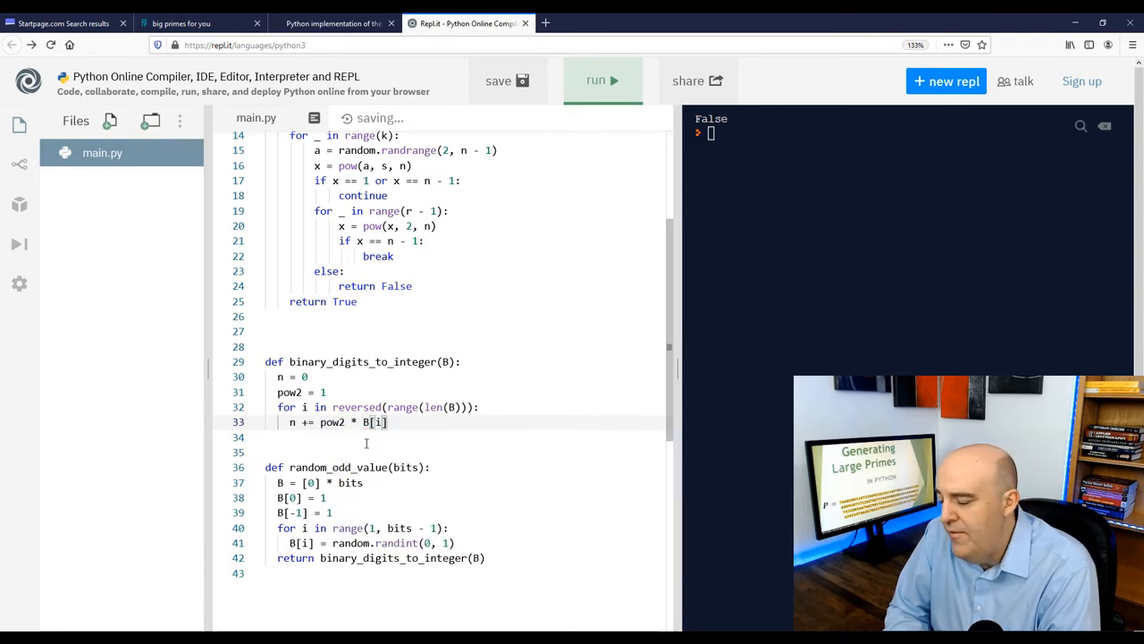
pyautogui.write('pow2 *= 2')
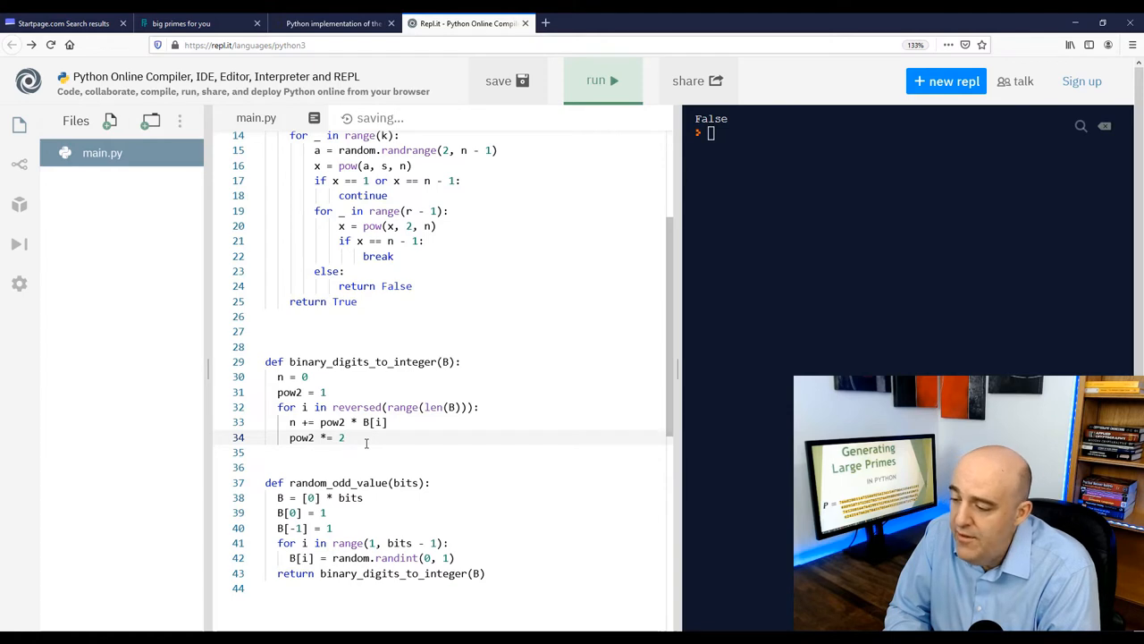
# Finish with return n, then print random_odd_value(4) over range(20) and run it
pyautogui.write('return')
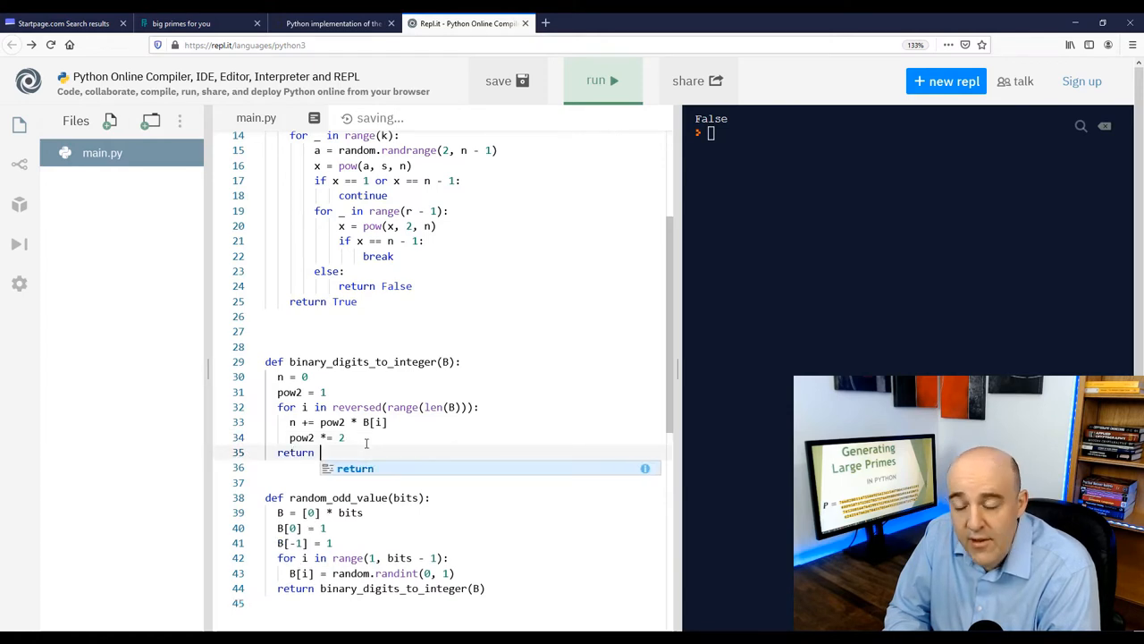
pyautogui.write('n')
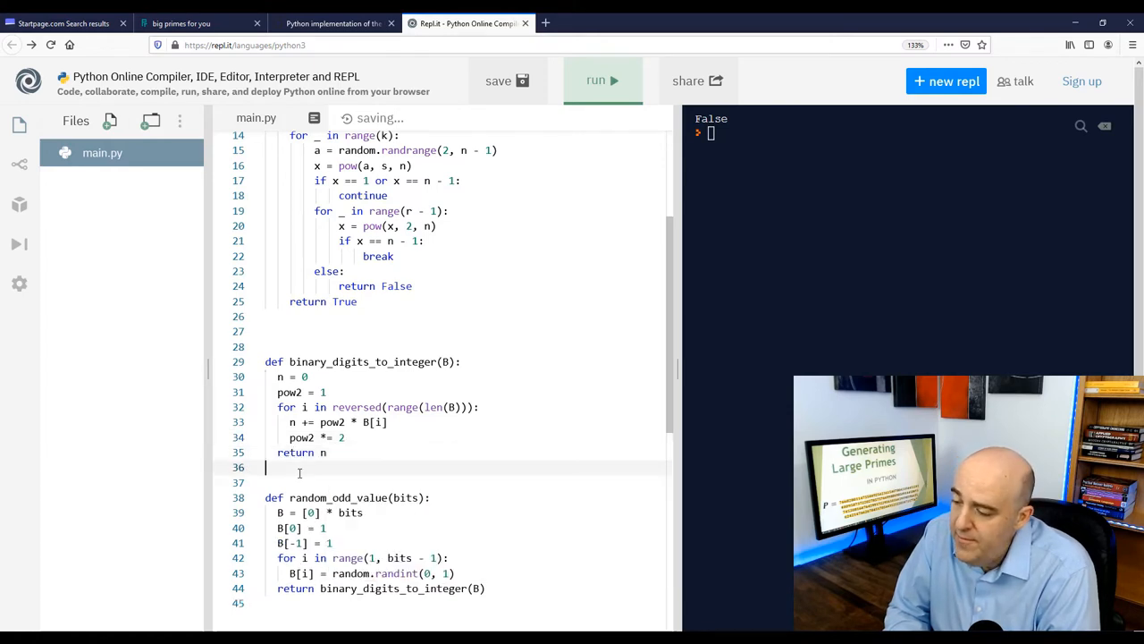
pyautogui.scroll(-3)
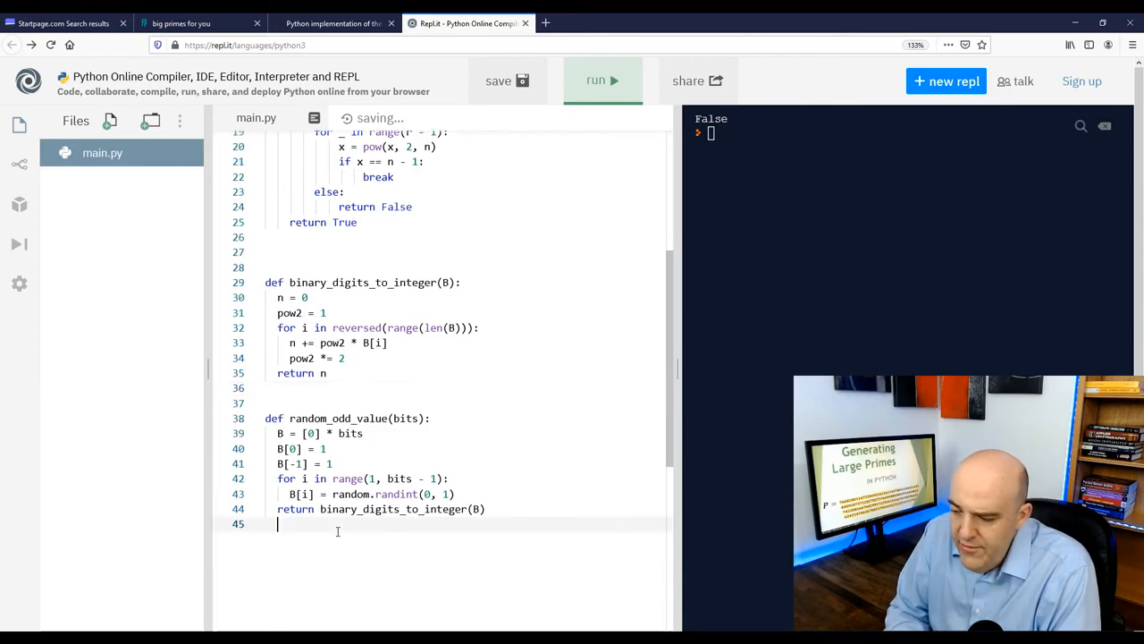
pyautogui.press('enter')
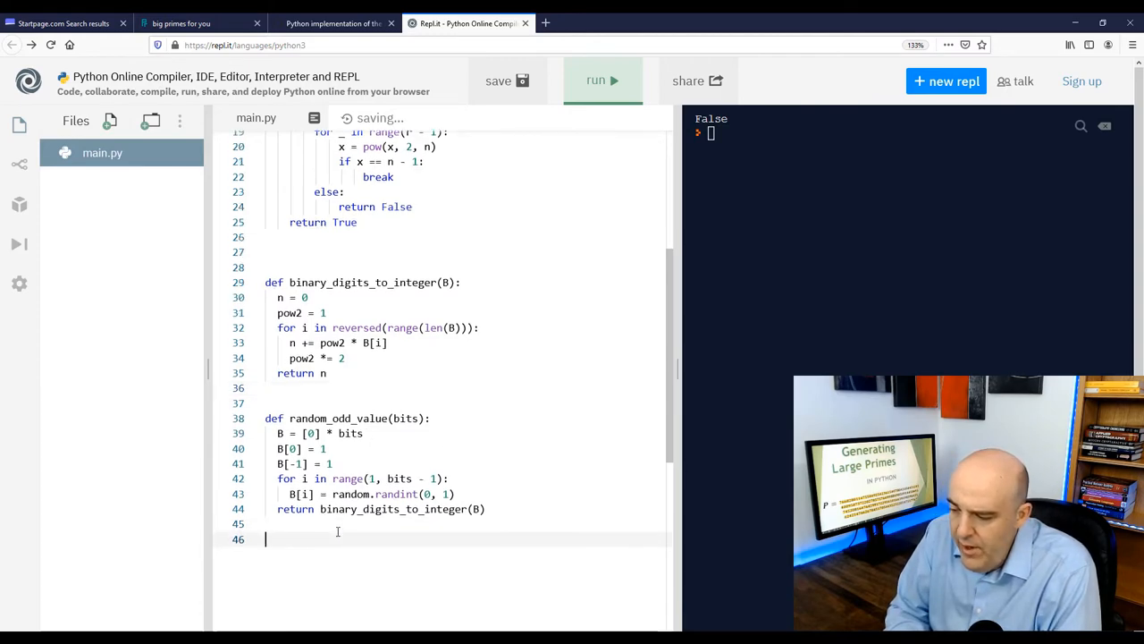
pyautogui.write('print(random_odd_value(4')
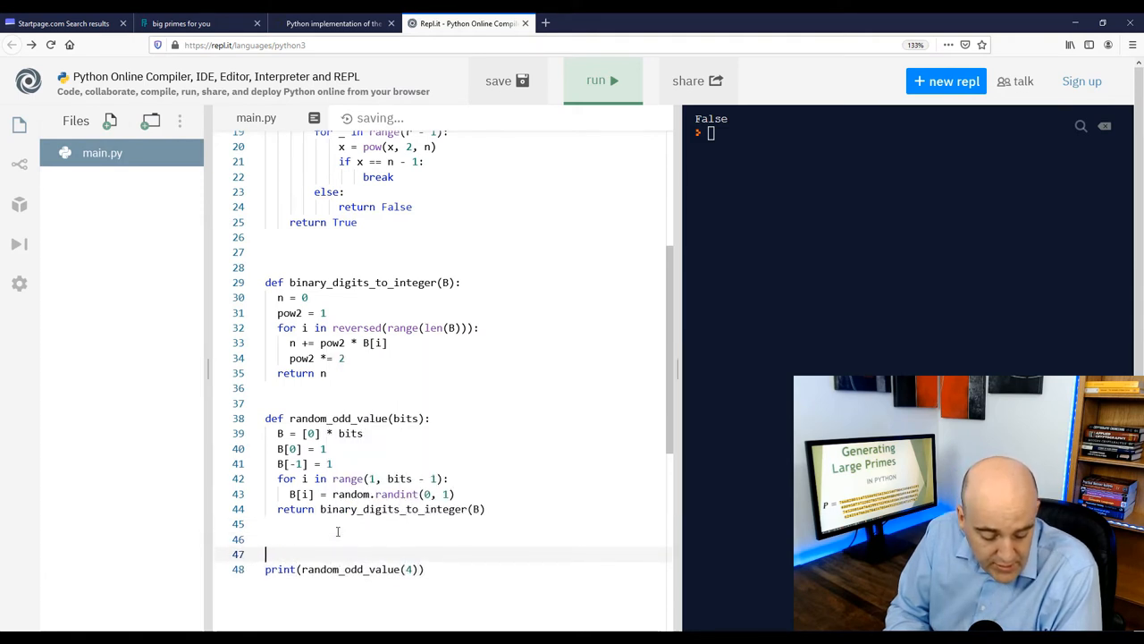
pyautogui.write('for i in r')
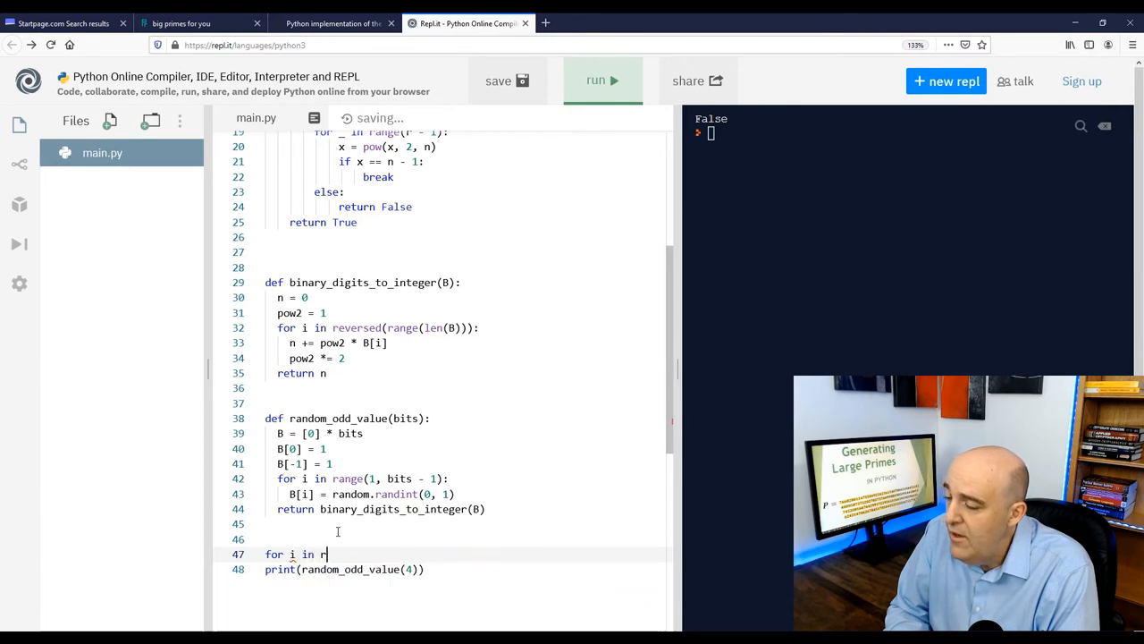
pyautogui.write('ange(20):')
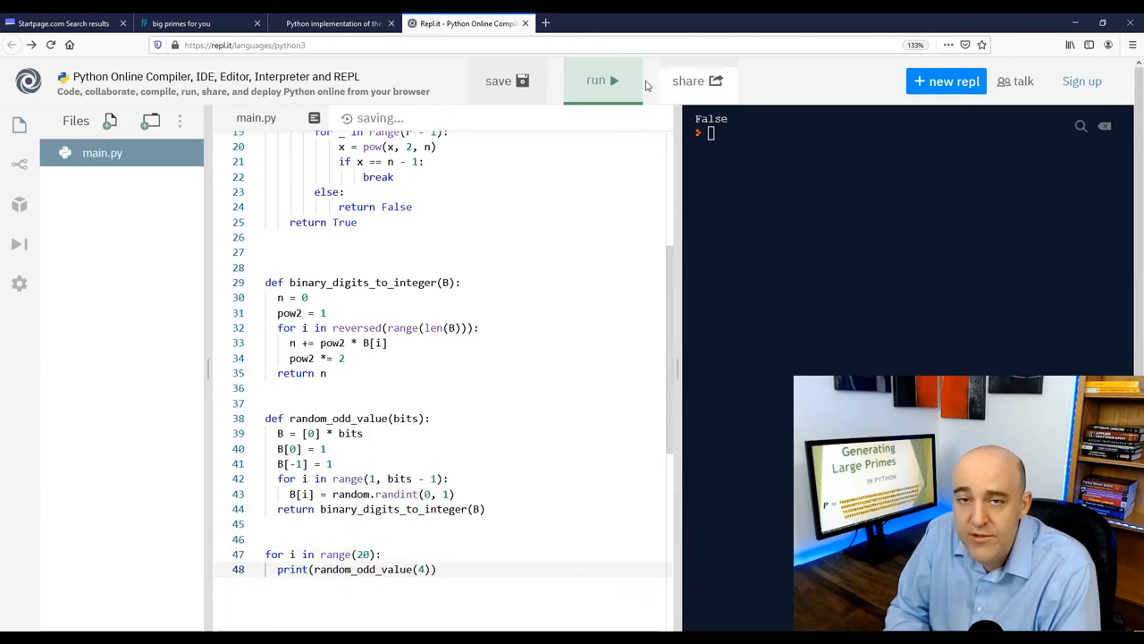
pyautogui.click(603, 80)
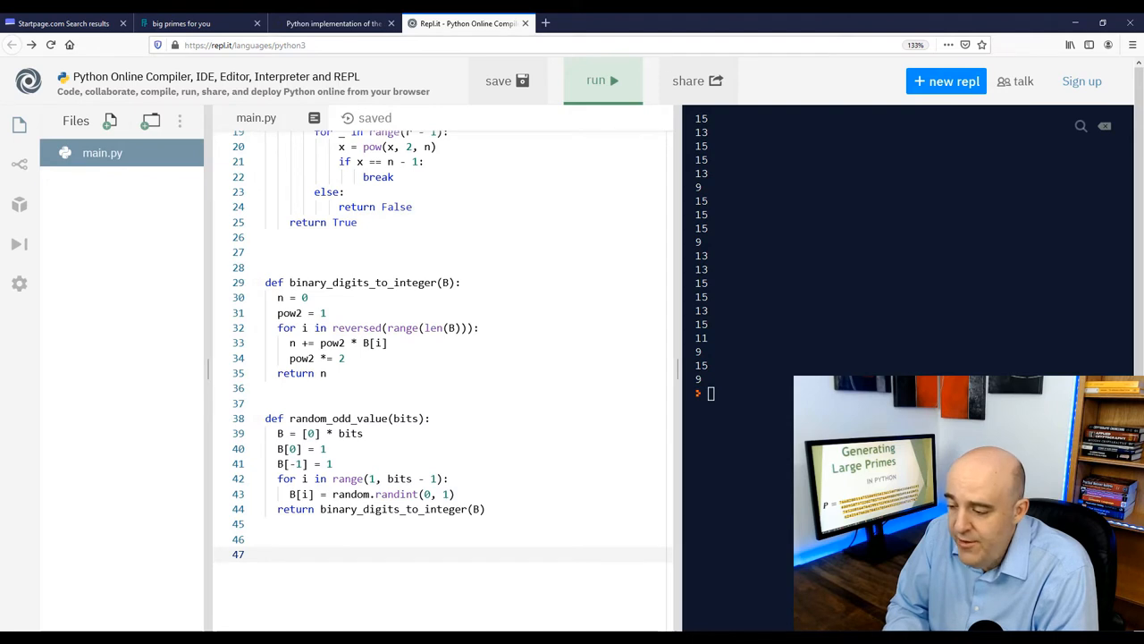
# Start the generate_probable_prime(bits) function definition
pyautogui.write('def')
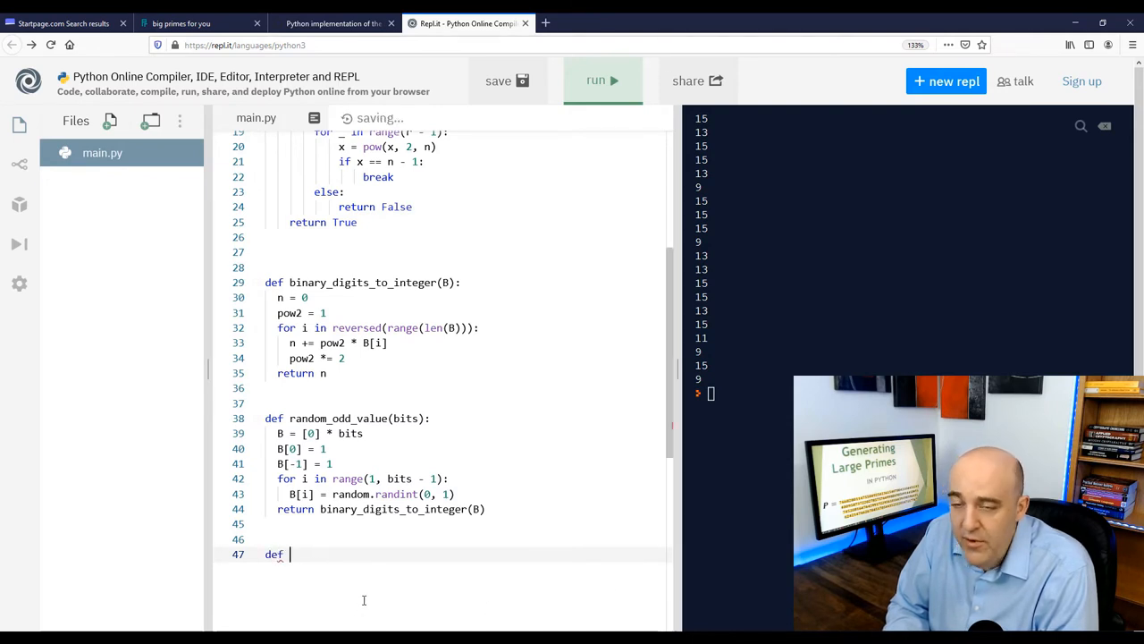
pyautogui.write('ge')
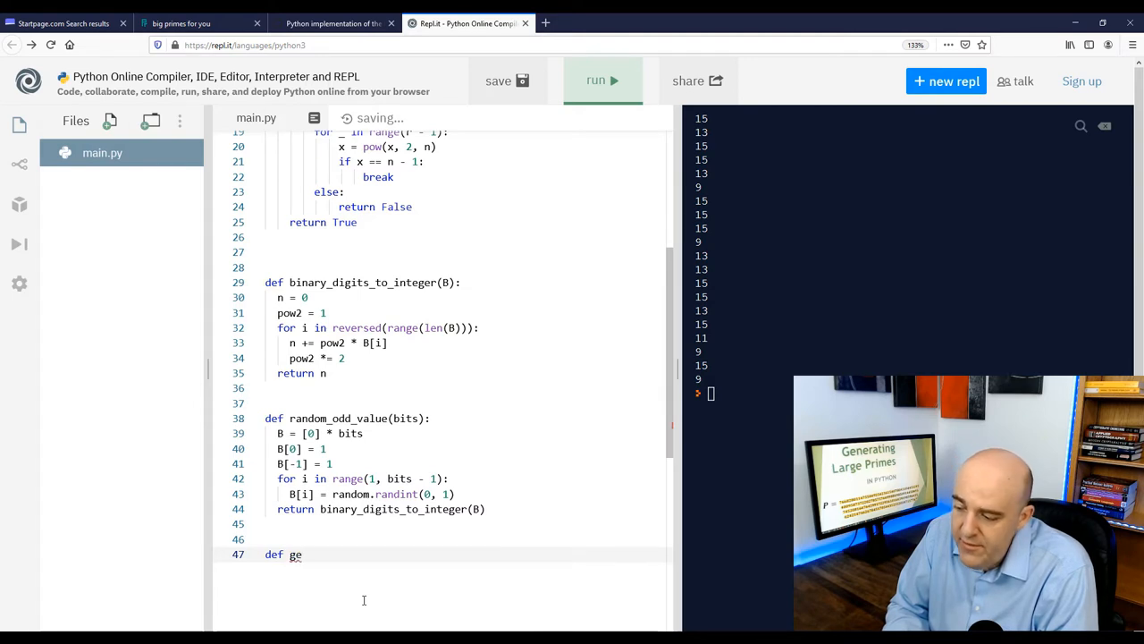
pyautogui.write('nerate')
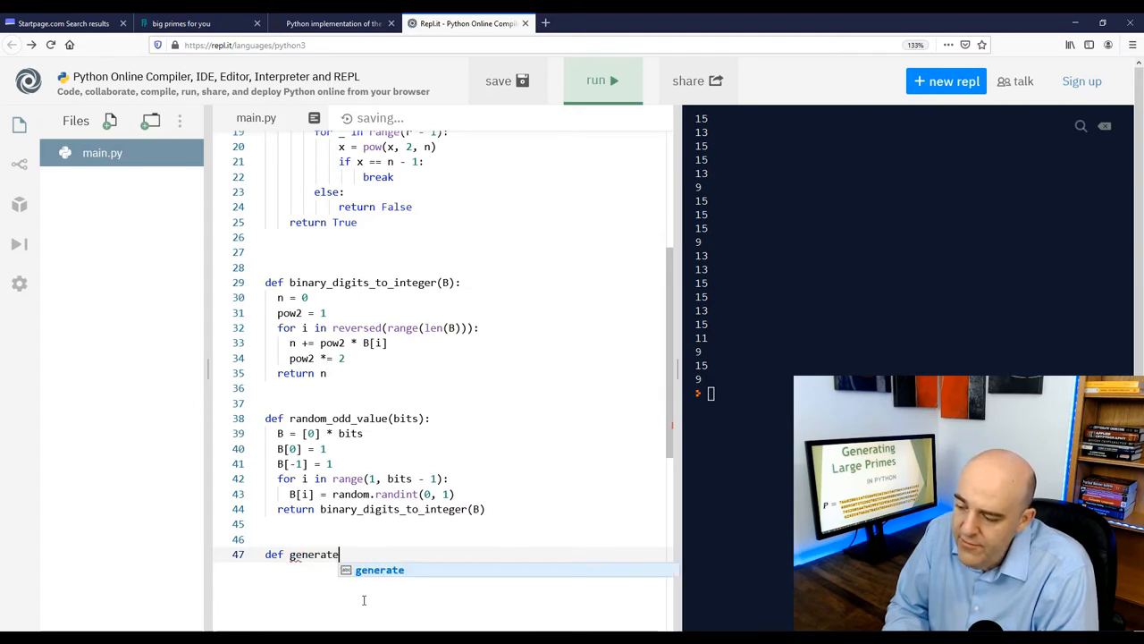
pyautogui.write('_p')
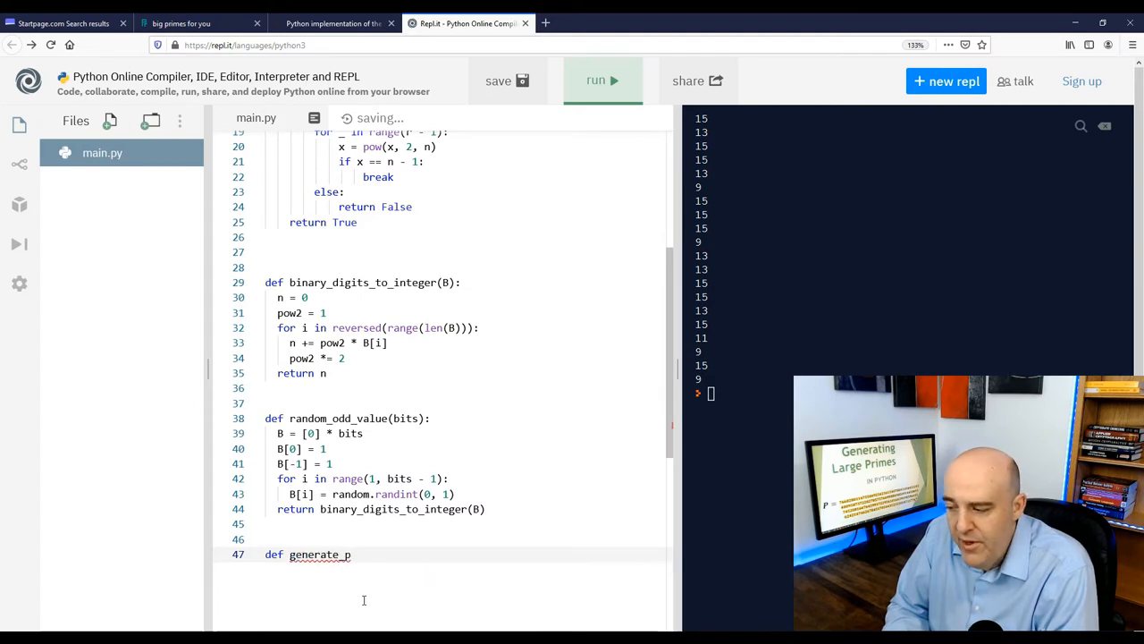
pyautogui.write('robable')
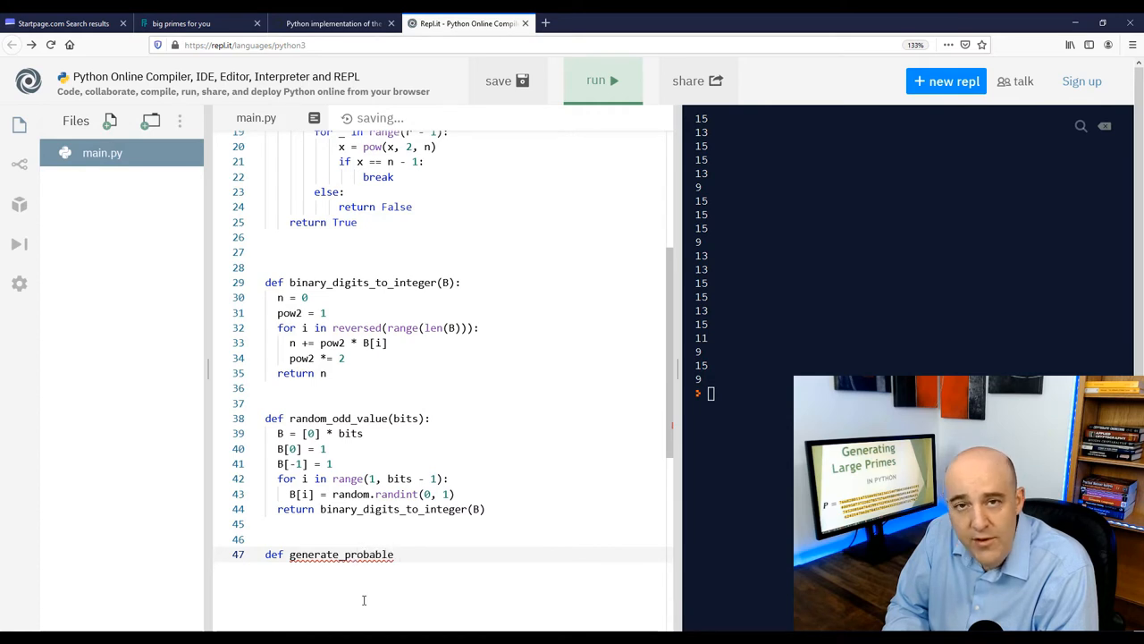
pyautogui.write('_prime()')
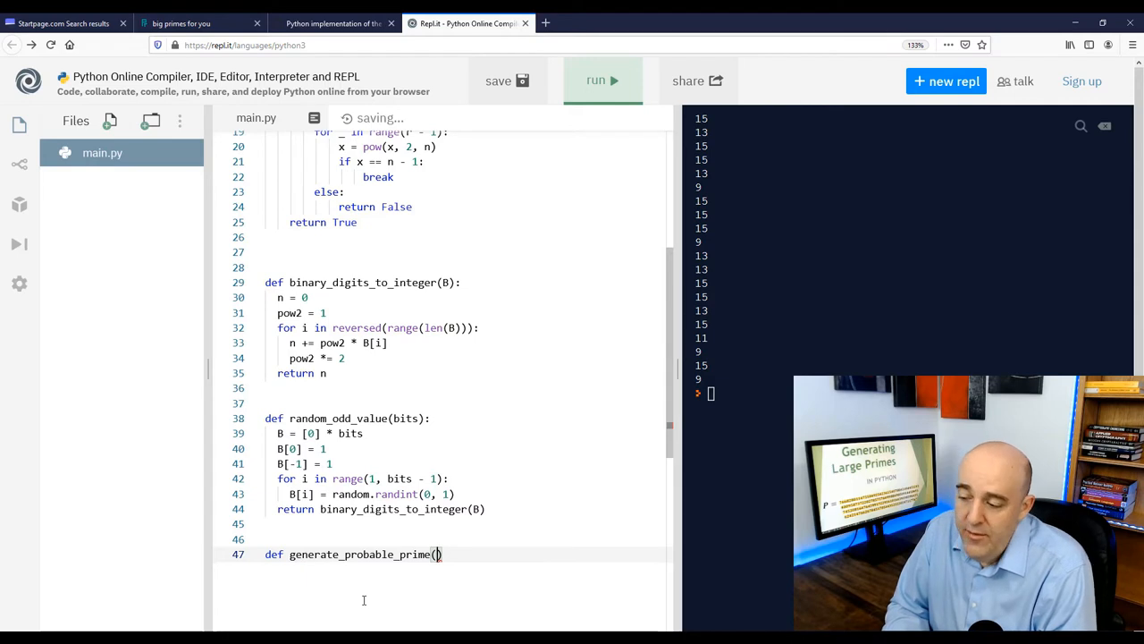
pyautogui.write('bits):')
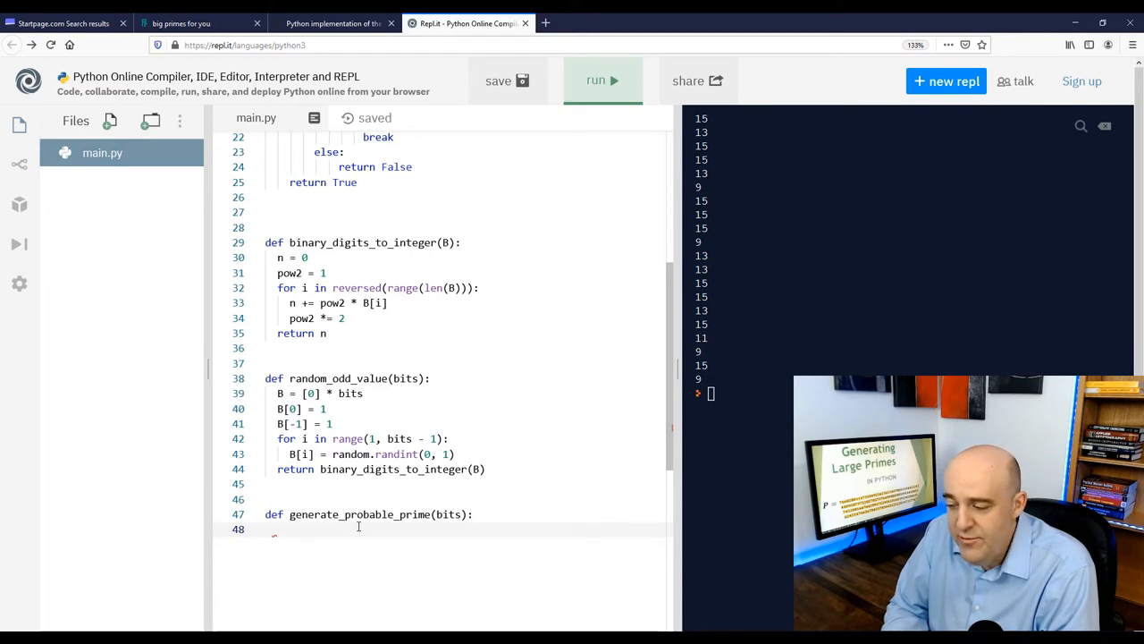
# Loop while True drawing random odd n until miller_rabin(n, 40) passes, and call generate_probable_prime
pyautogui.write('while')
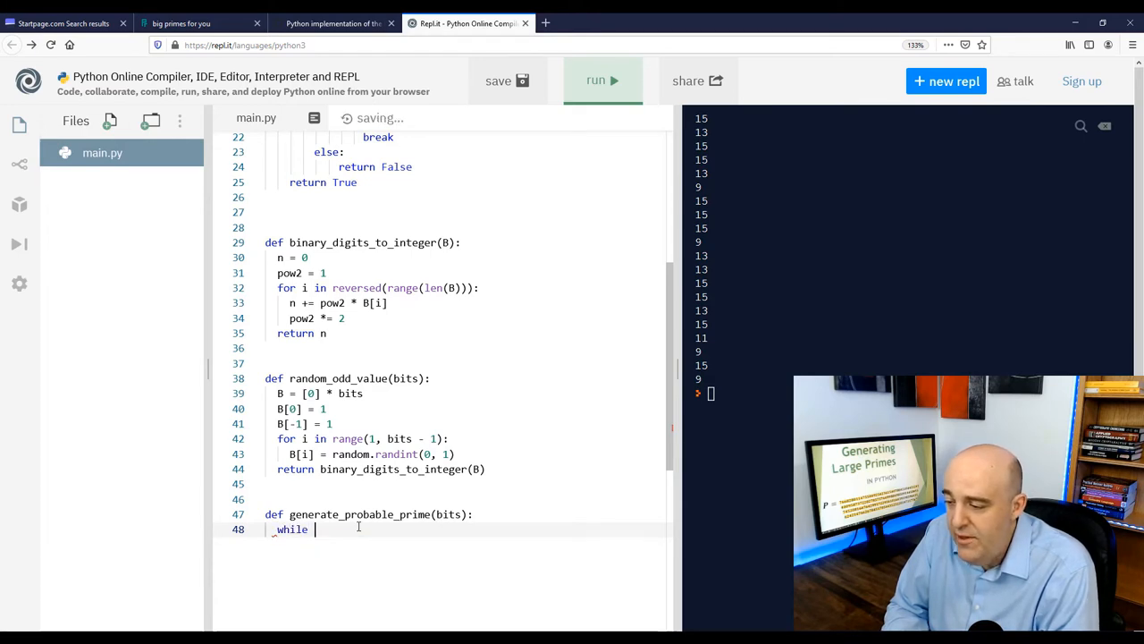
pyautogui.write('True:')
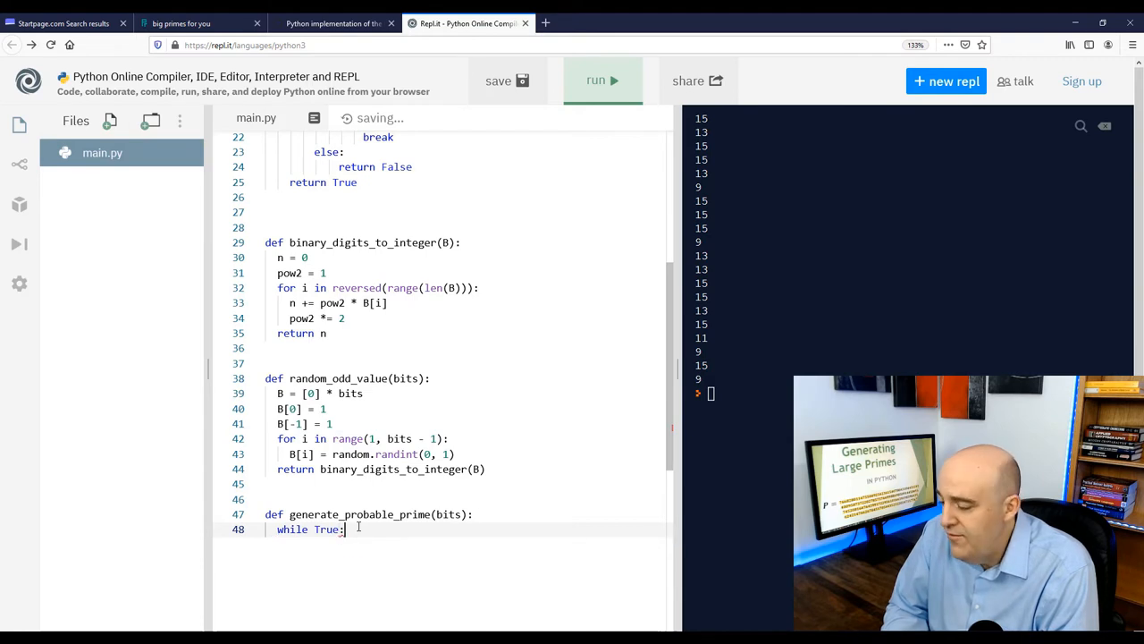
pyautogui.write('n =')
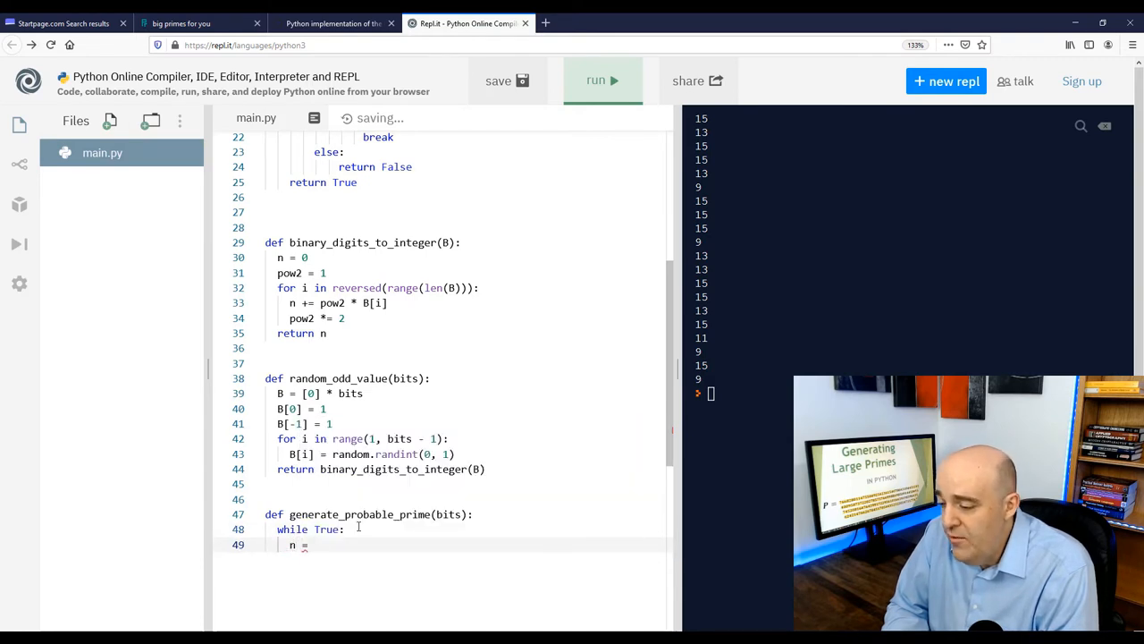
pyautogui.write('random_odd_value(bits)')
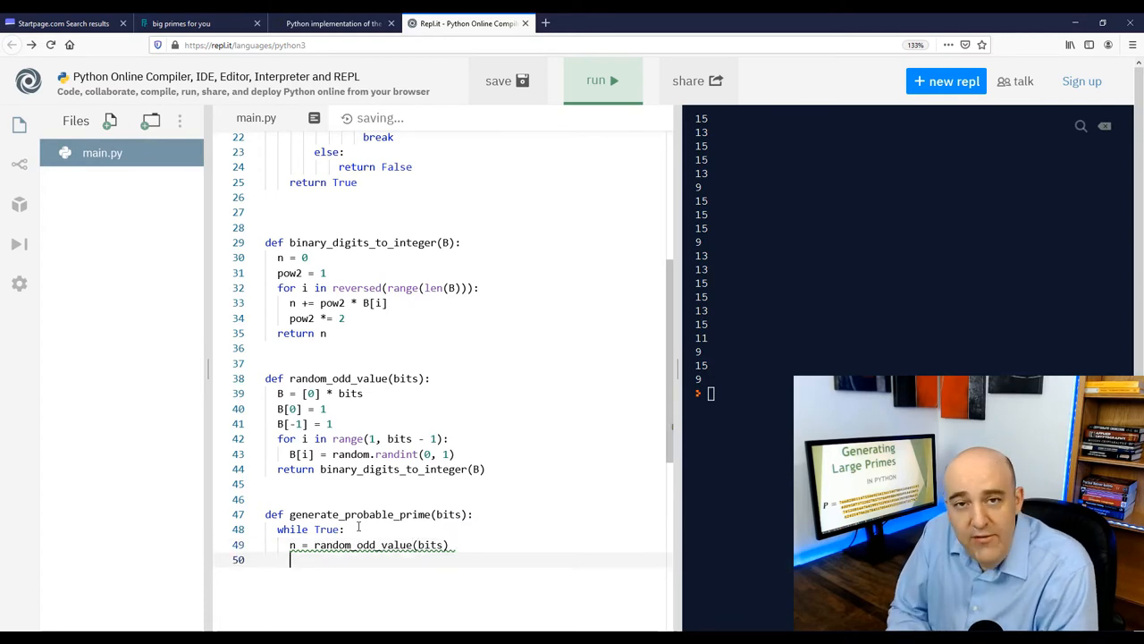
pyautogui.write('if miller_rabin(n, 40):')
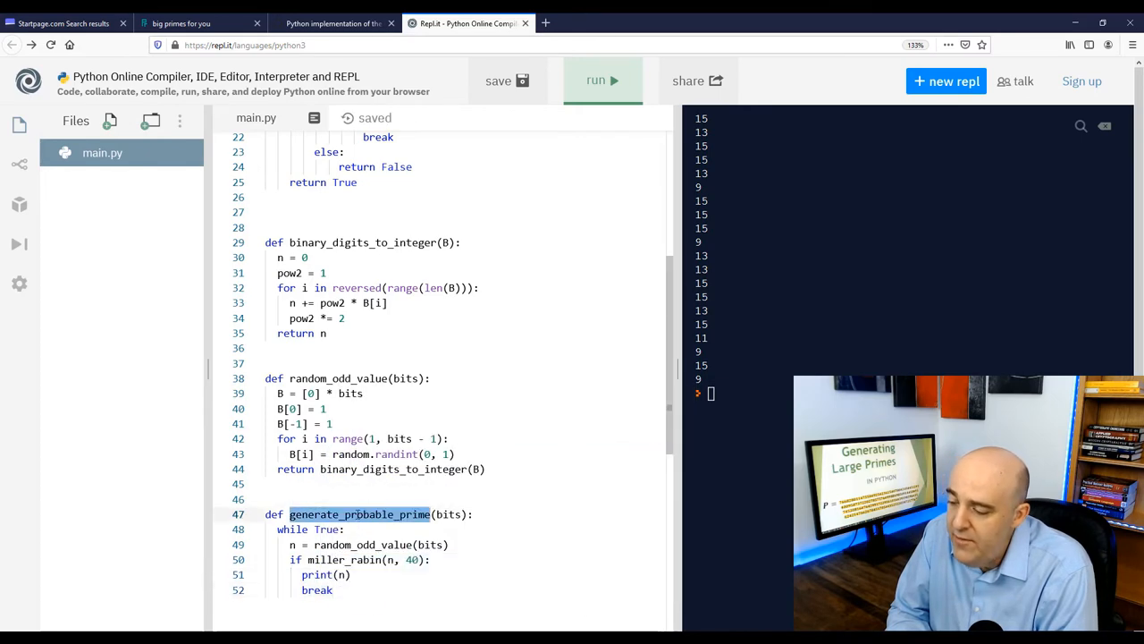
pyautogui.scroll(-3)
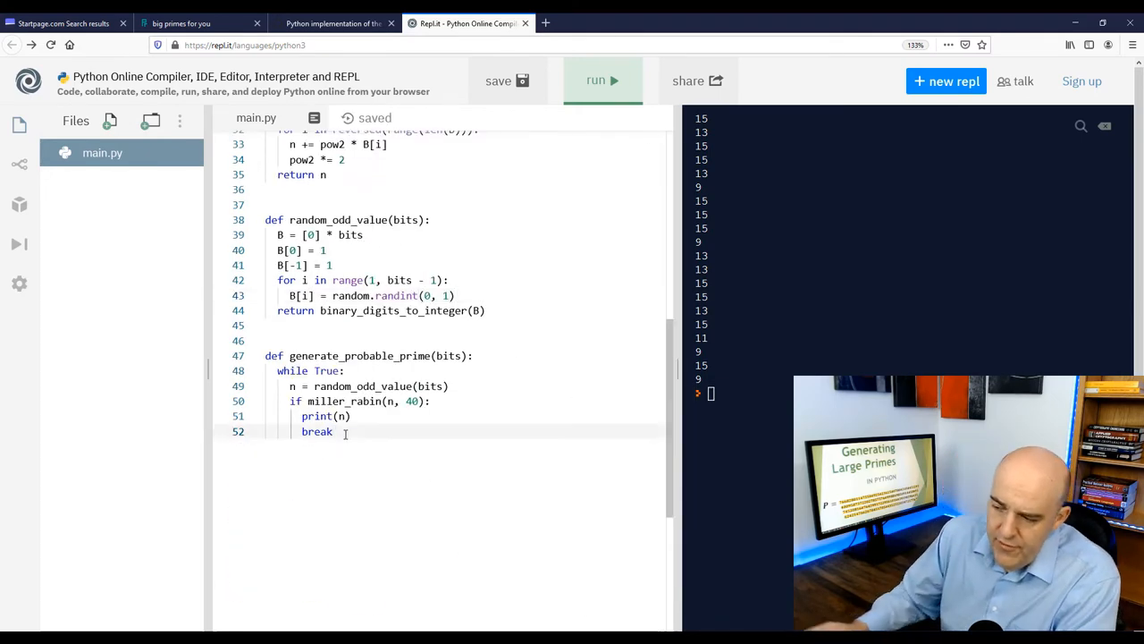
pyautogui.write('generate_probable_prime')
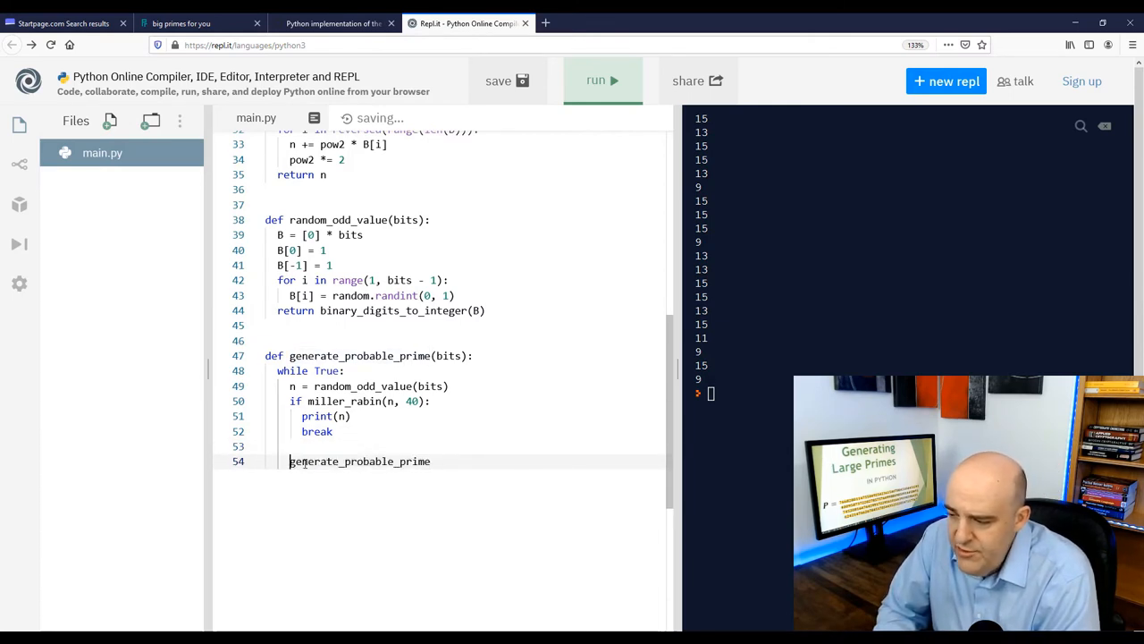
# Call generate_probable_prime(4) at file end and run it repeatedly, printing primes like 11 and 13
pyautogui.press('Enter')
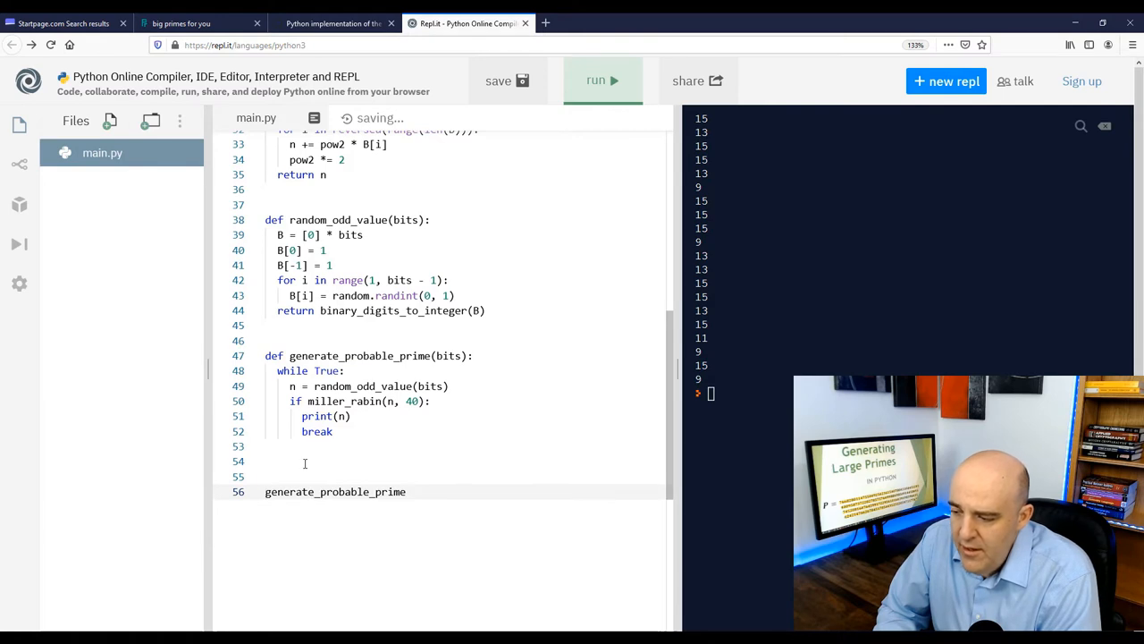
pyautogui.doubleClick(335, 492)
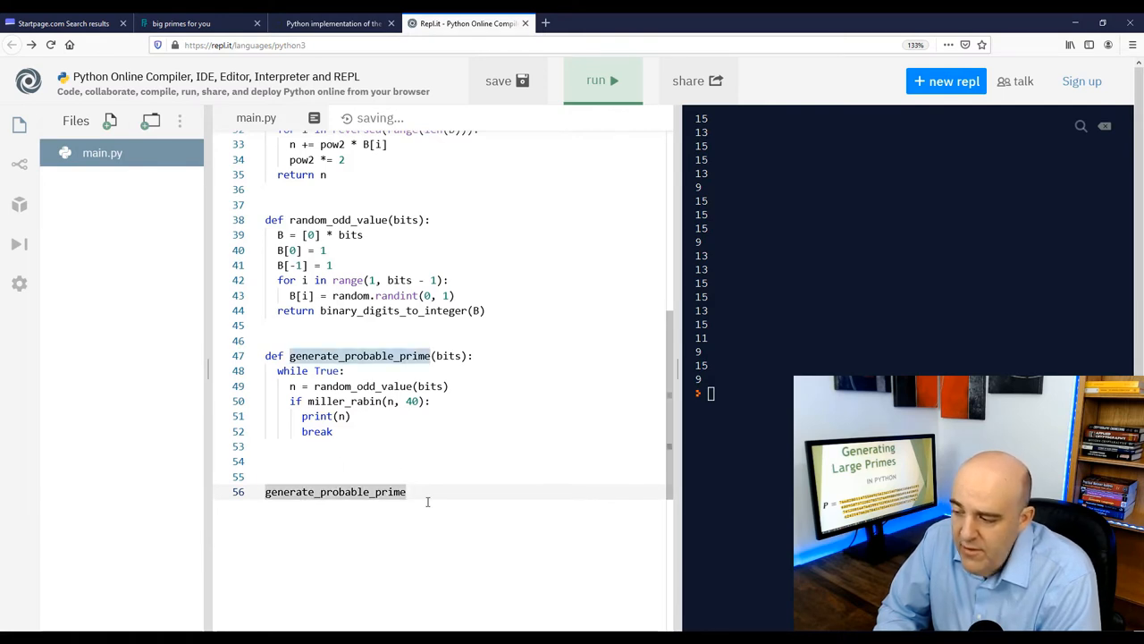
pyautogui.write('(4)')
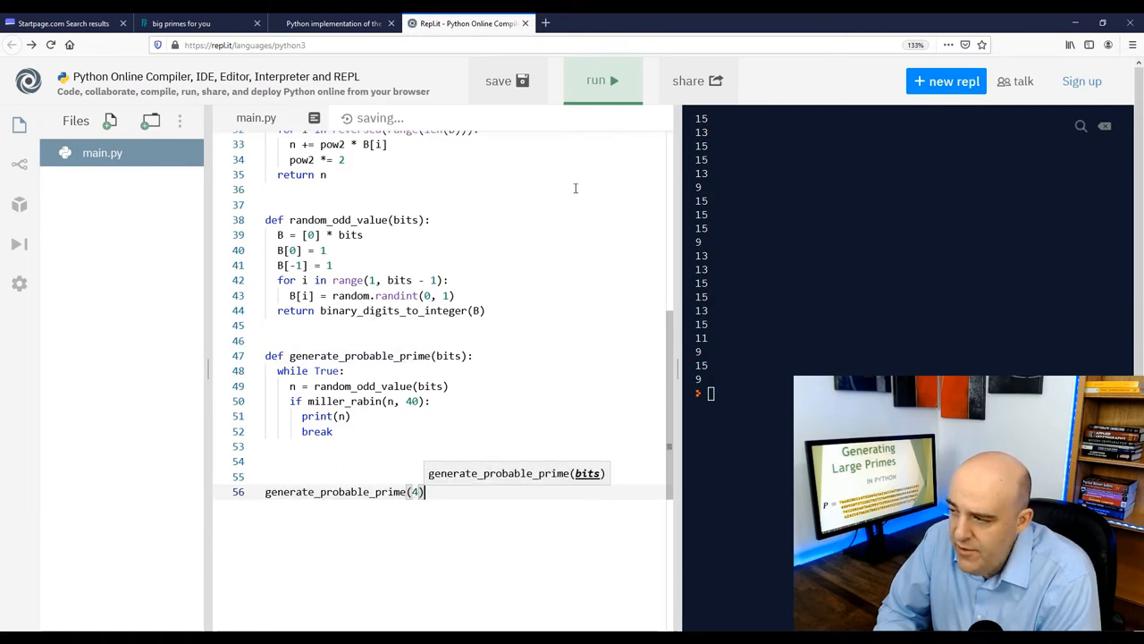
pyautogui.click(603, 80)
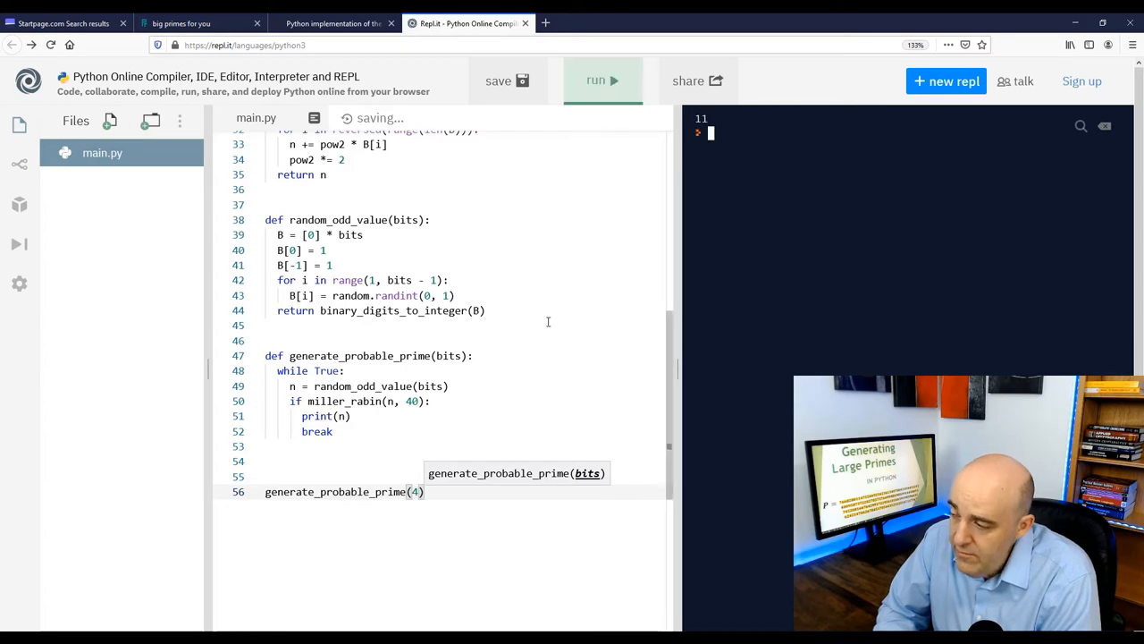
pyautogui.click(603, 80)
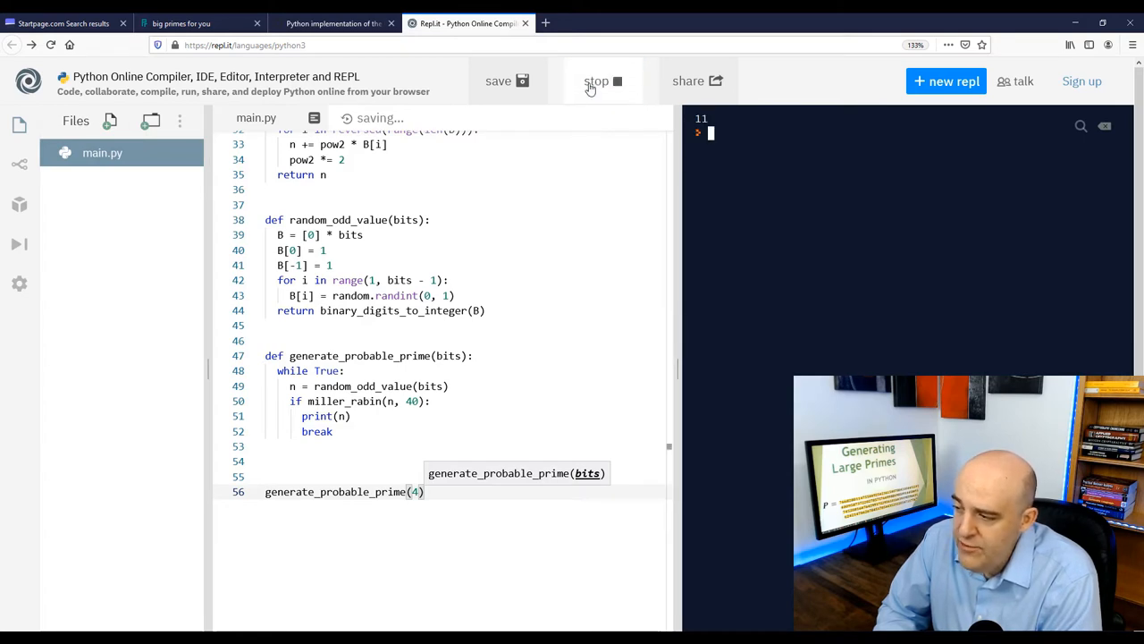
pyautogui.click(602, 80)
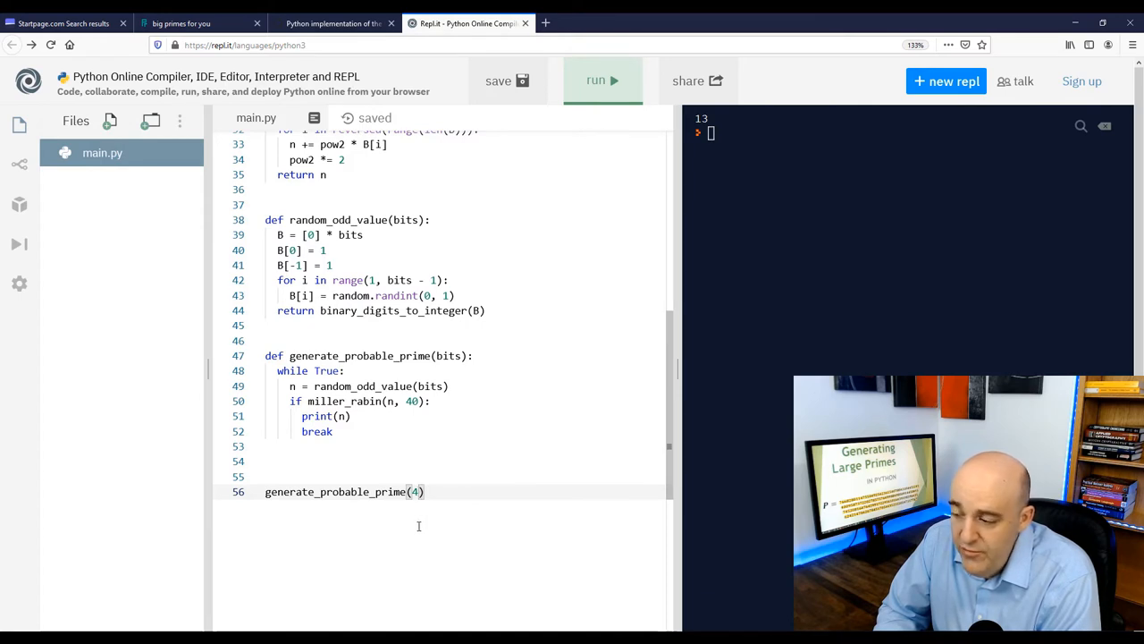
# Change the argument to 20 and run, printing the prime 637781, then clear it
pyautogui.press('Backspace')
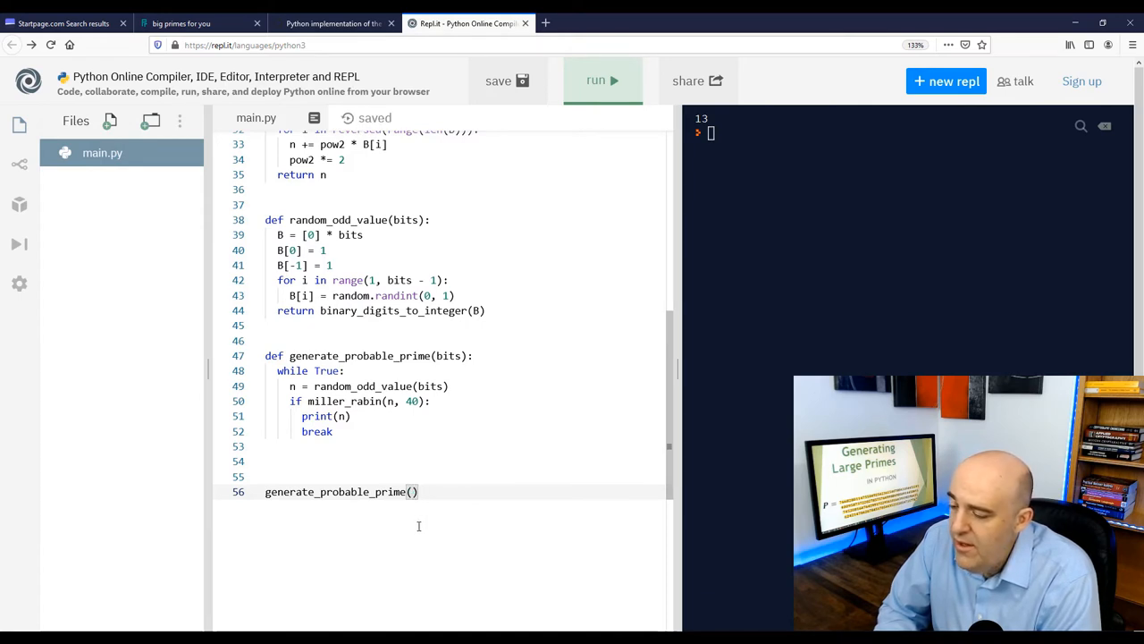
pyautogui.write('20')
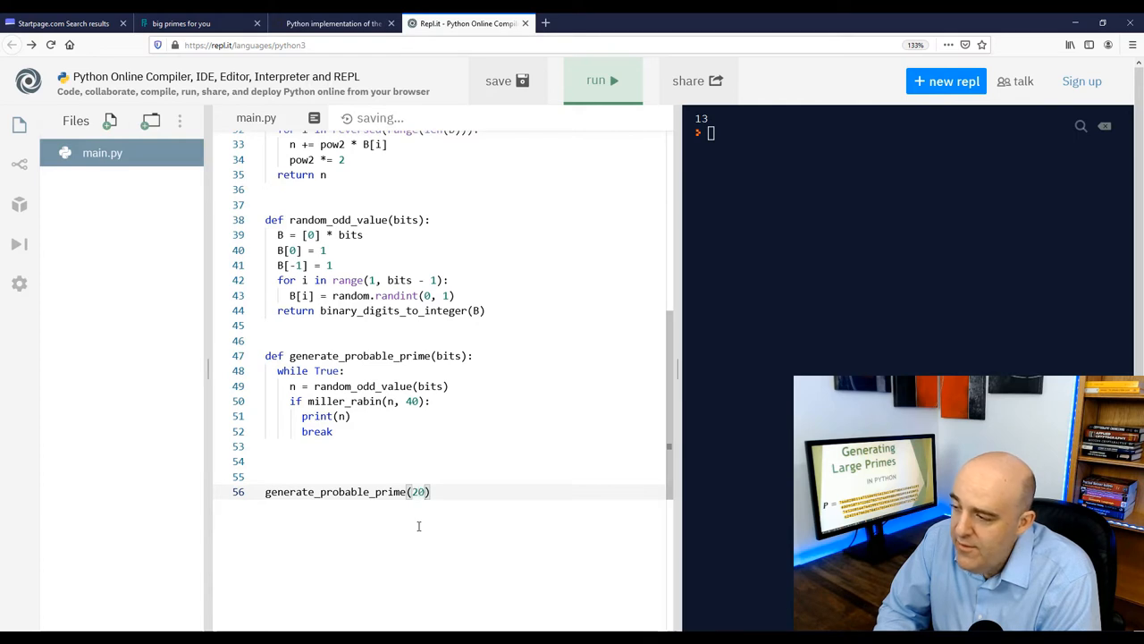
pyautogui.click(602, 81)
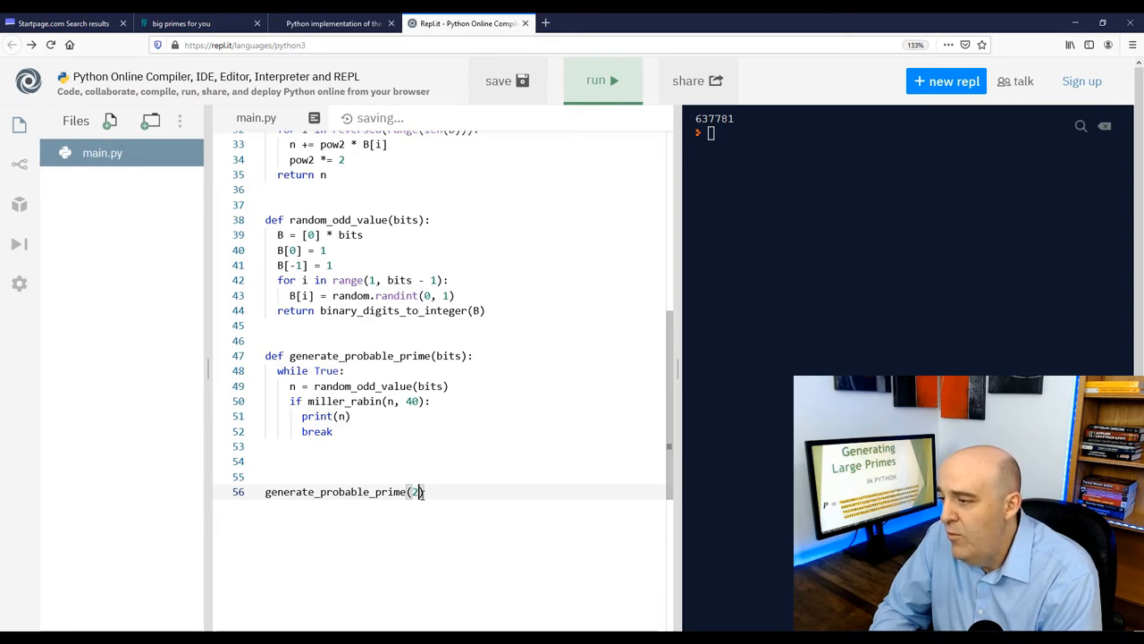
pyautogui.press('Backspace')
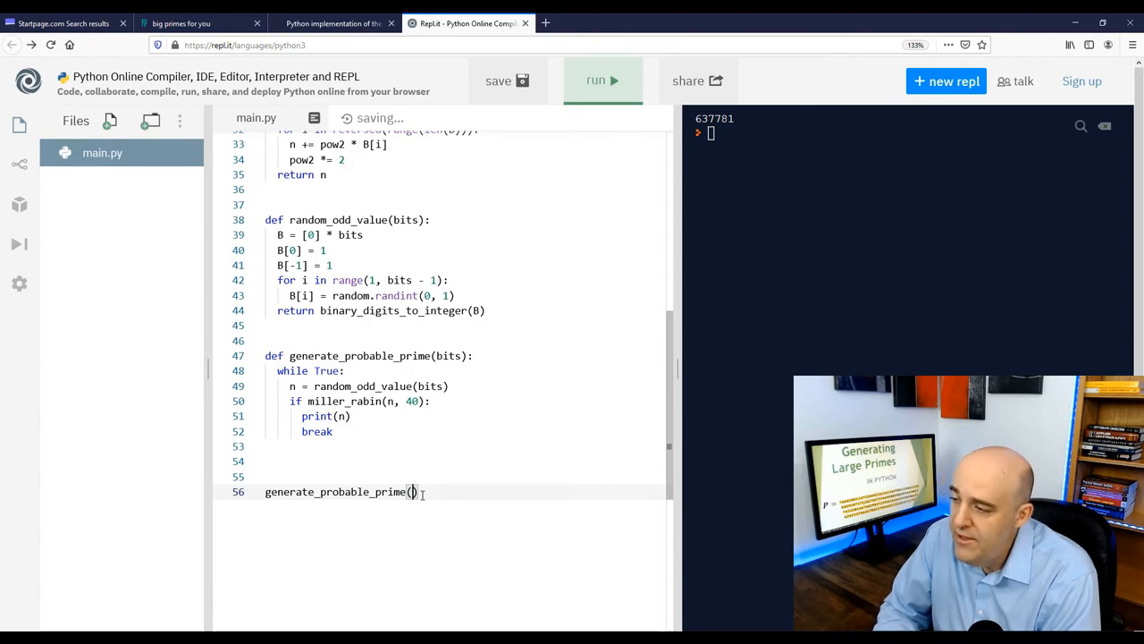
# Run generate_probable_prime(512) and copy the long printed 512-bit prime
pyautogui.write('512')
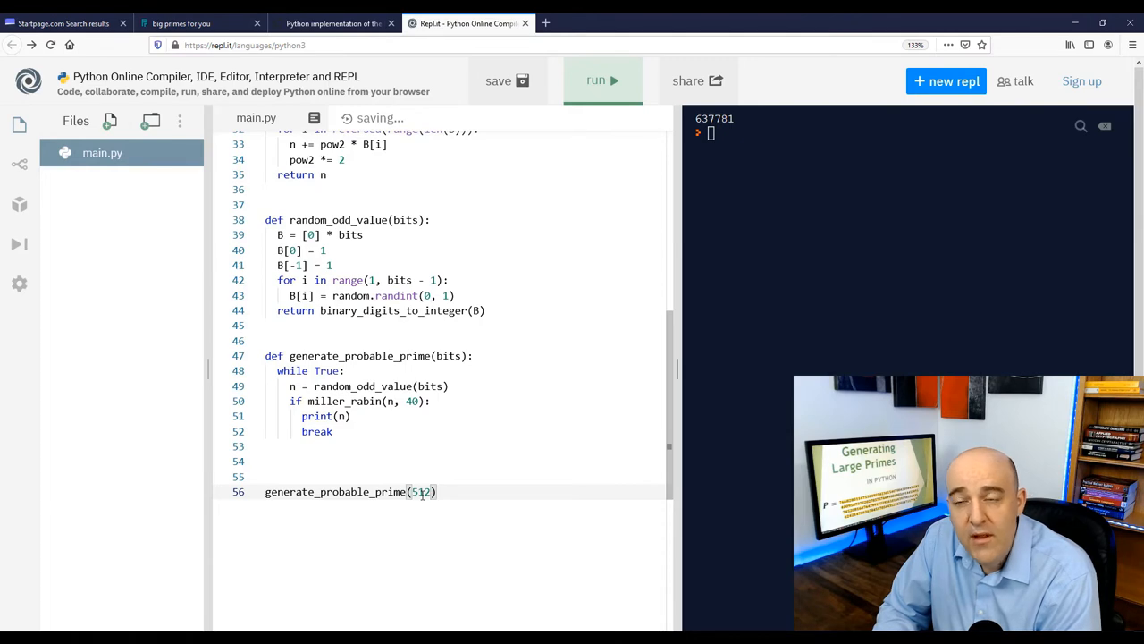
pyautogui.click(602, 81)
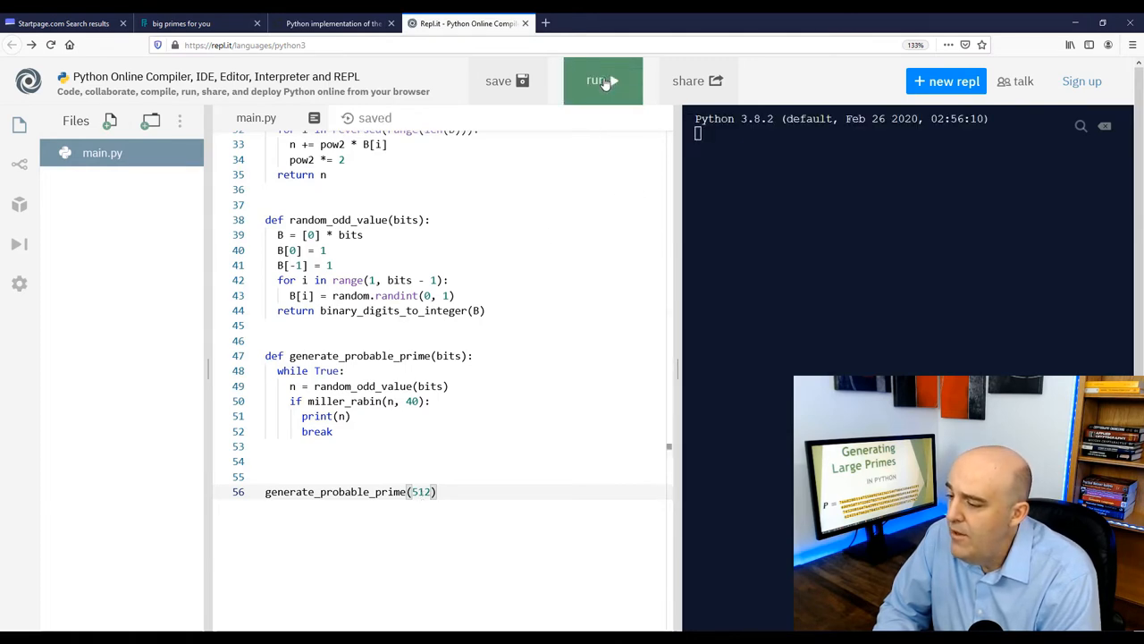
pyautogui.click(603, 80)
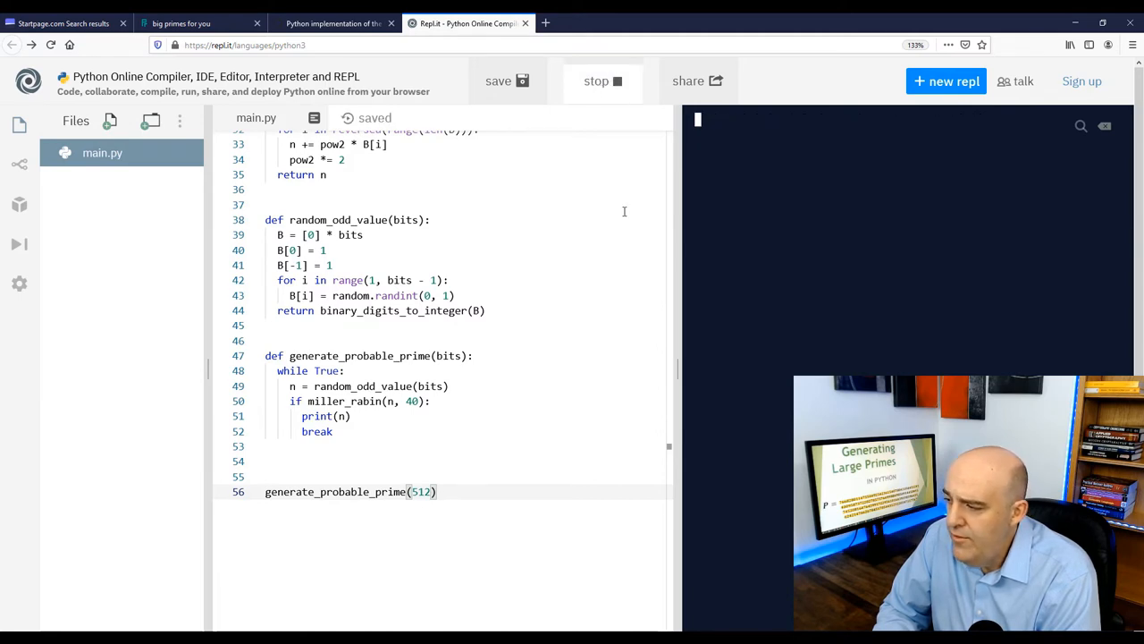
pyautogui.click(603, 80)
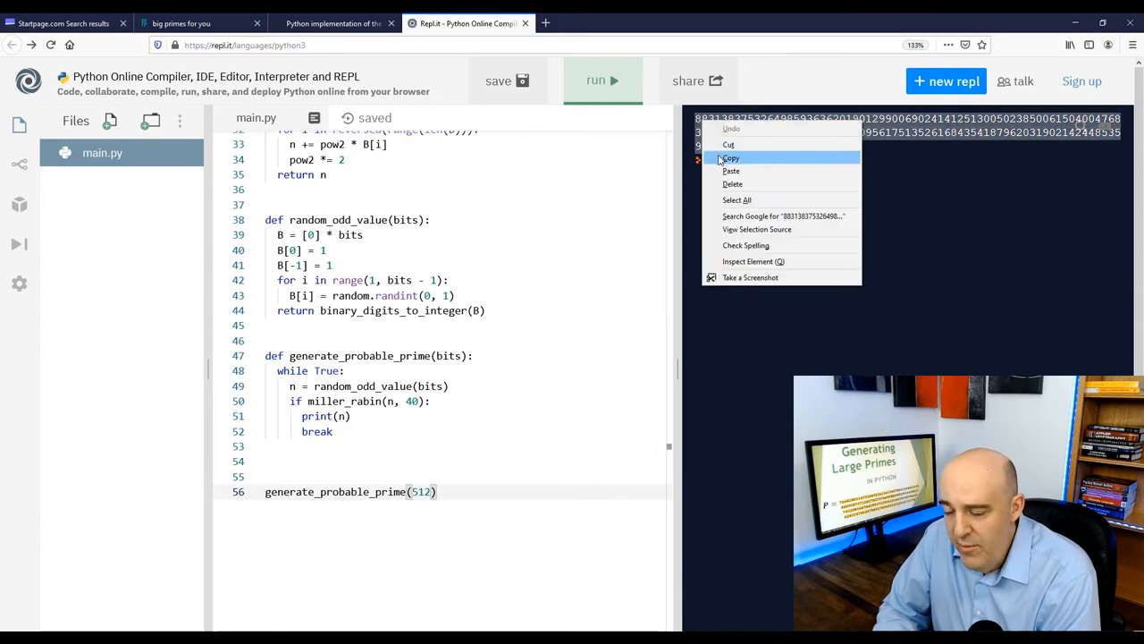
pyautogui.click(178, 23)
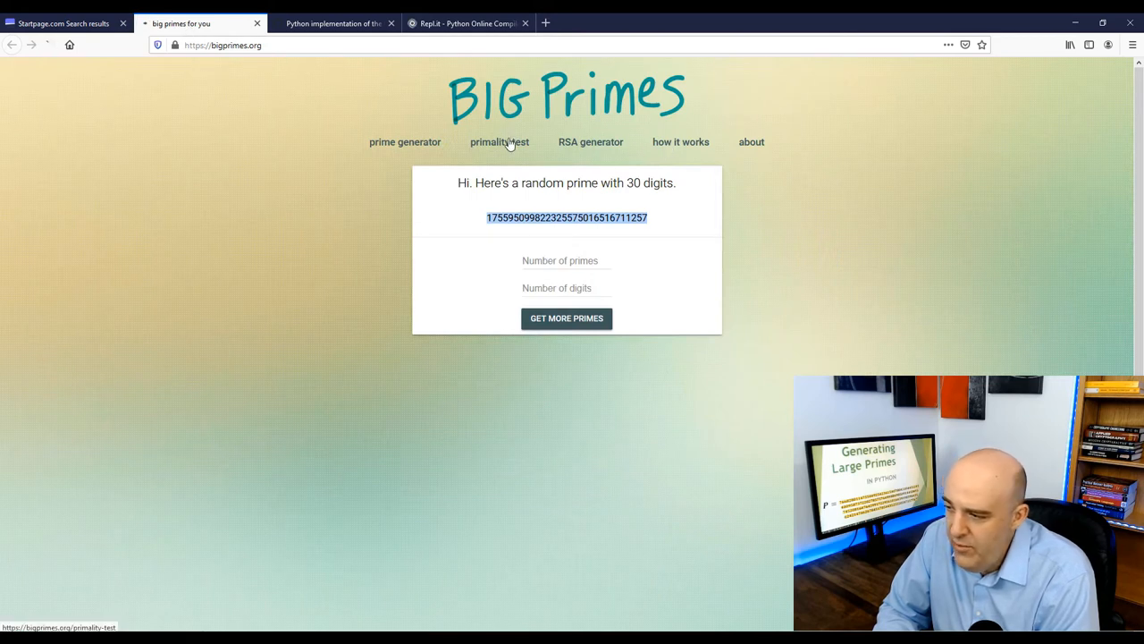
# Paste the 512-bit number into bigprimes.org's primality test, confirm it's prime, and return to Replit
pyautogui.click(498, 141)
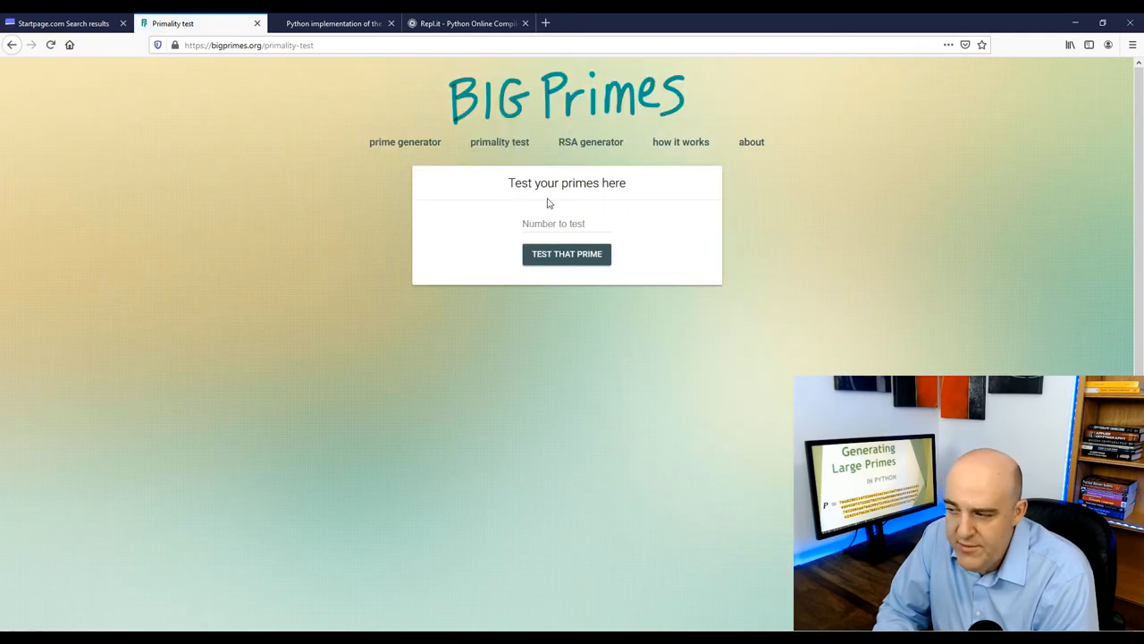
pyautogui.rightClick(553, 223)
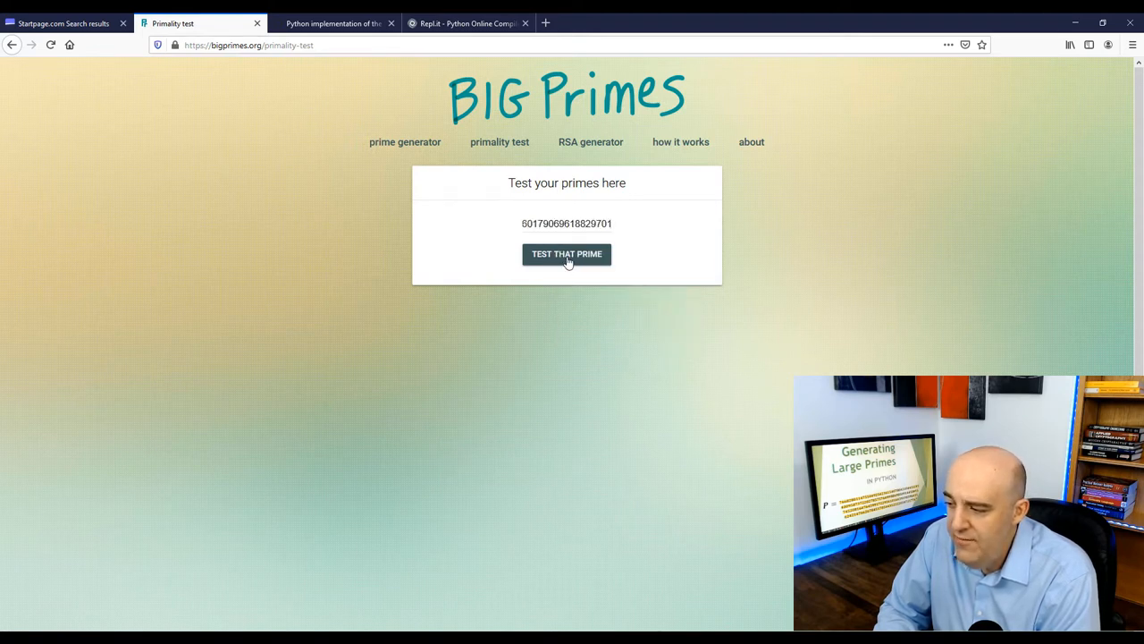
pyautogui.click(567, 254)
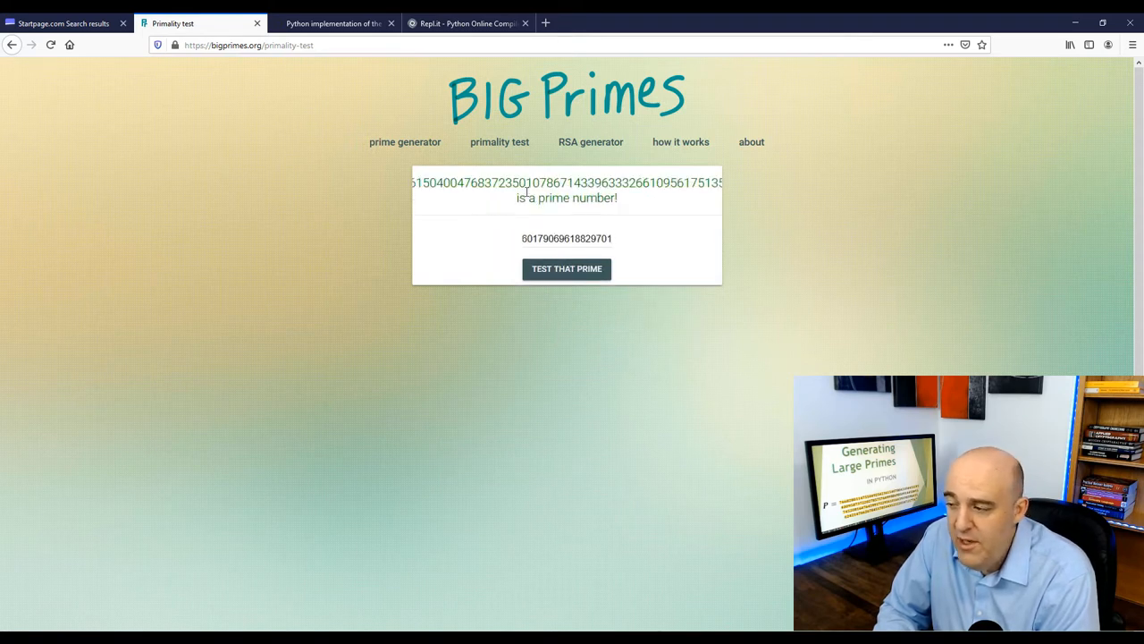
pyautogui.click(465, 23)
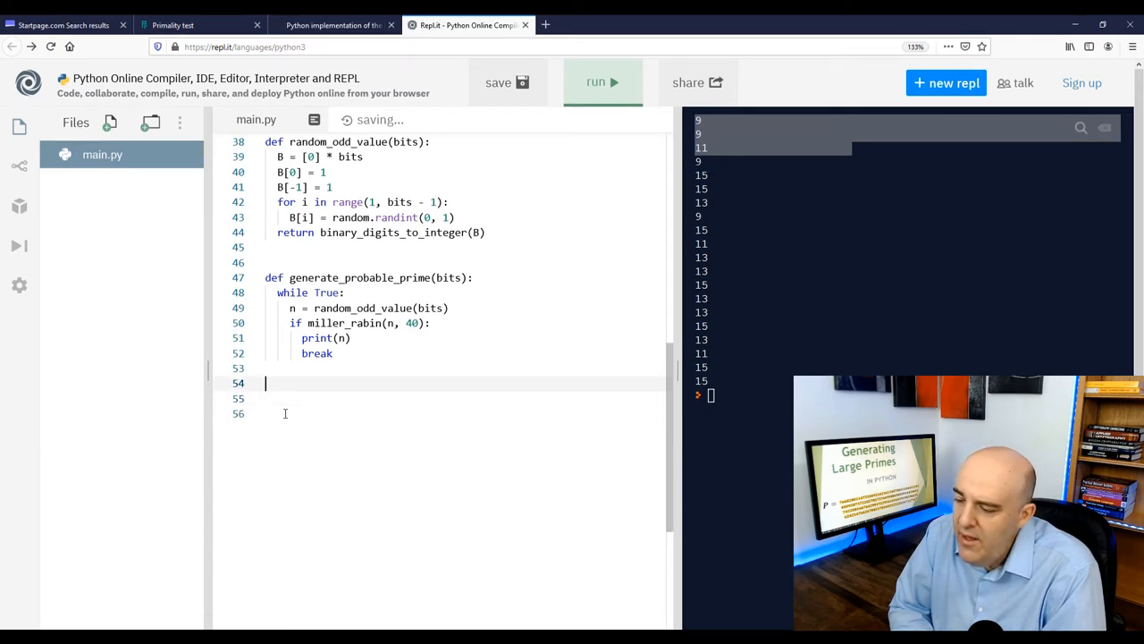
# Define random_odd_value2(bits) with n = randint(2**(bits-1), 2**bits-1)
pyautogui.write('def random_odd_value(bits):')
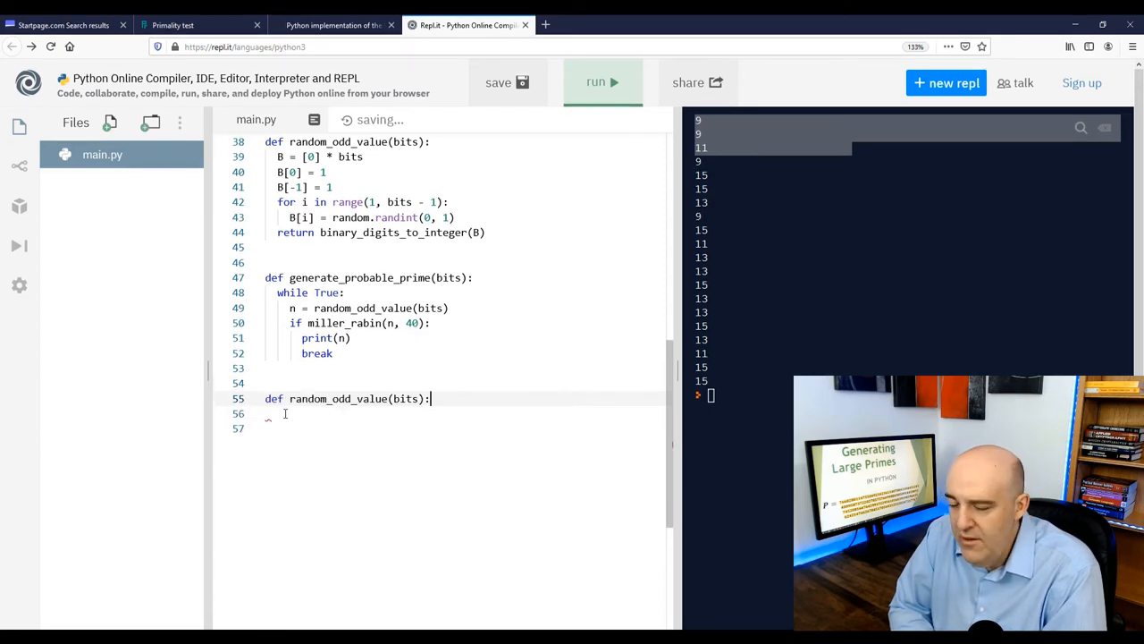
pyautogui.write('2')
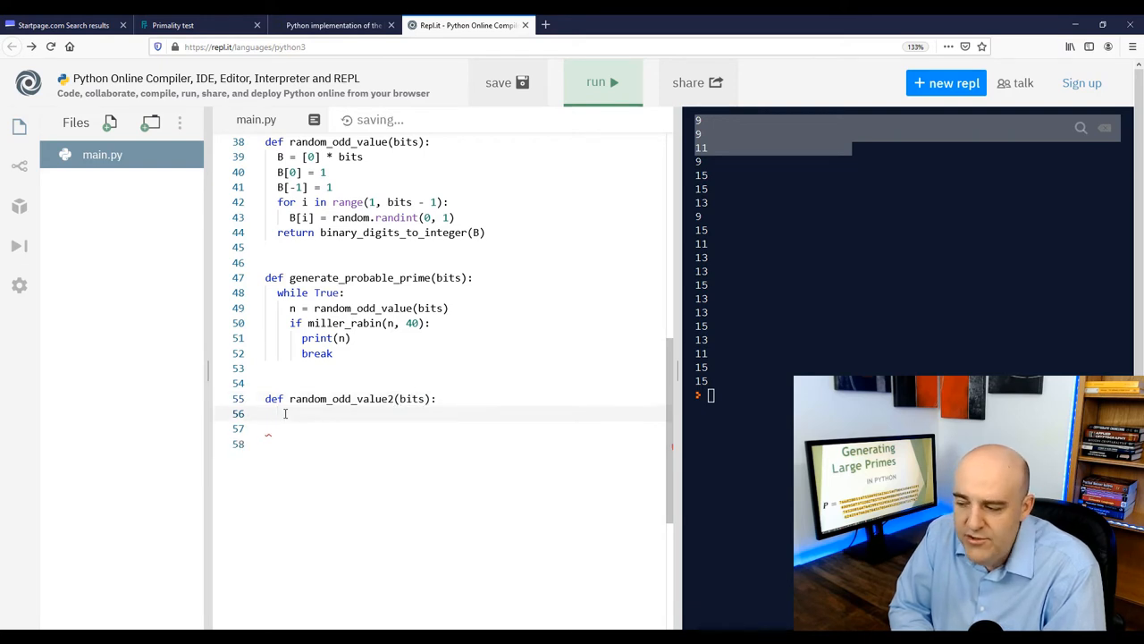
pyautogui.write('n = random.randint(')
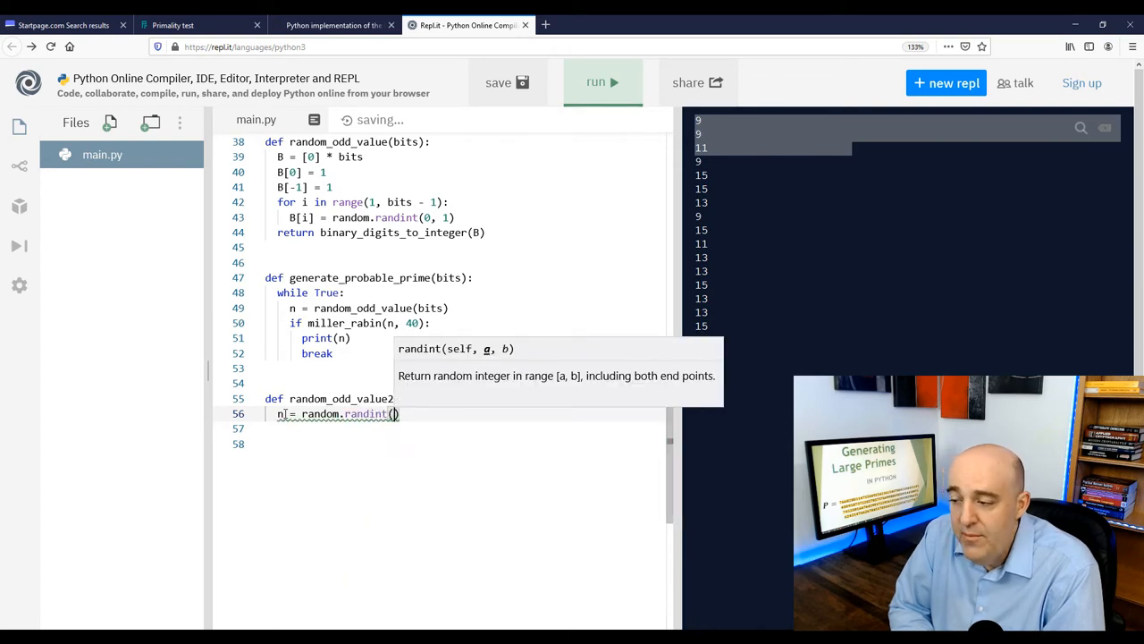
pyautogui.write('2 **')
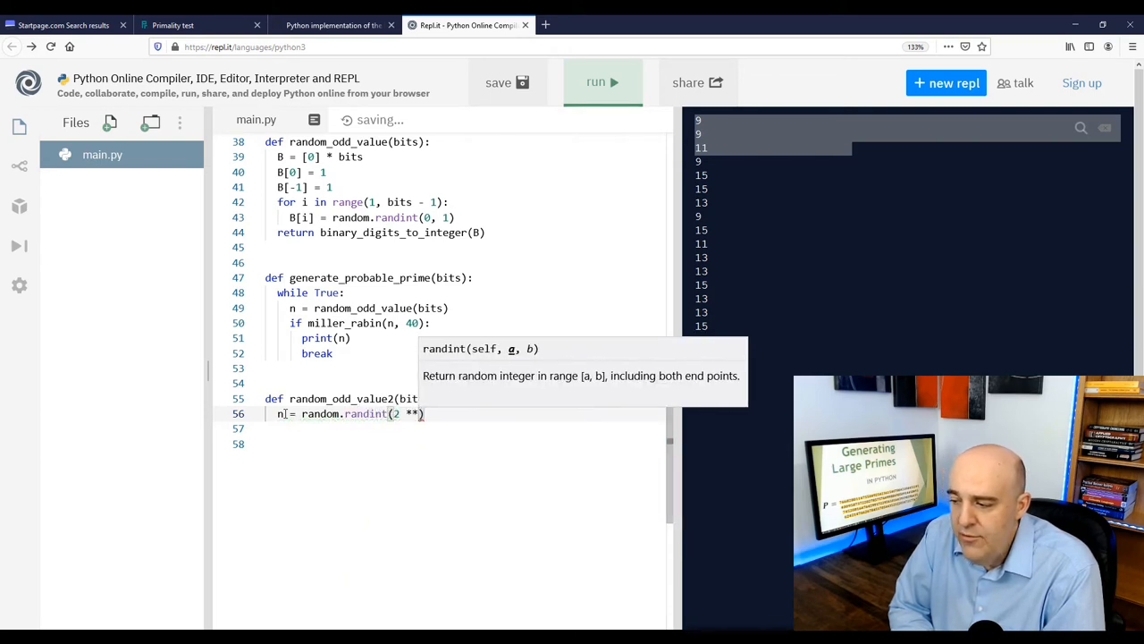
pyautogui.write('()')
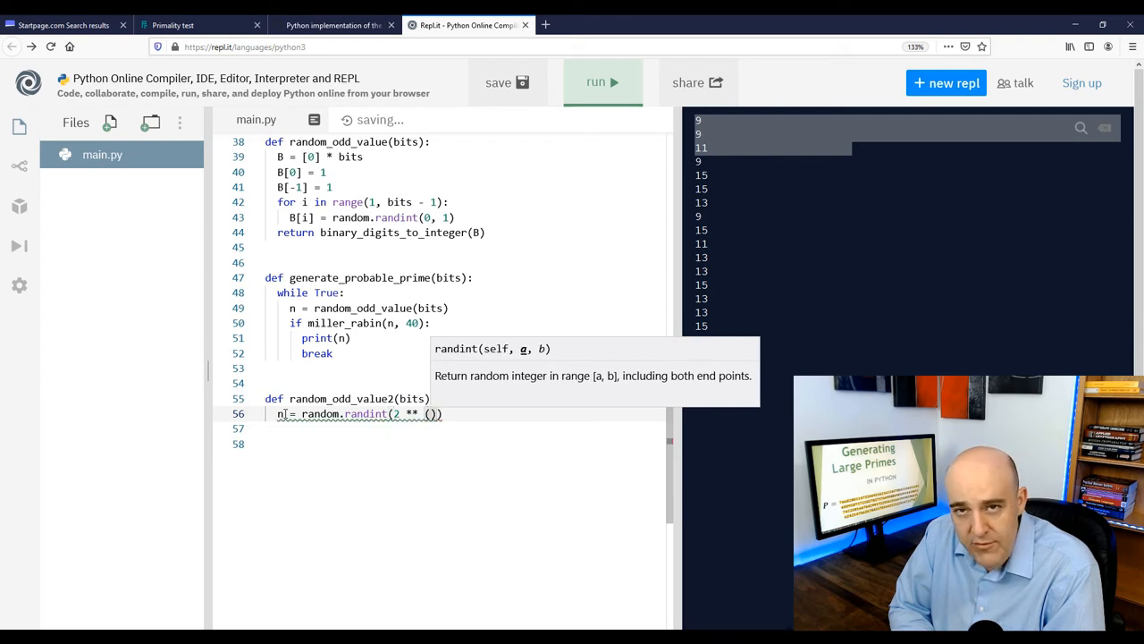
pyautogui.write('bits - 1')
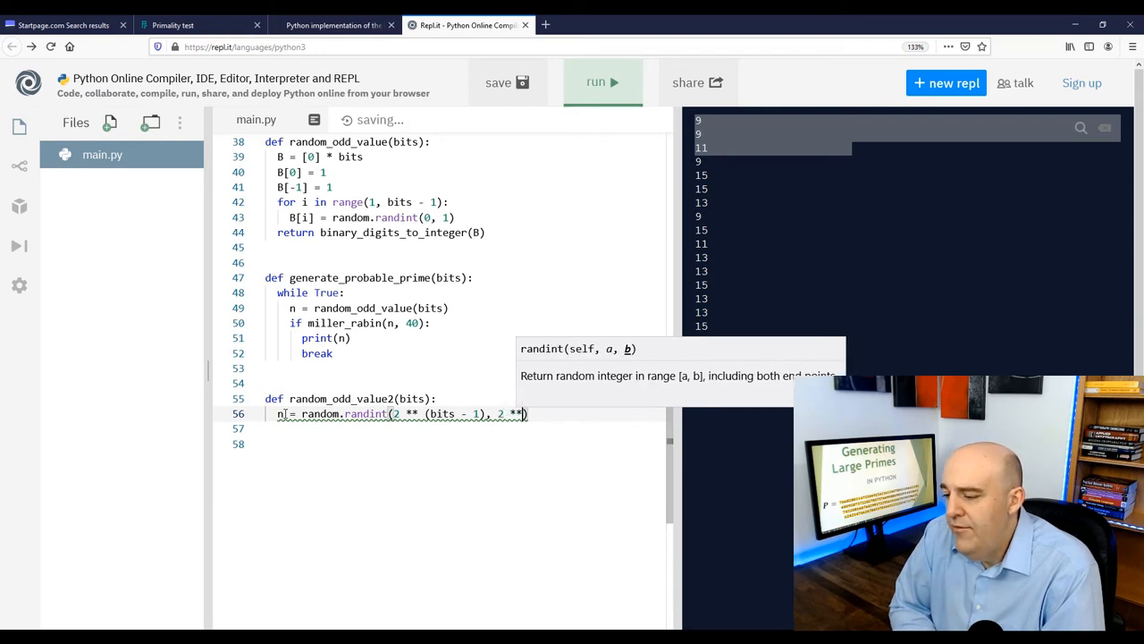
pyautogui.write('bits -')
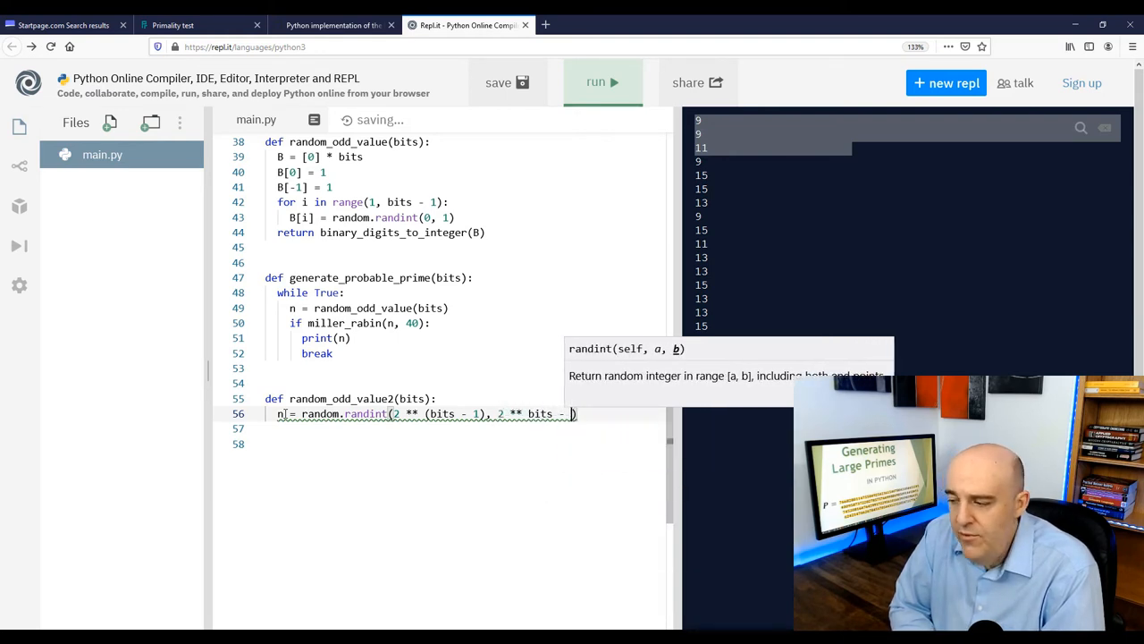
pyautogui.write('1)')
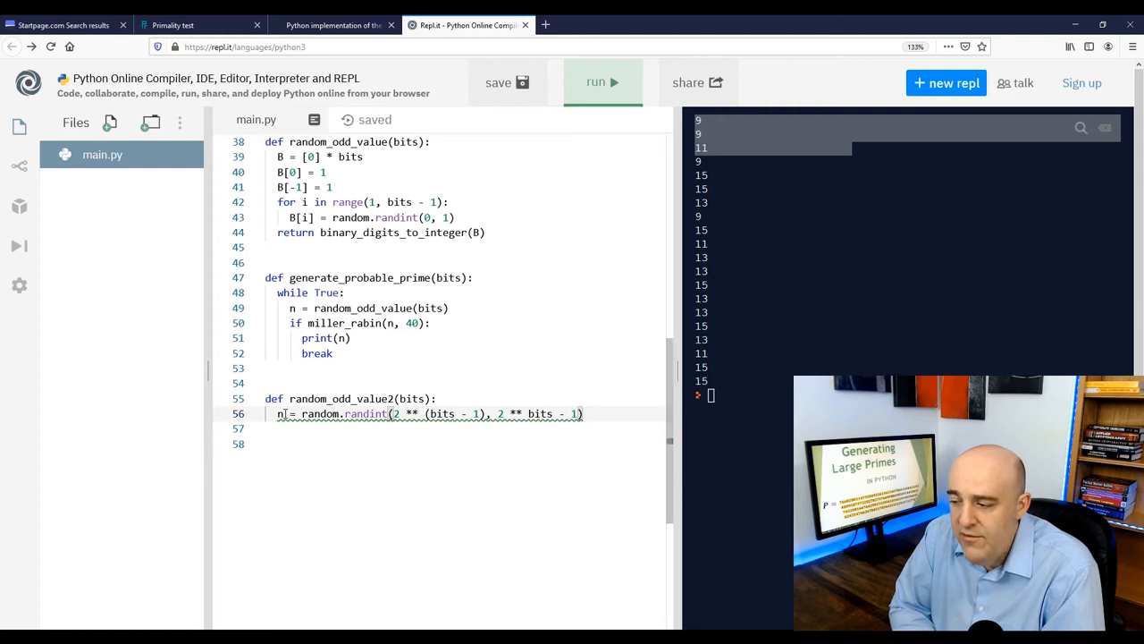
# Add 'if n % 2 == 0: n += 1' and begin a for loop over range(20)
pyautogui.press('Enter')
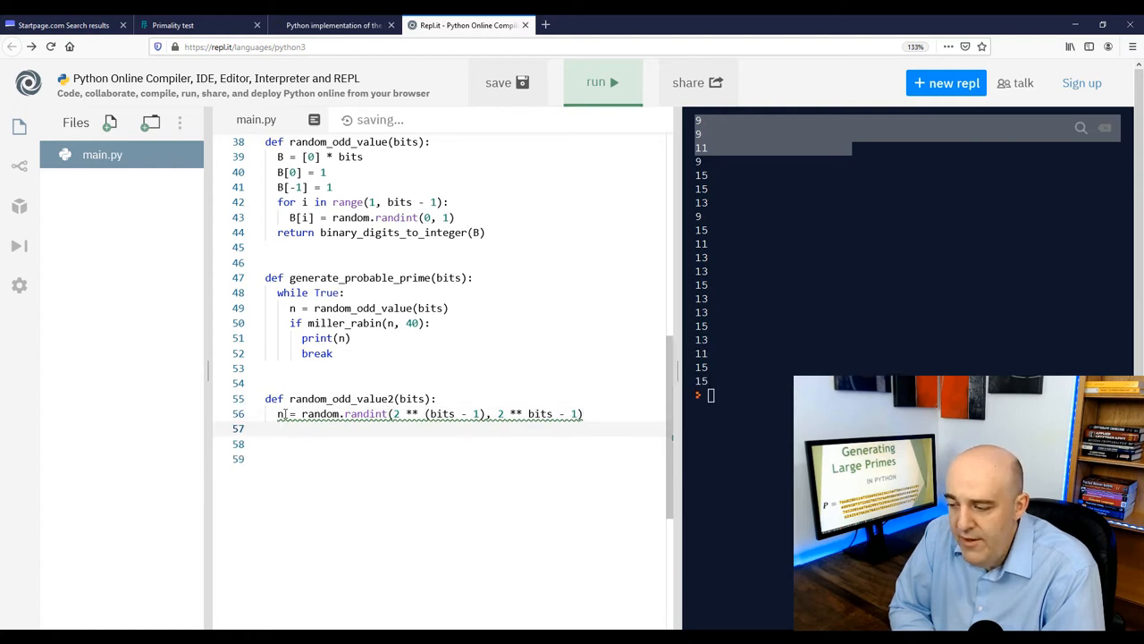
pyautogui.write('if n')
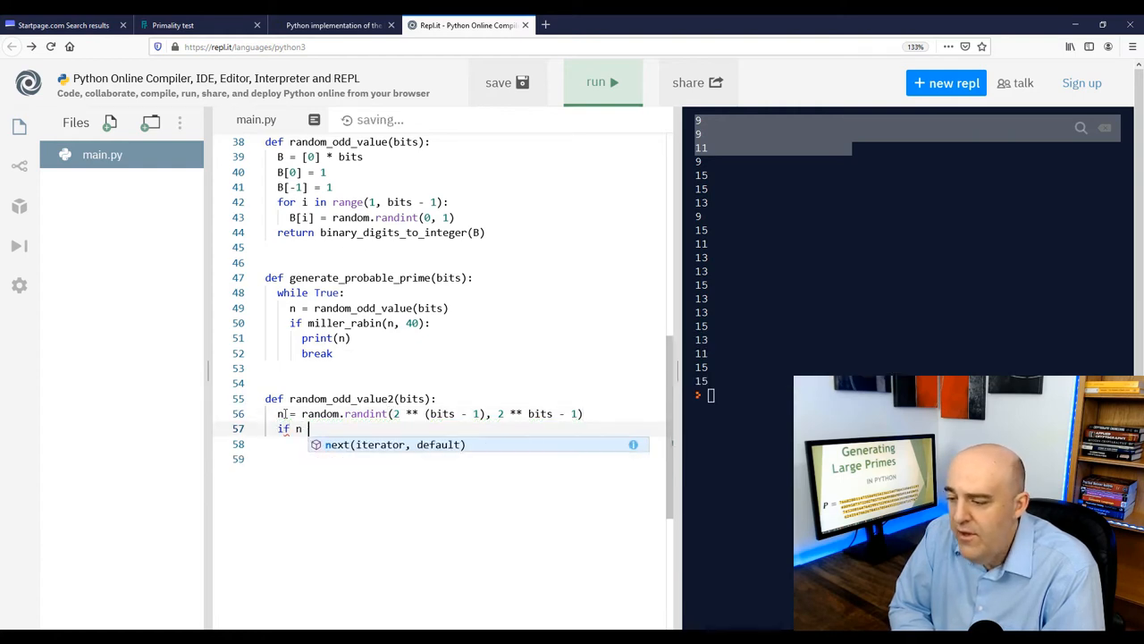
pyautogui.write('% 2')
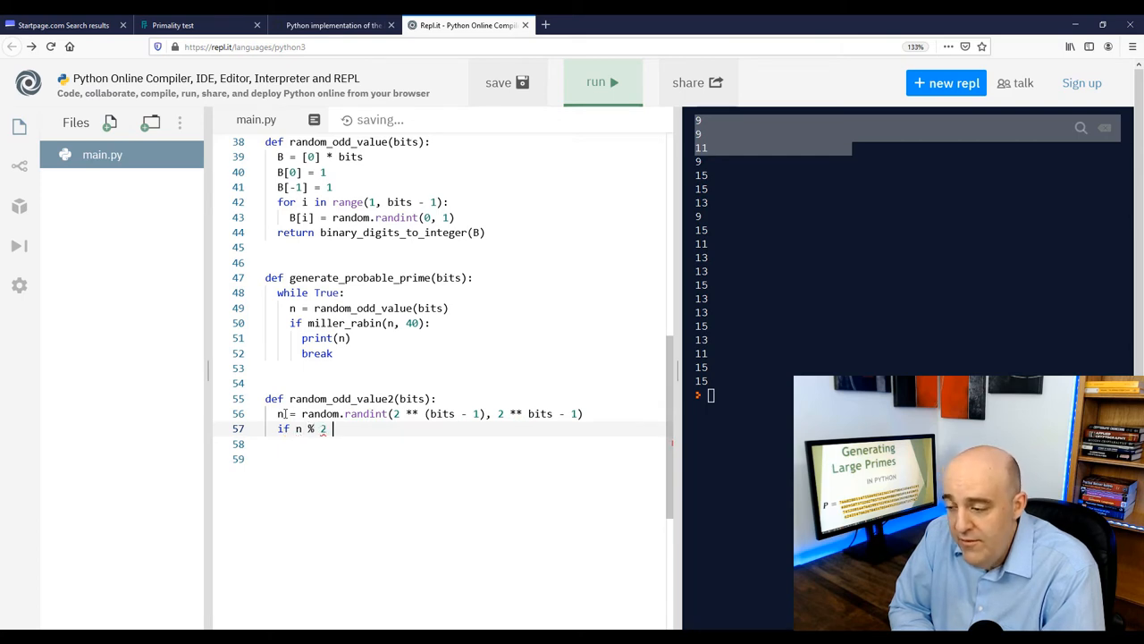
pyautogui.write('== 0:')
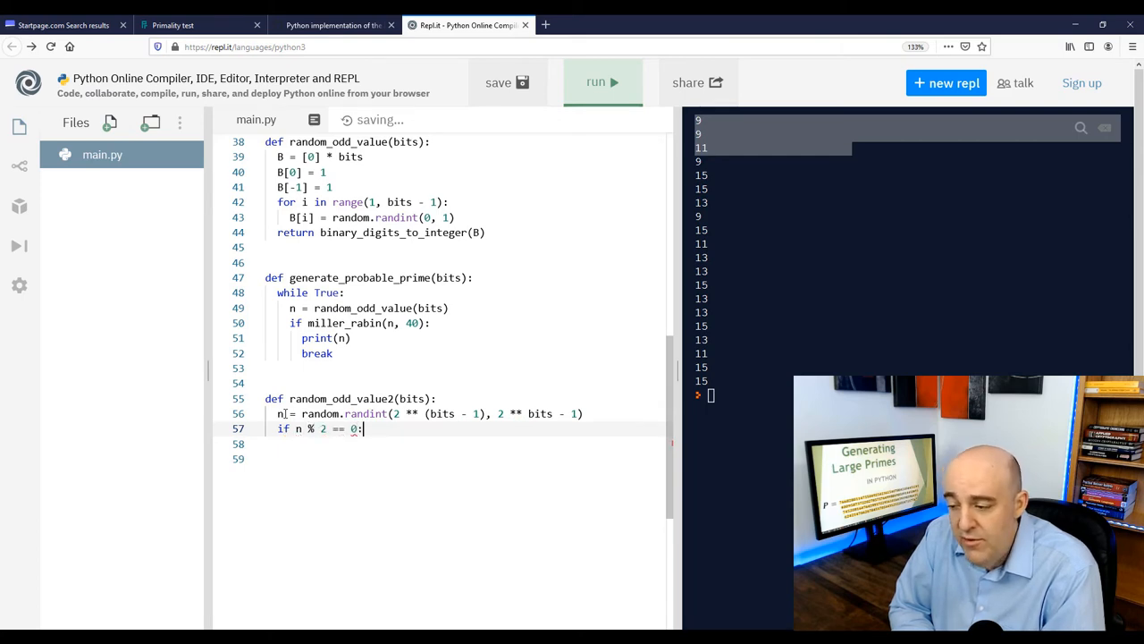
pyautogui.write('n += 1')
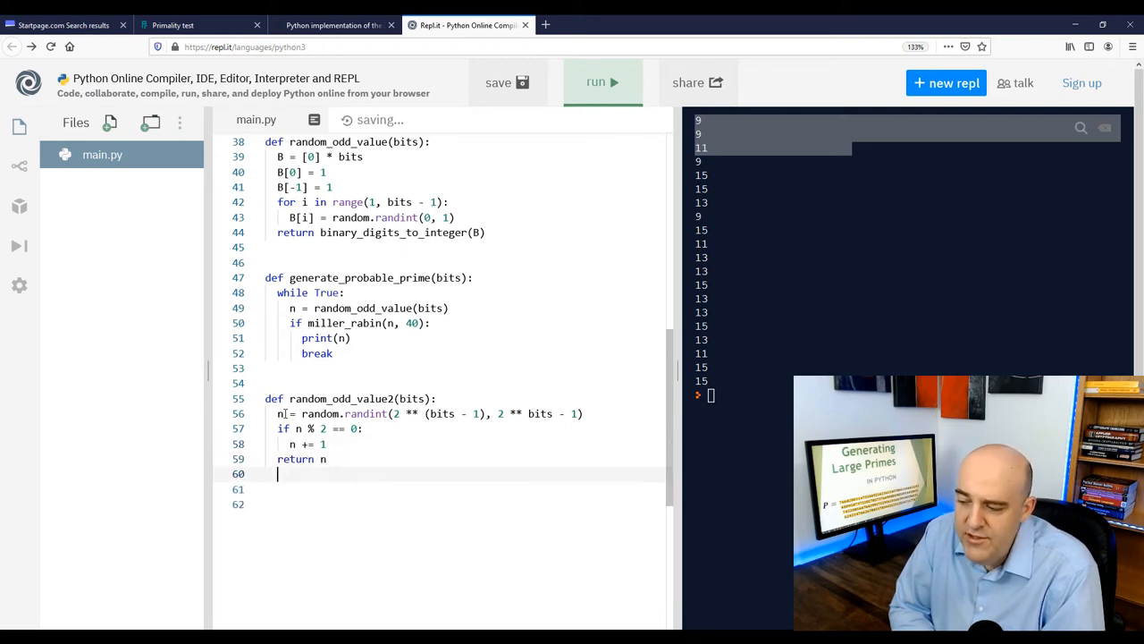
pyautogui.write('for  in i')
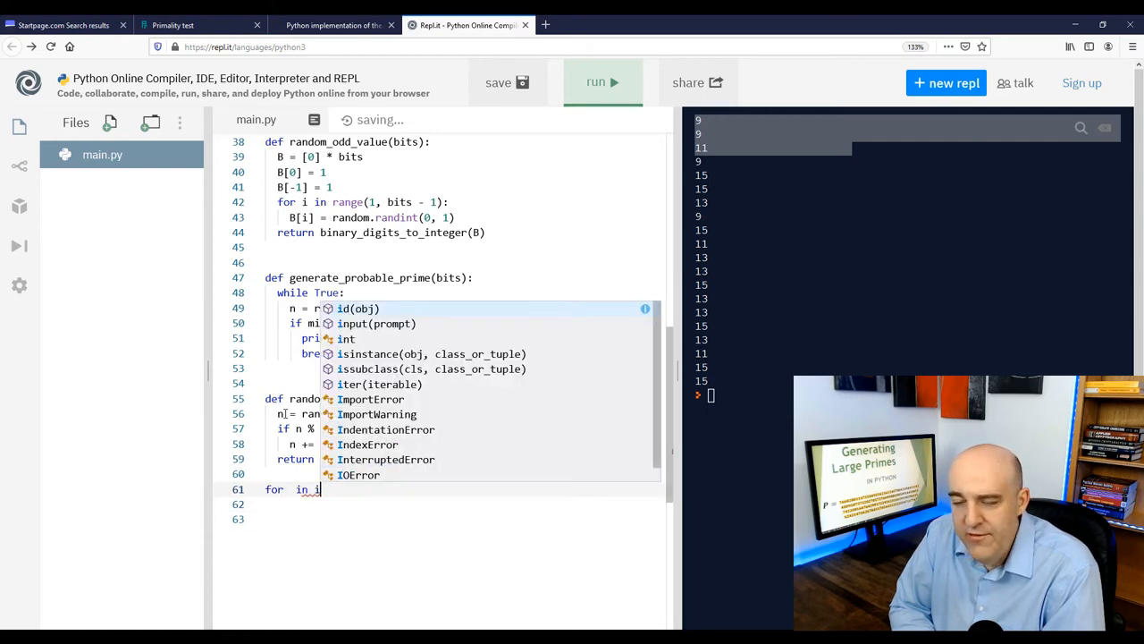
pyautogui.write('range(20):')
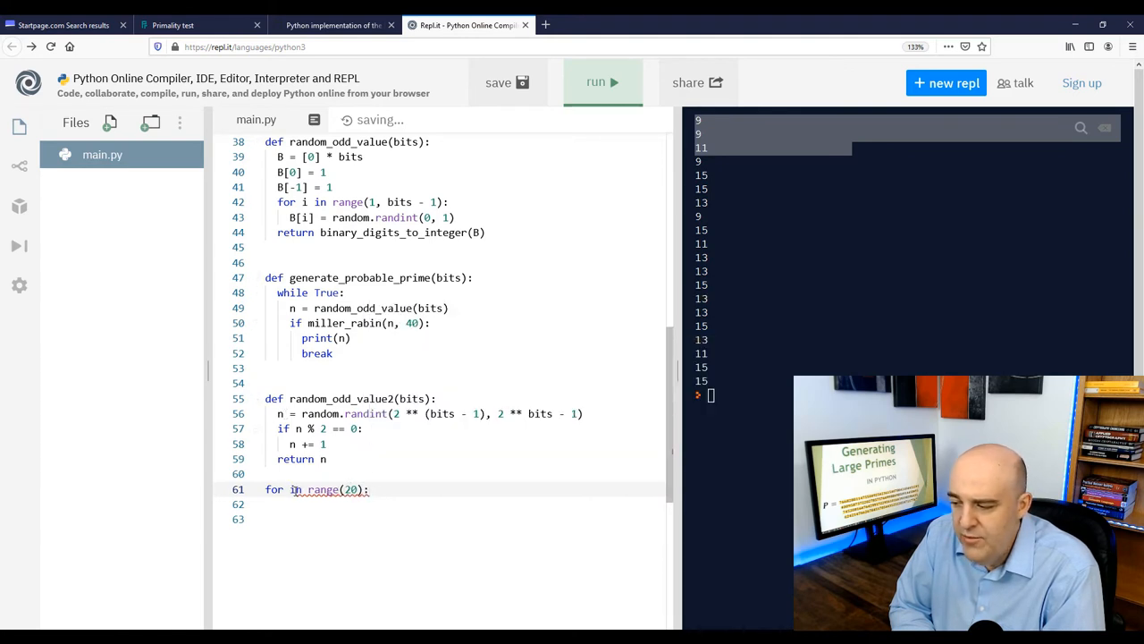
# Start the print call in the test loop for random_odd_value2 results
pyautogui.write('pri')
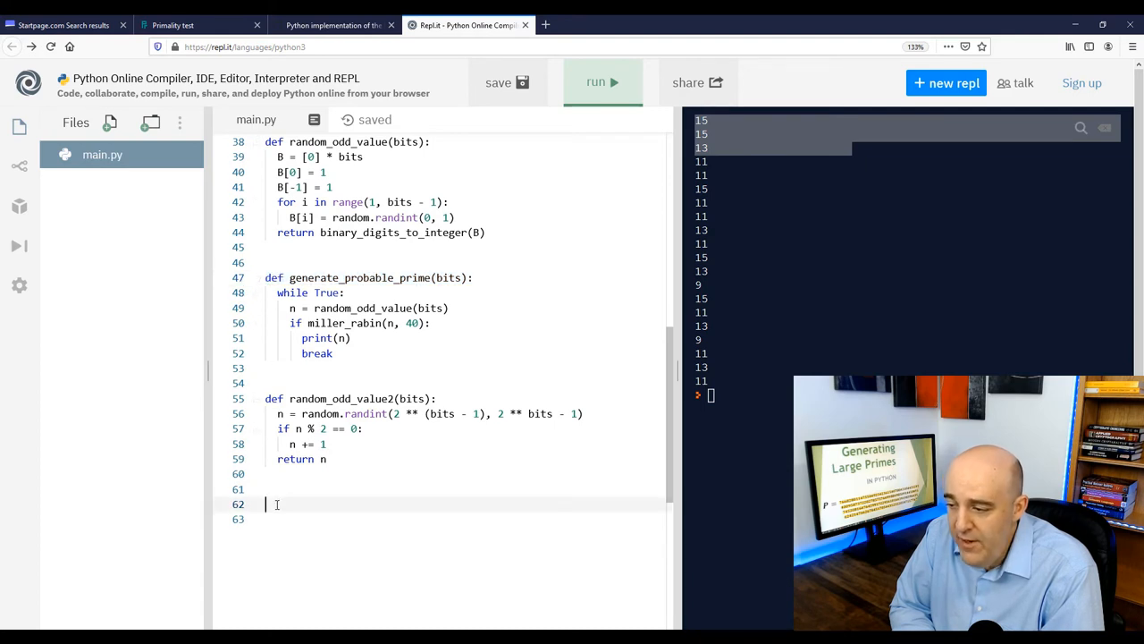
# Define generate_probable_prime2 with n = random_odd_value2(bits) and a while miller_rabin(n, 40) == False loop
pyautogui.write('def generate_probable_prime(bits):')
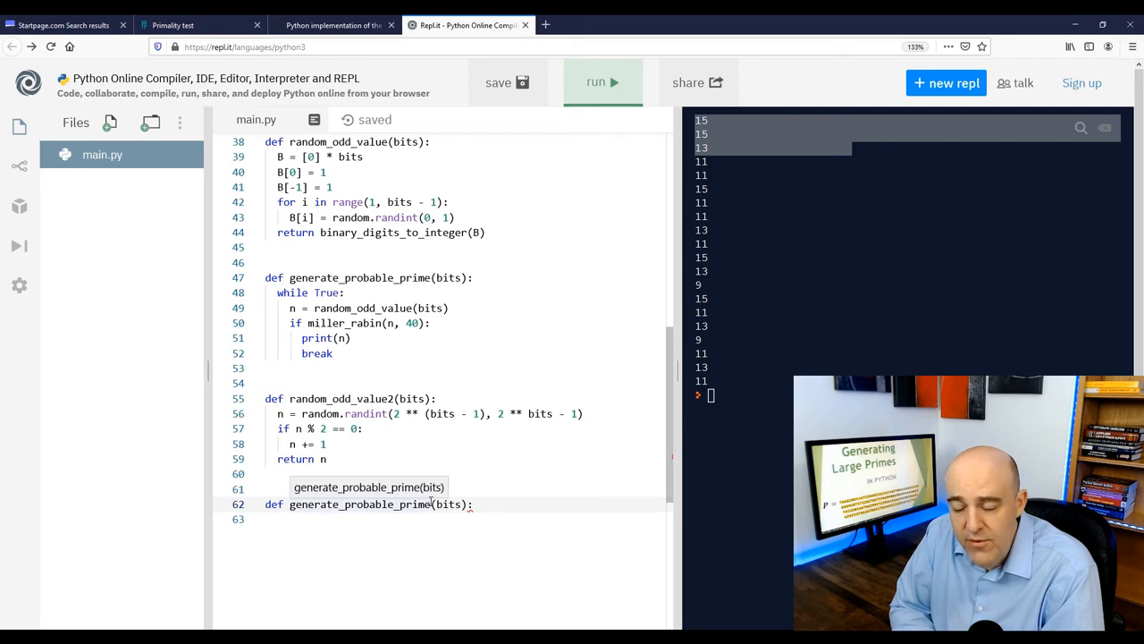
pyautogui.write('2')
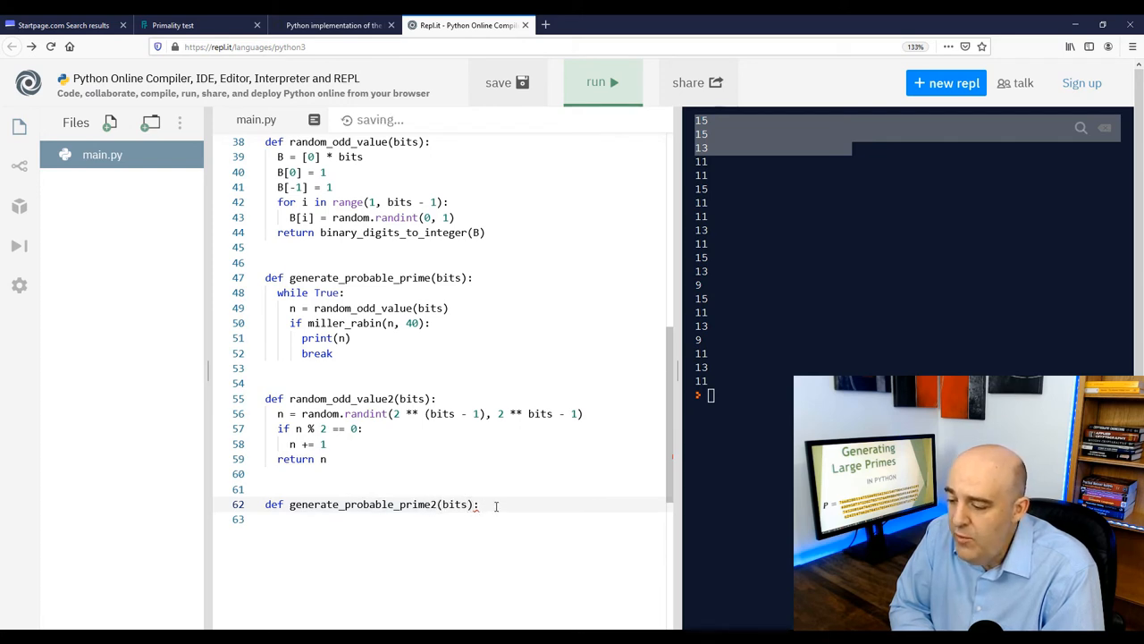
pyautogui.write('n =')
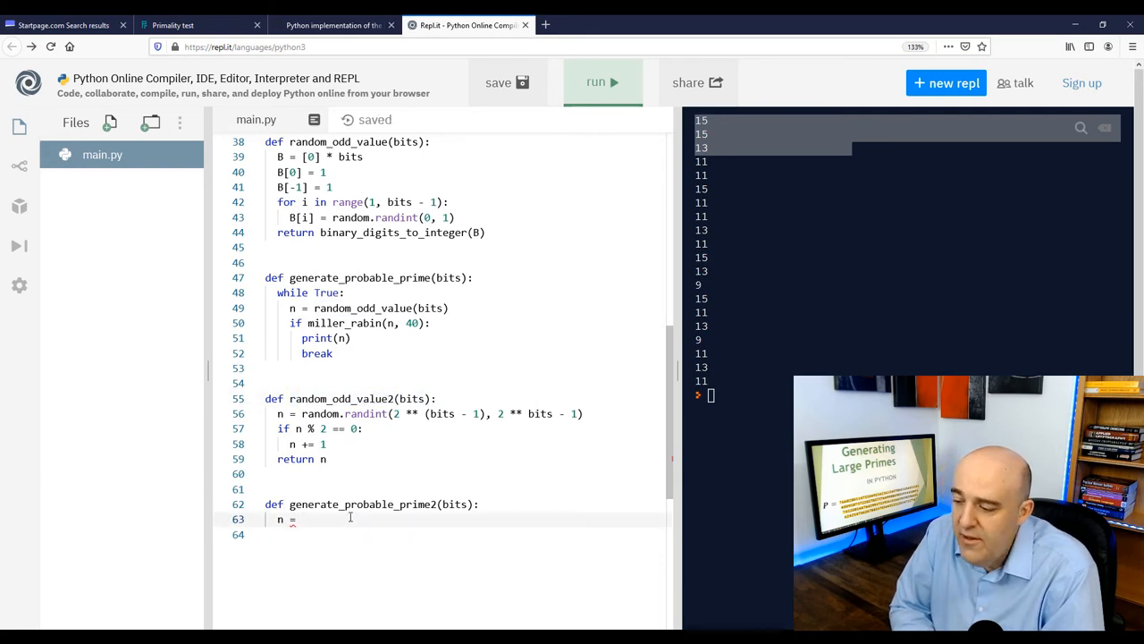
pyautogui.write('random_odd_value2(bits)')
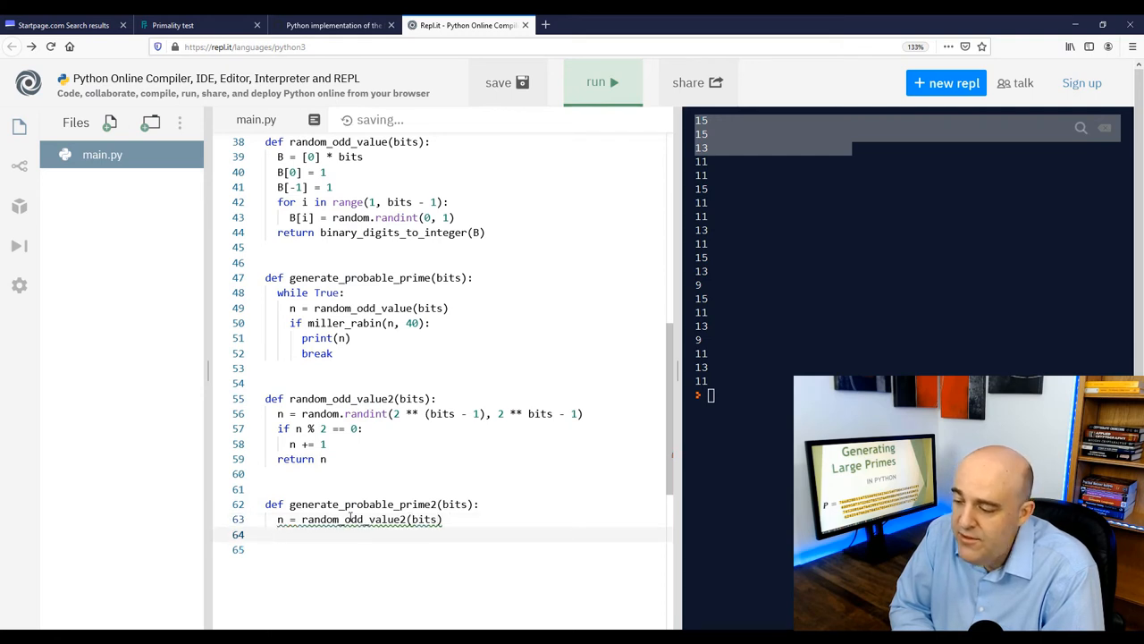
pyautogui.write('whi')
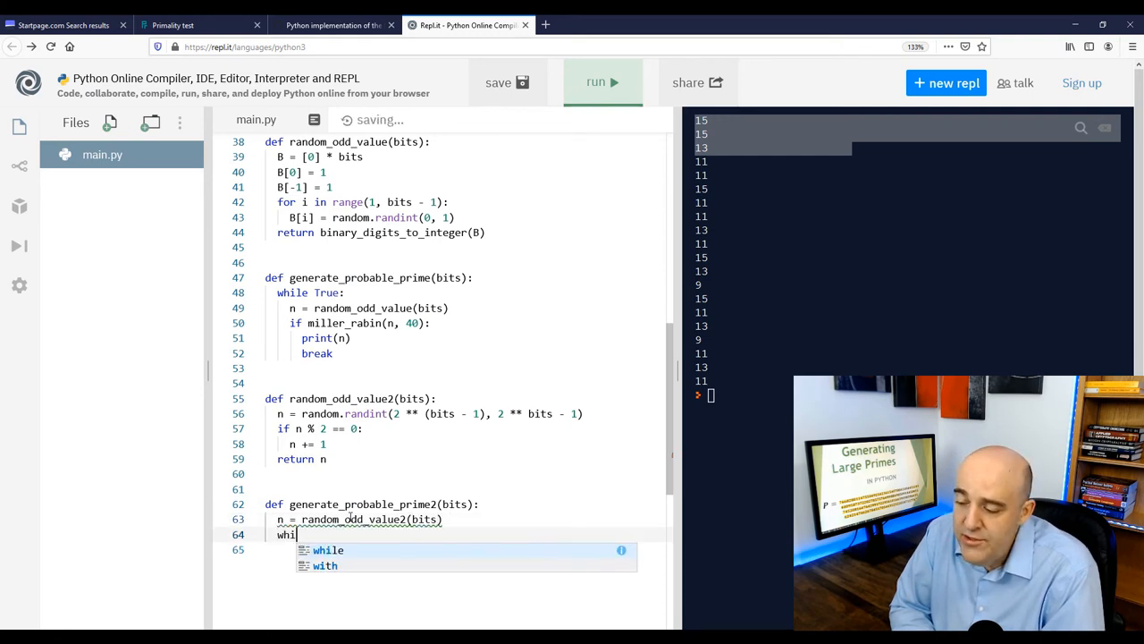
pyautogui.write('miller_rabin')
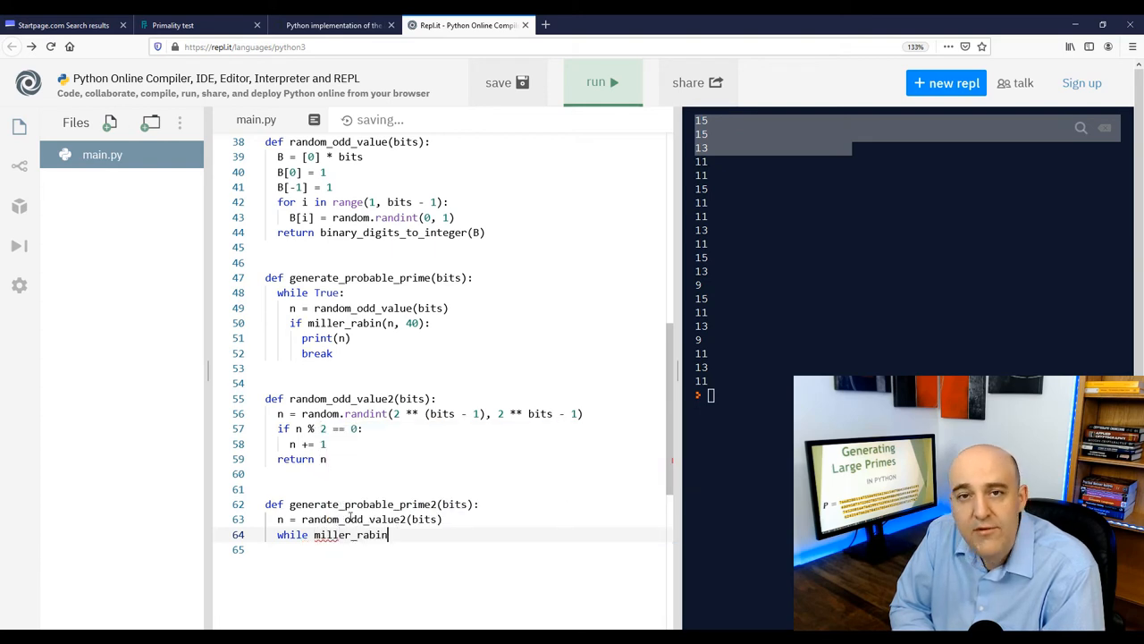
pyautogui.write('(n, 40) ==')
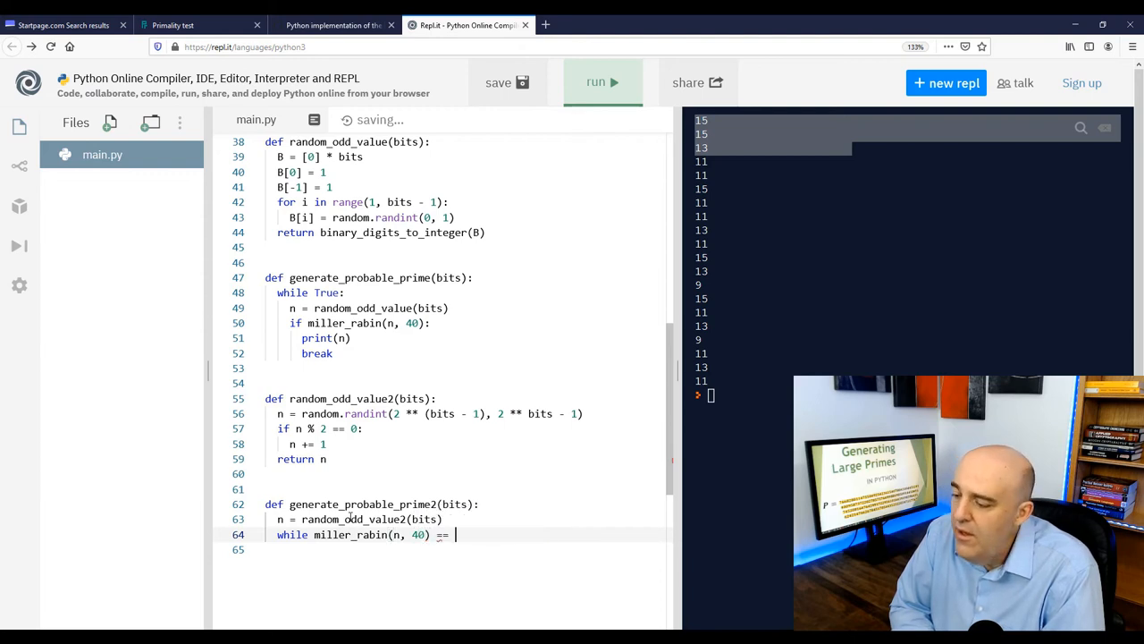
pyautogui.write('False:')
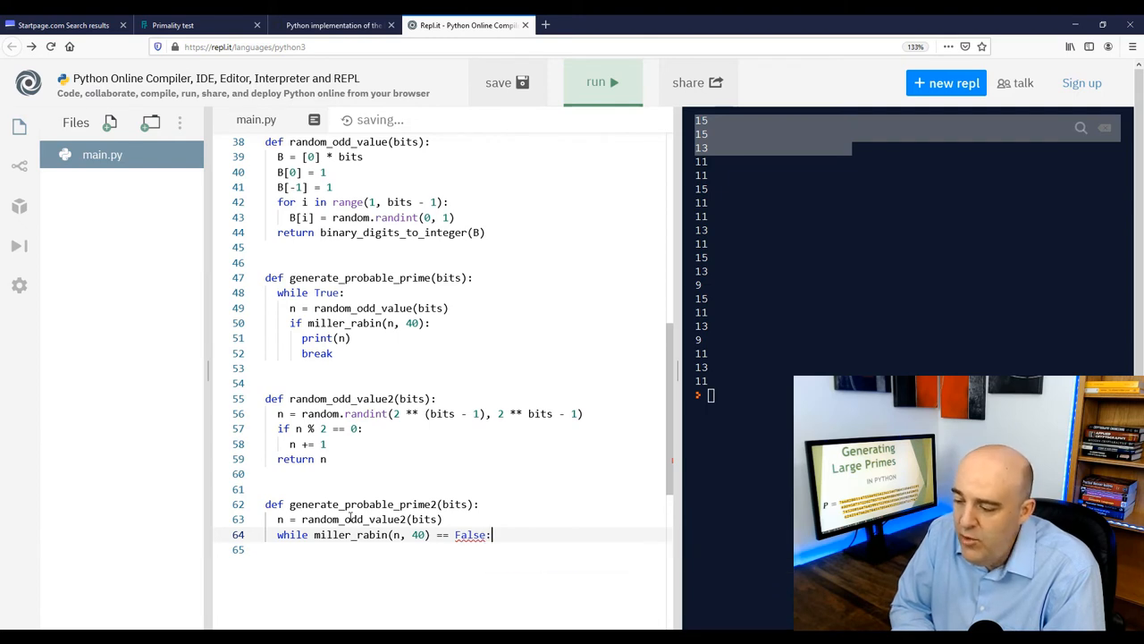
# Step n by 2 in the loop, return n, and add print(generate_probable_prime2())
pyautogui.write('n')
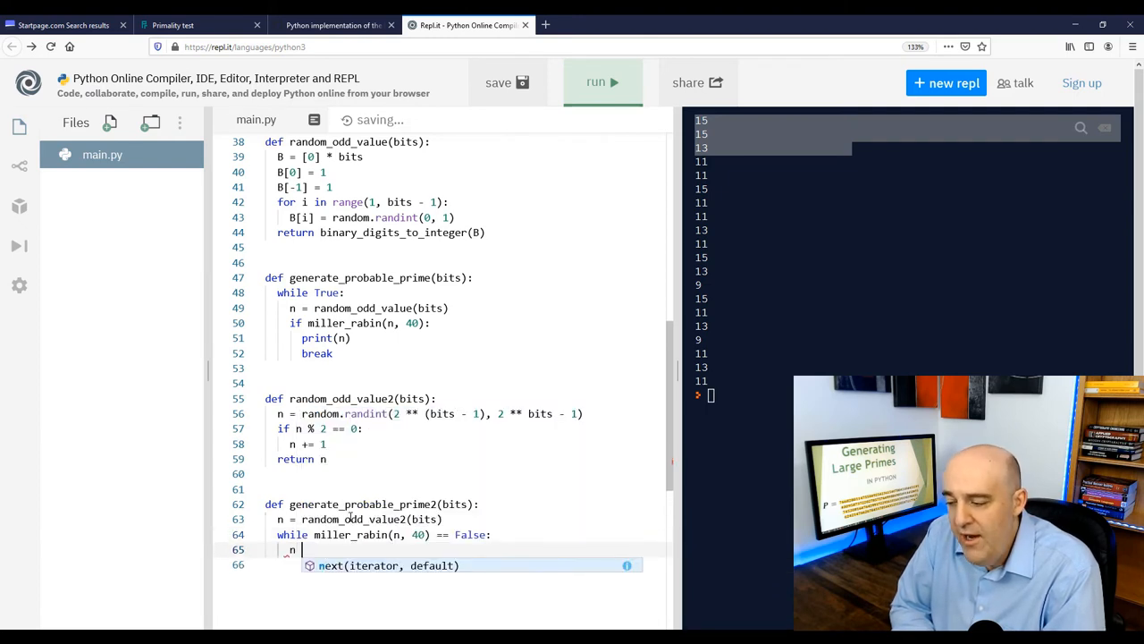
pyautogui.write('+= 2')
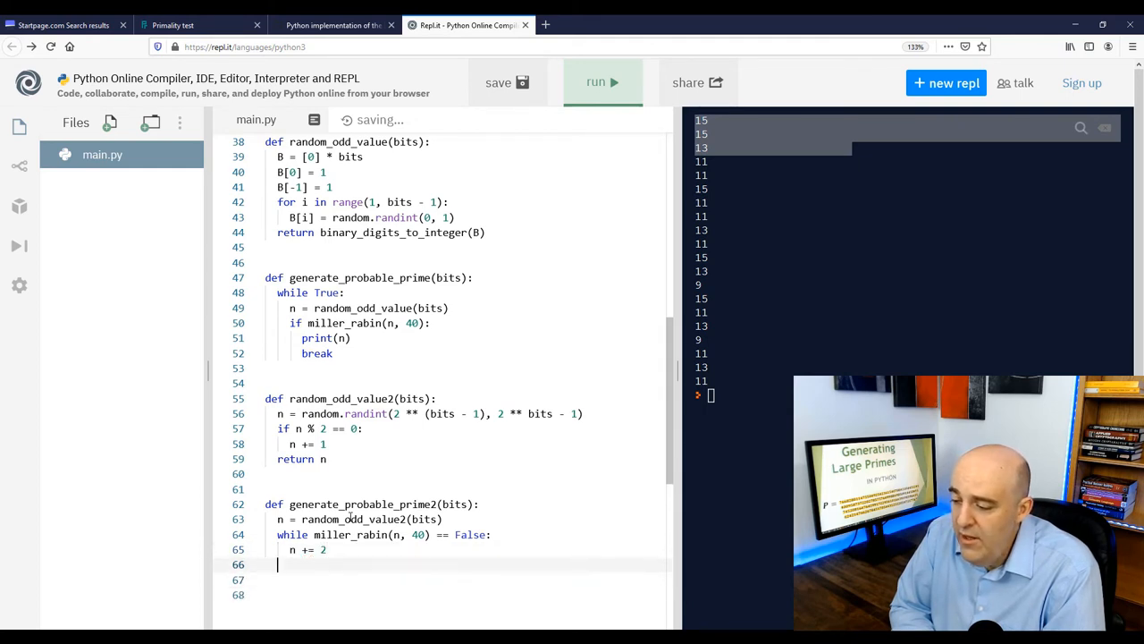
pyautogui.write('n n')
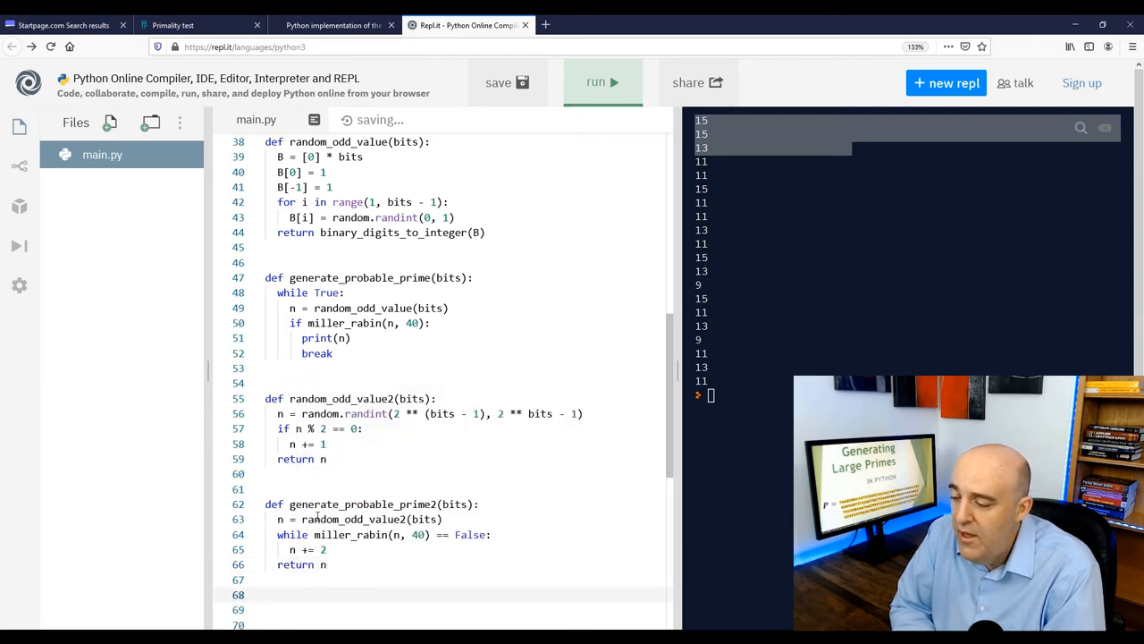
pyautogui.doubleClick(308, 504)
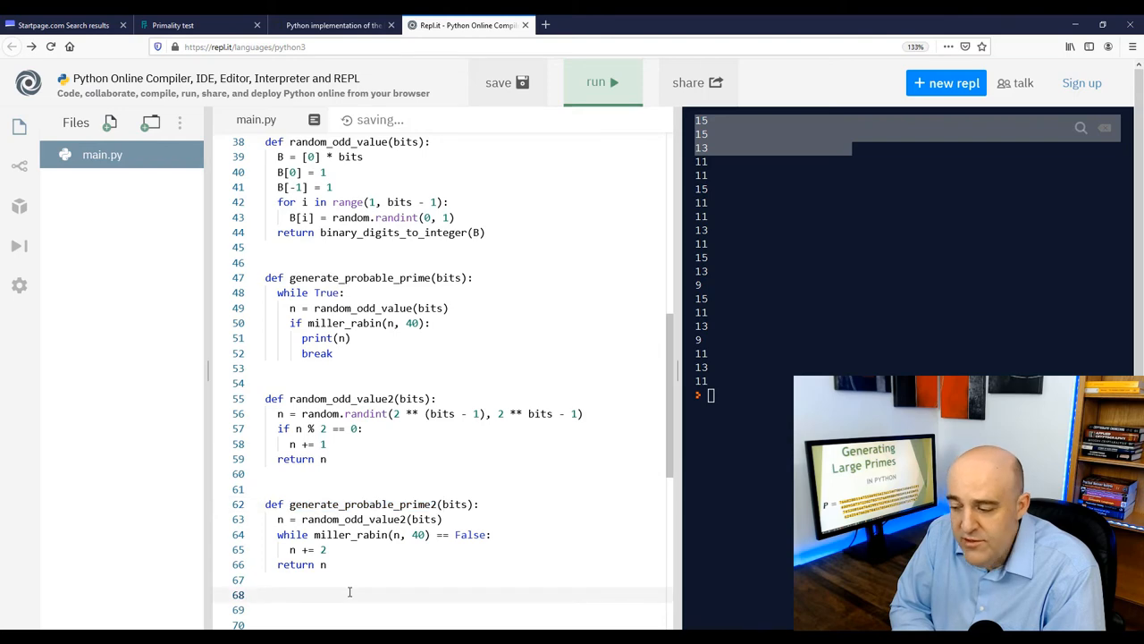
pyautogui.write('print(generate_probable_prime2()')
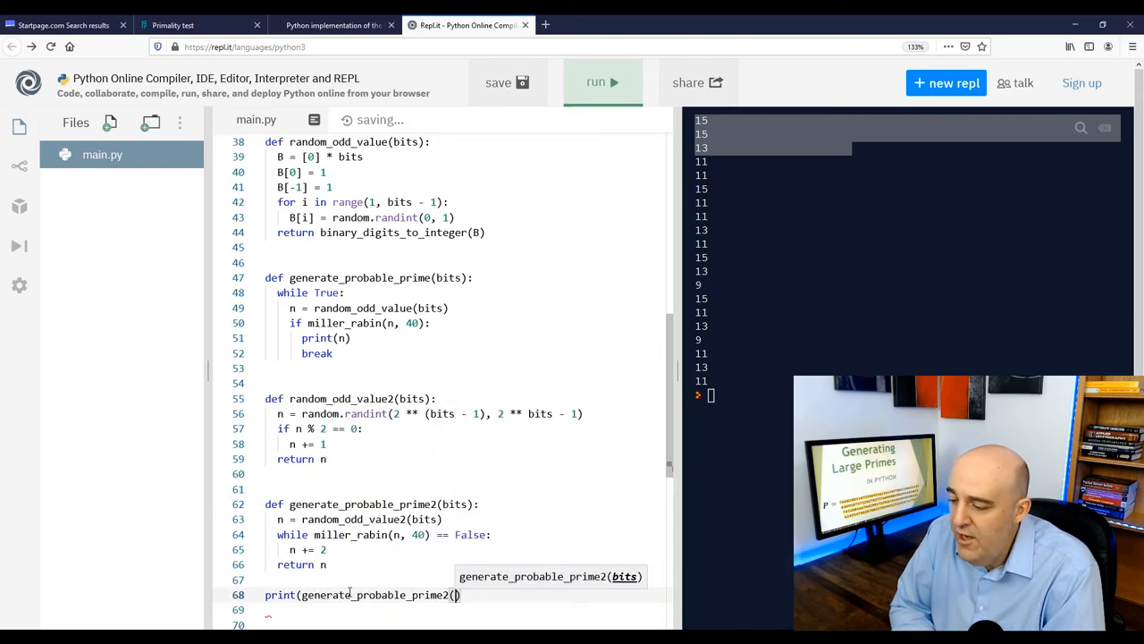
# Pass 512 to the print call, run to print a 512-bit prime, and add blank lines
pyautogui.write('512')
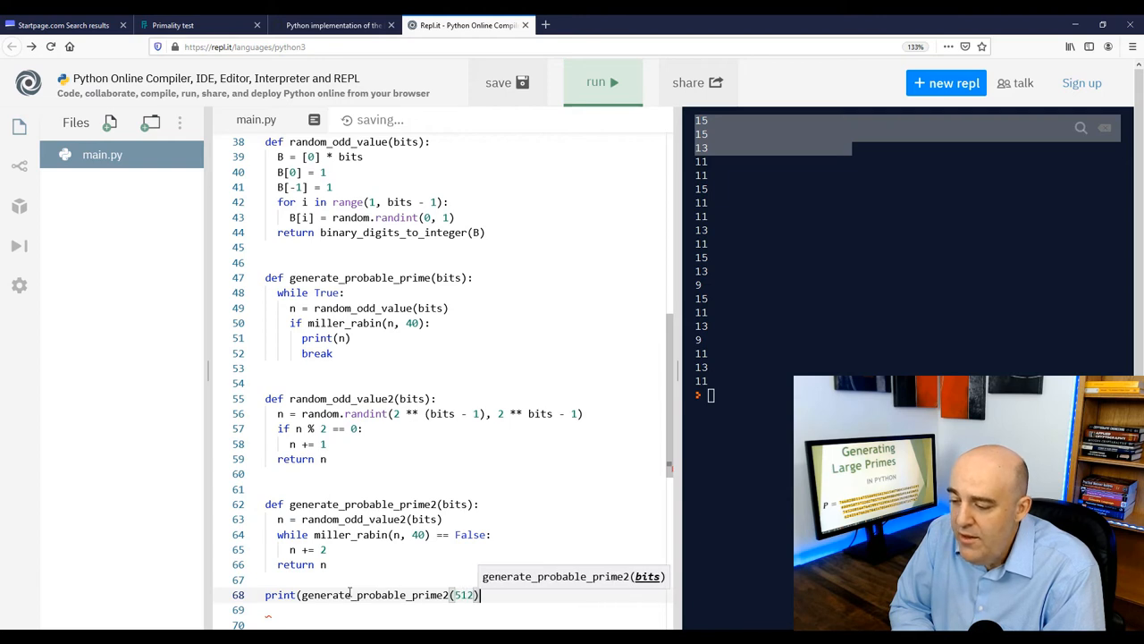
pyautogui.write(')')
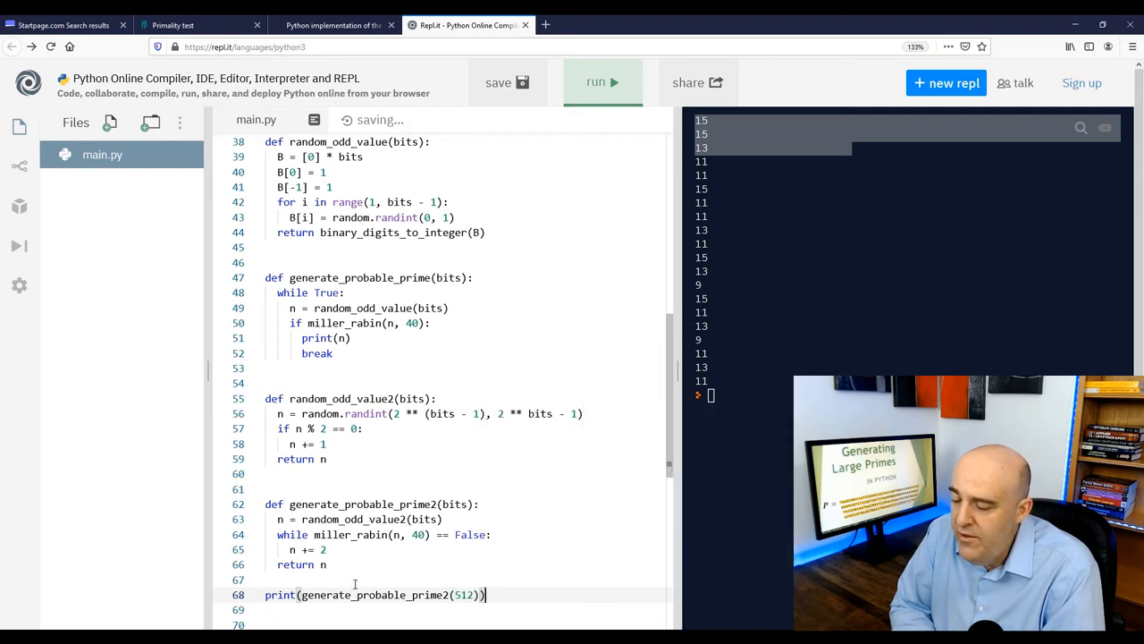
pyautogui.click(603, 82)
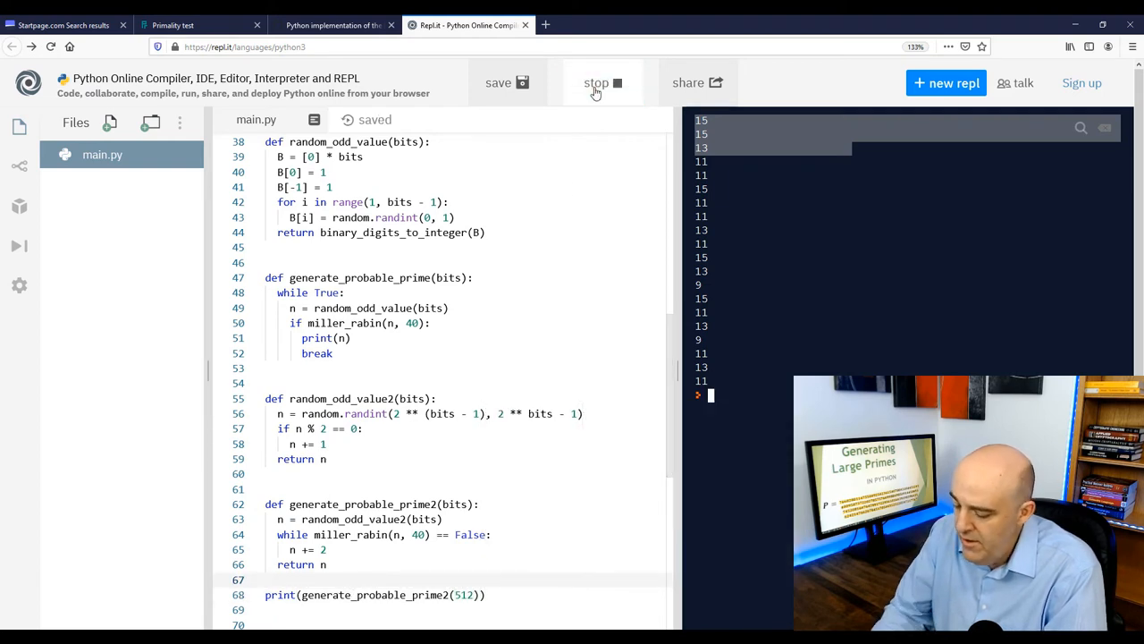
pyautogui.click(596, 82)
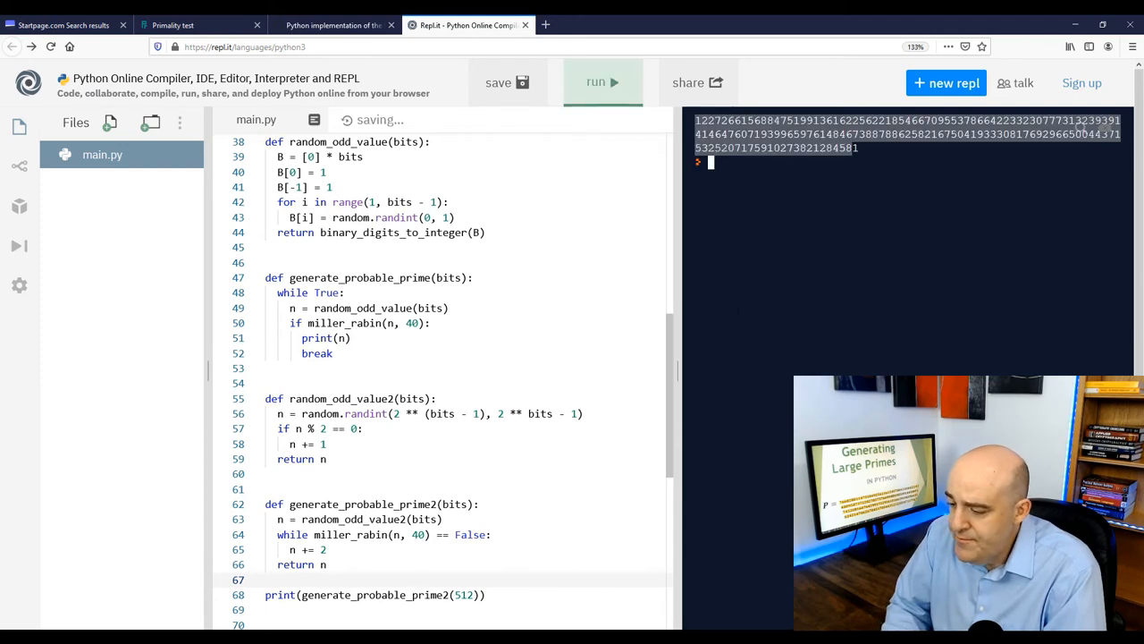
pyautogui.scroll(-3)
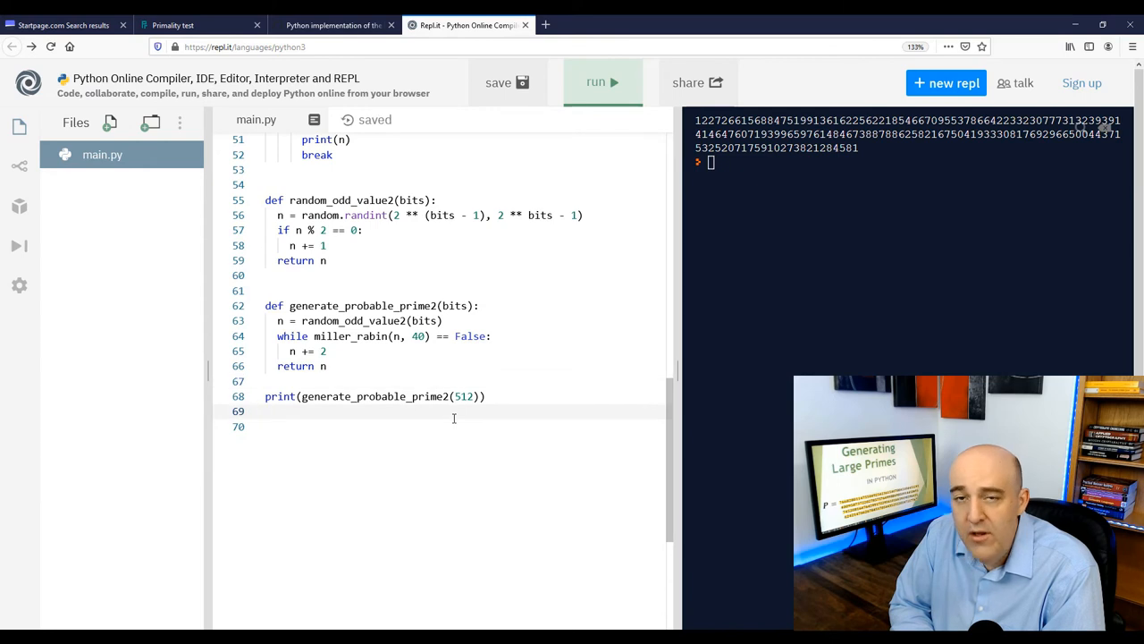
pyautogui.press('enter')
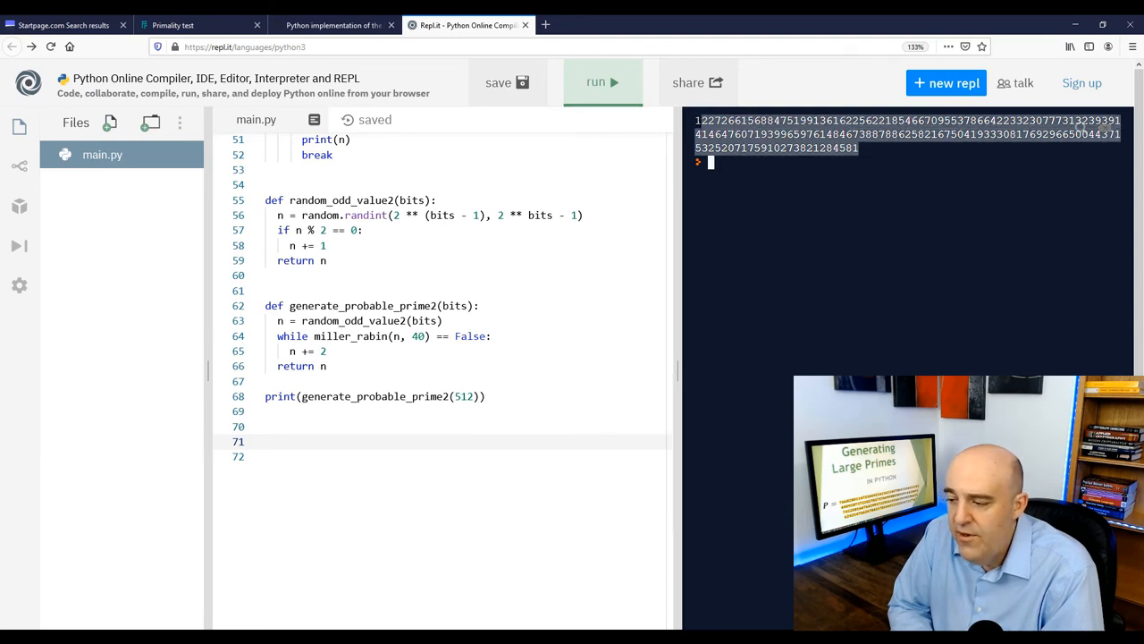
pyautogui.moveTo(338, 88)
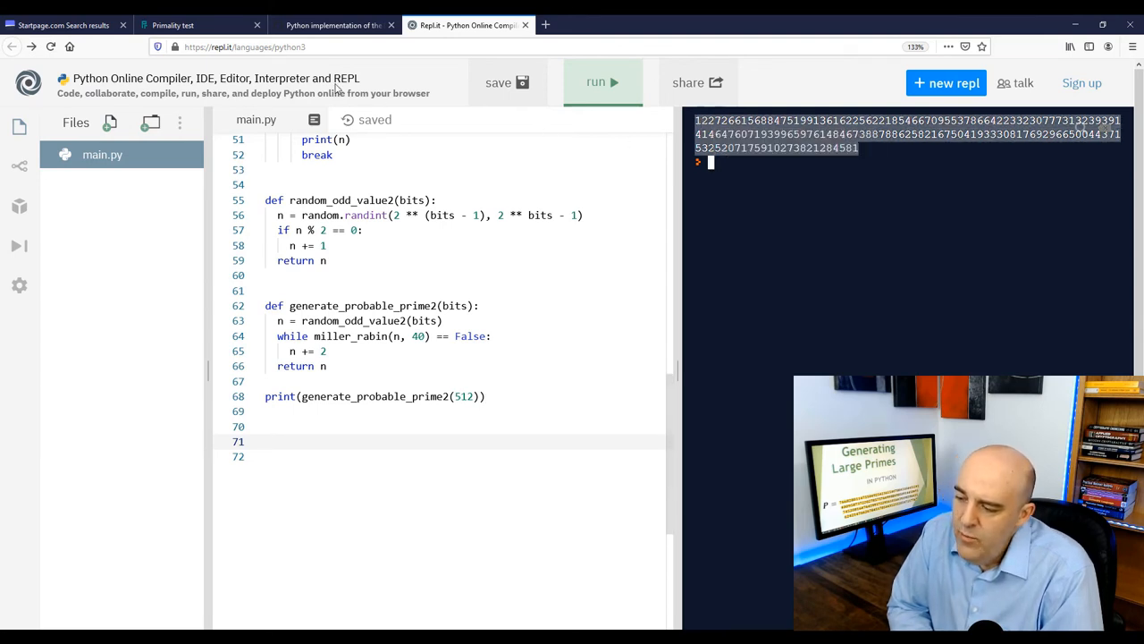
# Test the new number on bigprimes.org, highlight the prime verdict, and return to Replit
pyautogui.click(173, 24)
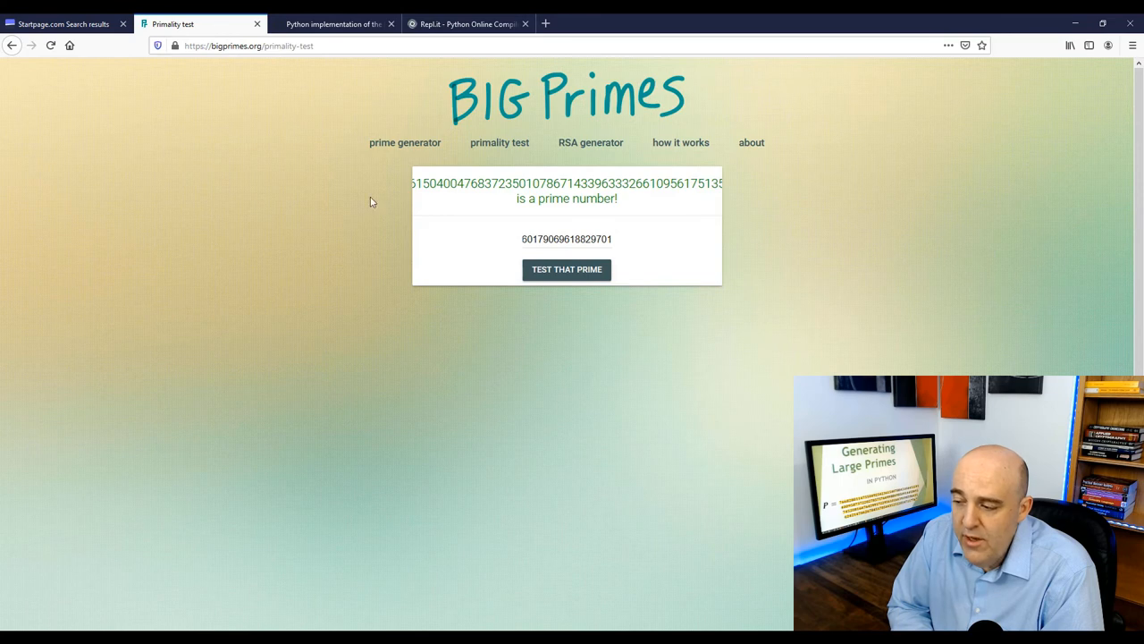
pyautogui.moveTo(486, 141)
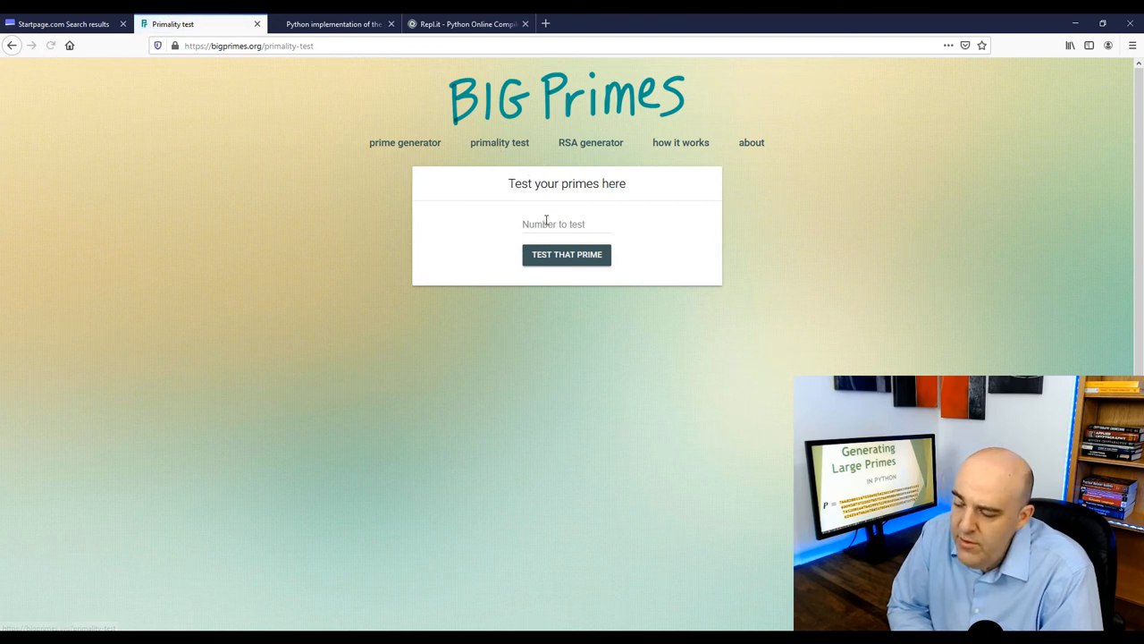
pyautogui.rightClick(547, 223)
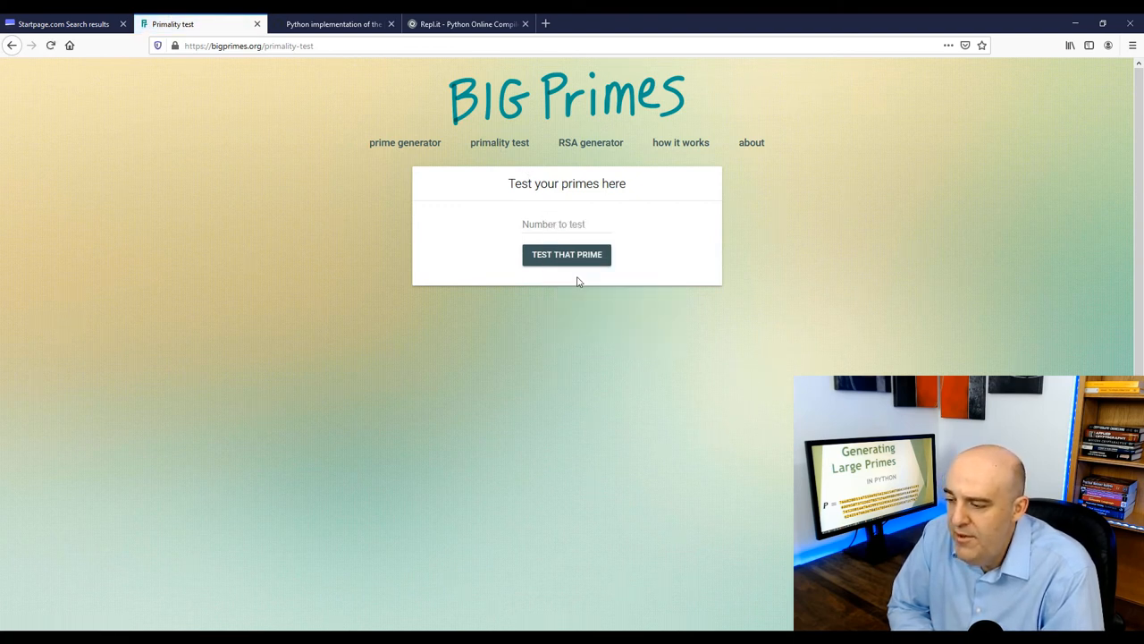
pyautogui.write('75910273821284581')
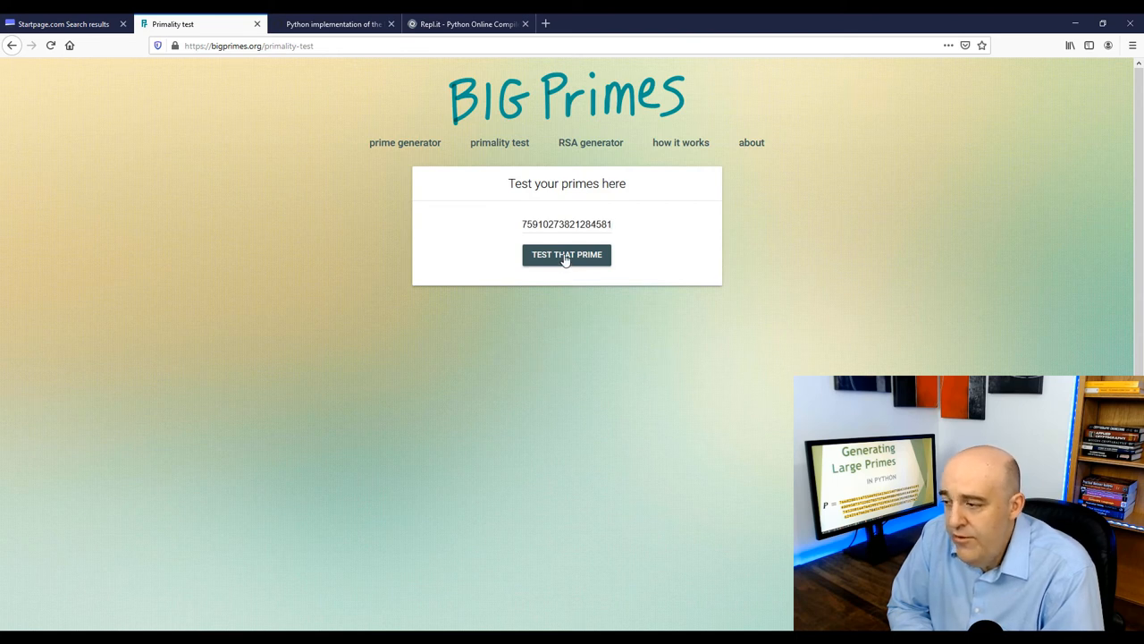
pyautogui.click(566, 255)
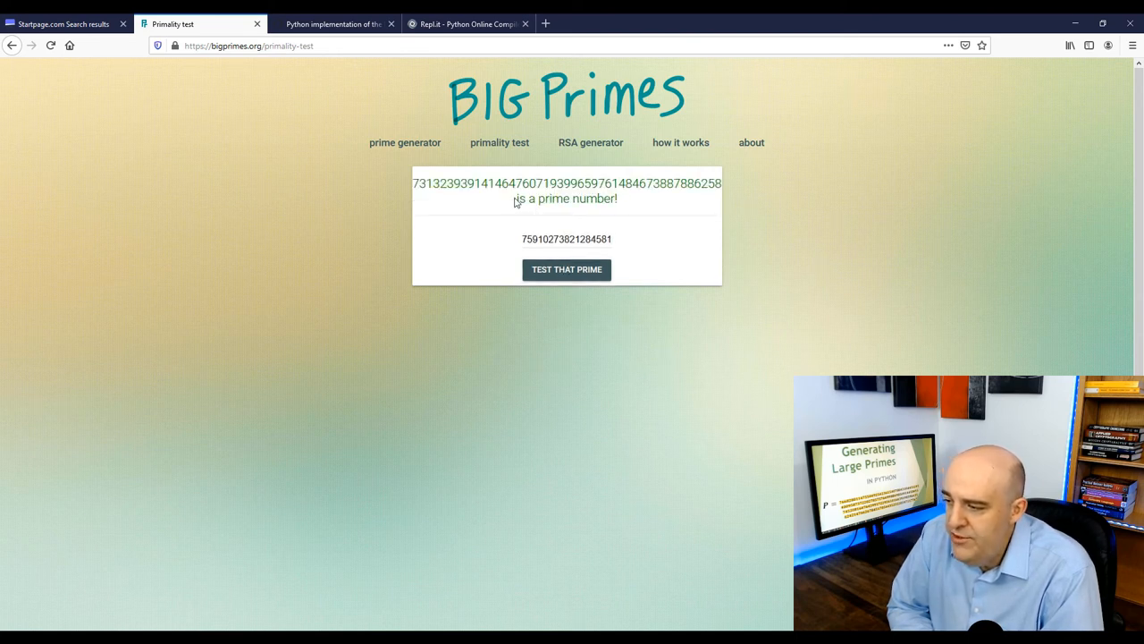
pyautogui.moveTo(515, 199); pyautogui.dragTo(615, 199)
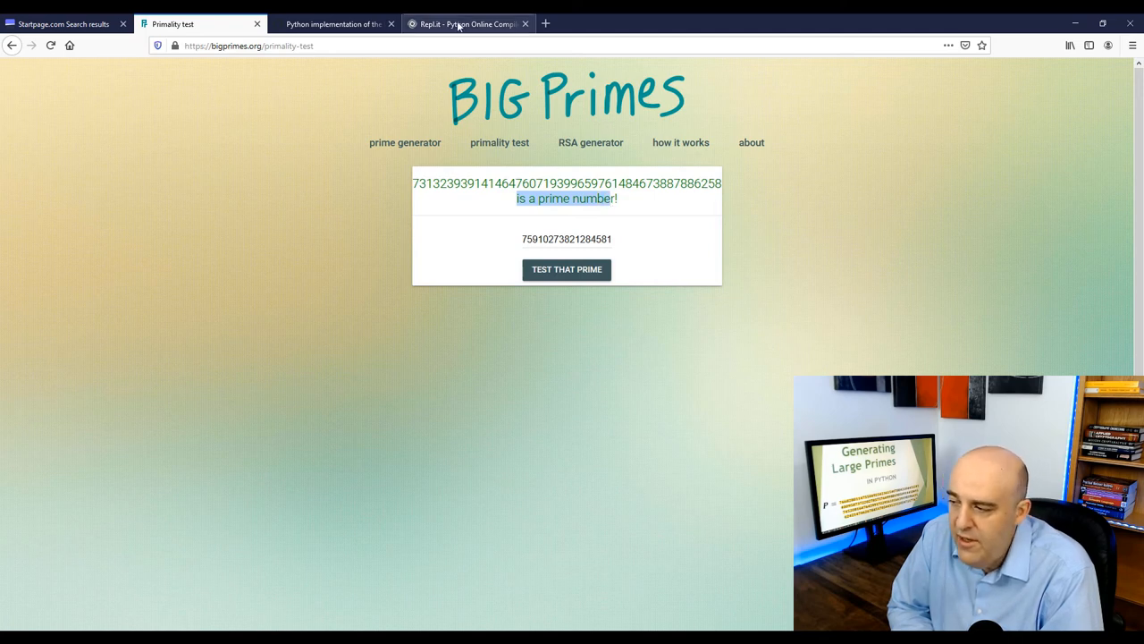
pyautogui.click(464, 23)
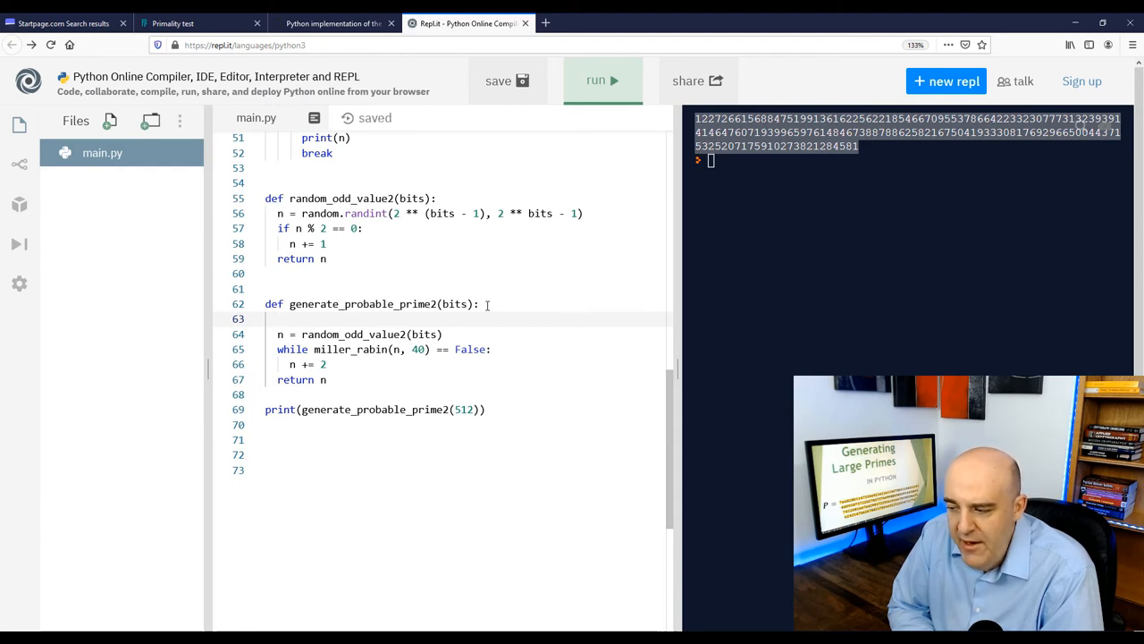
# Add steps = 0, steps += 1 inside the while loop, and return steps instead of n
pyautogui.write('steps')
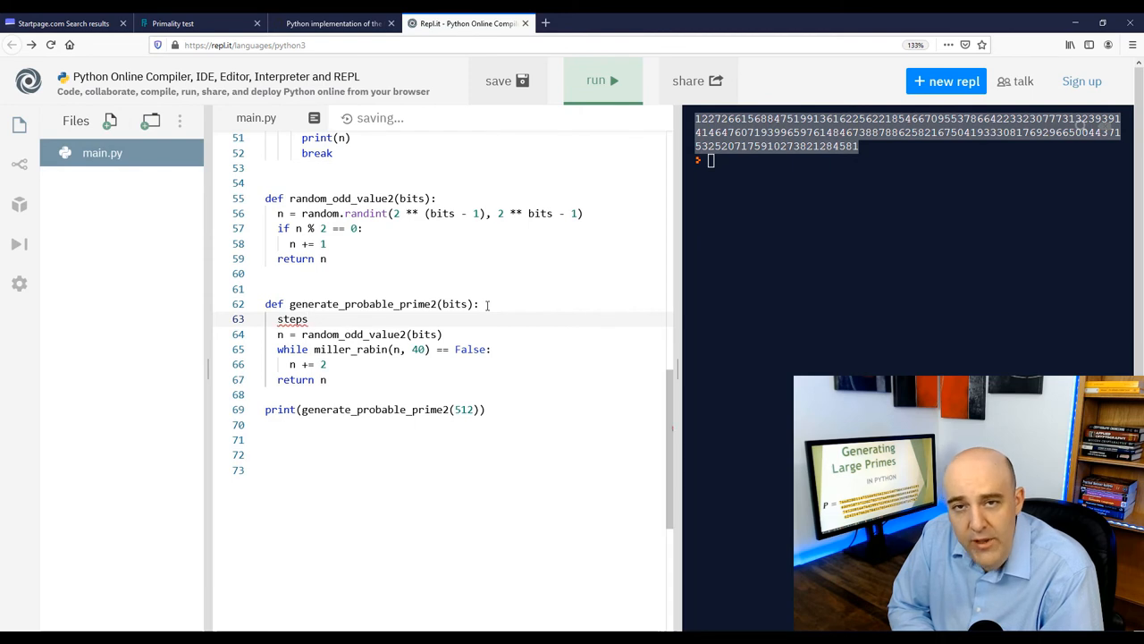
pyautogui.write('= 0')
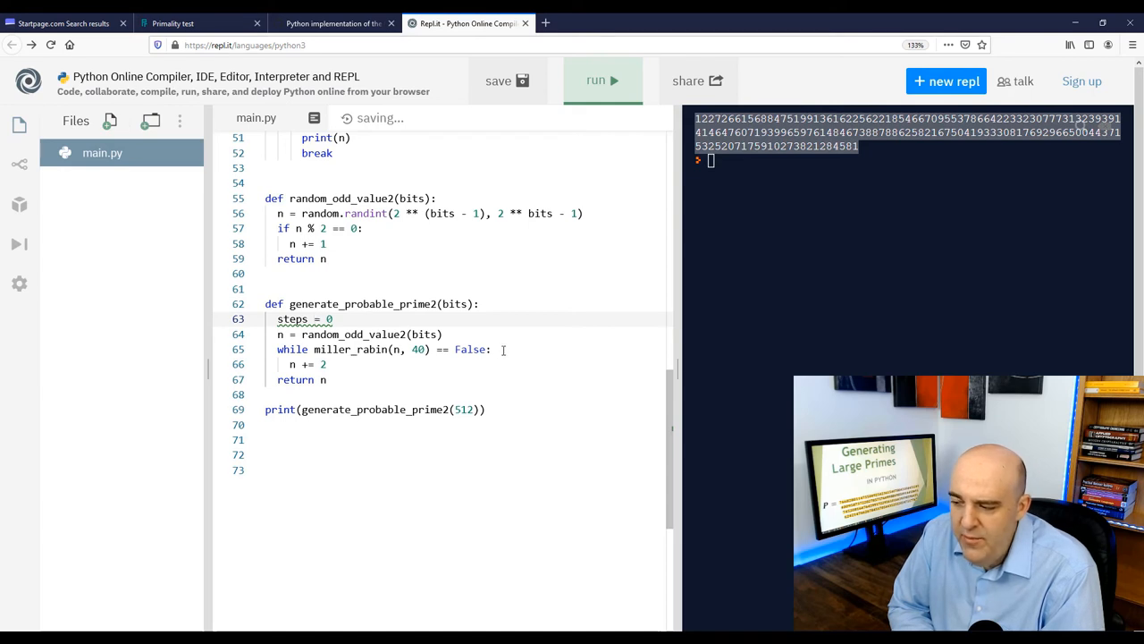
pyautogui.click(494, 348)
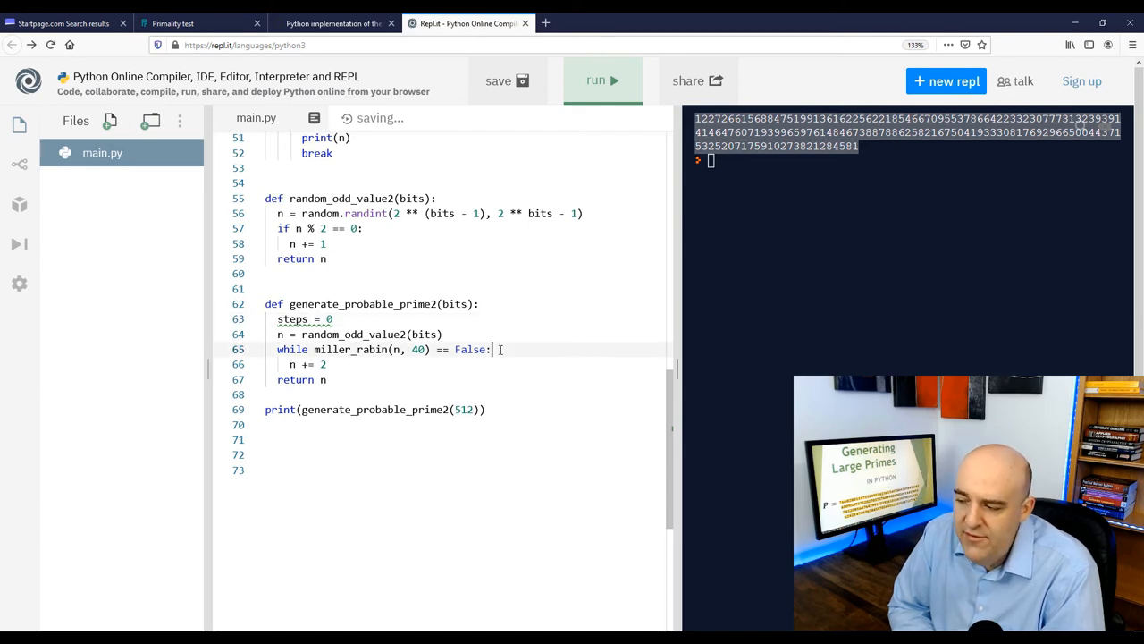
pyautogui.write('steps')
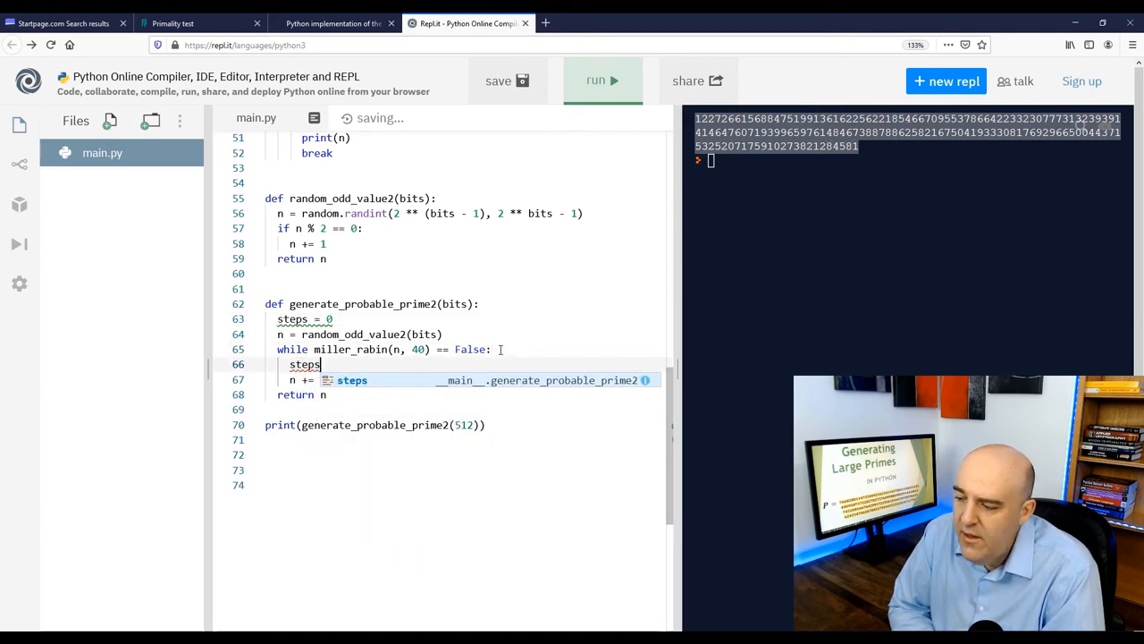
pyautogui.write('+= 1')
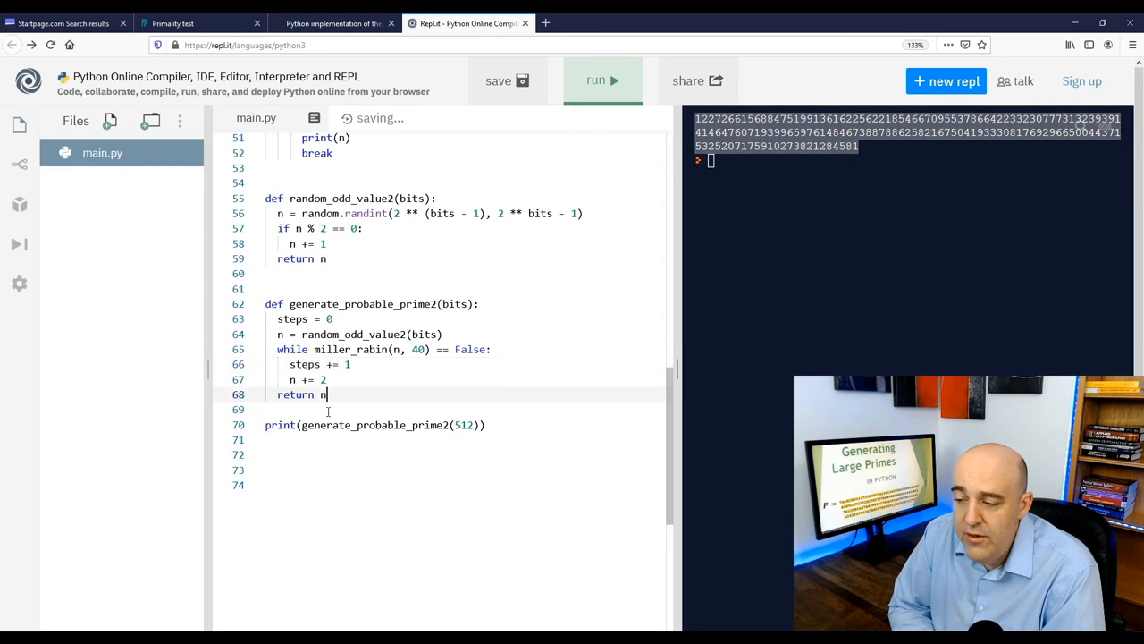
pyautogui.write('steps')
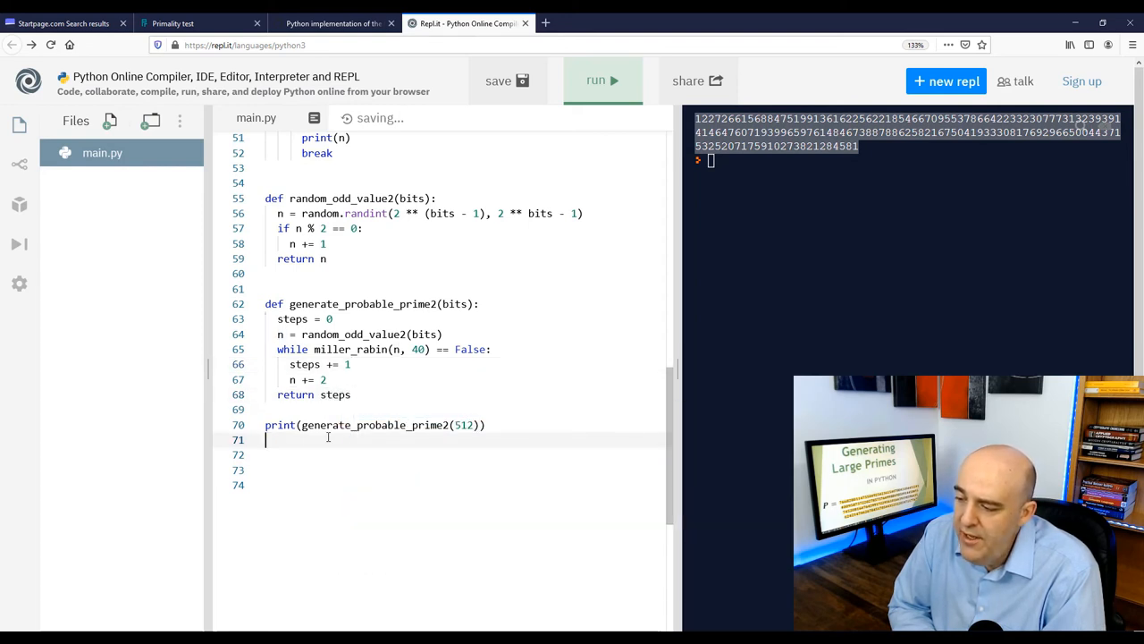
pyautogui.doubleClick(421, 425)
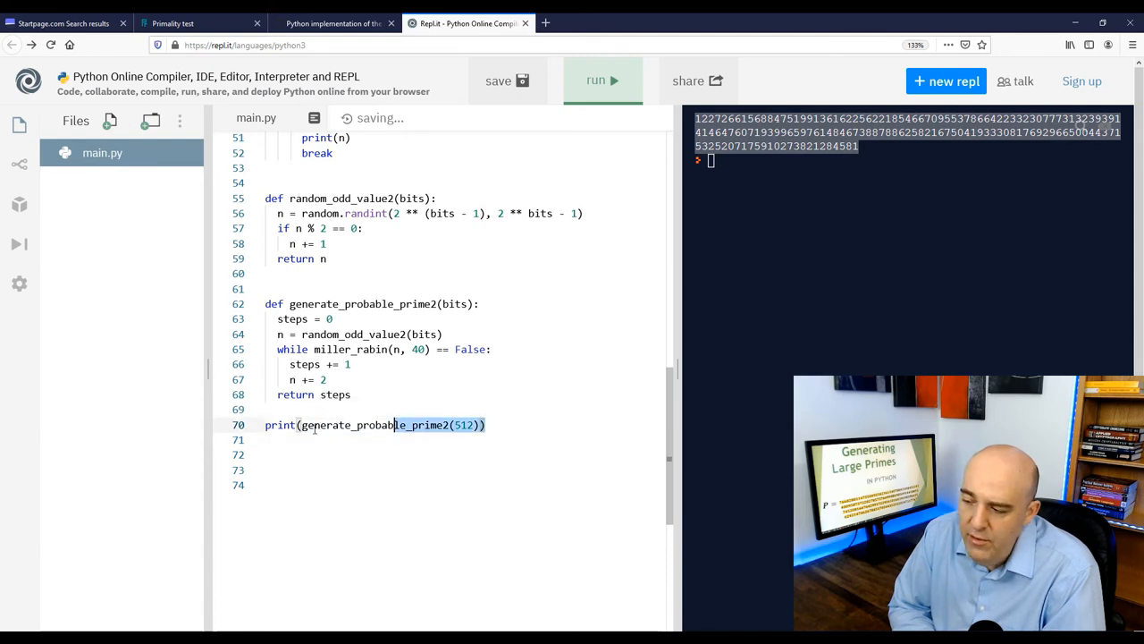
pyautogui.tripleClick(376, 423)
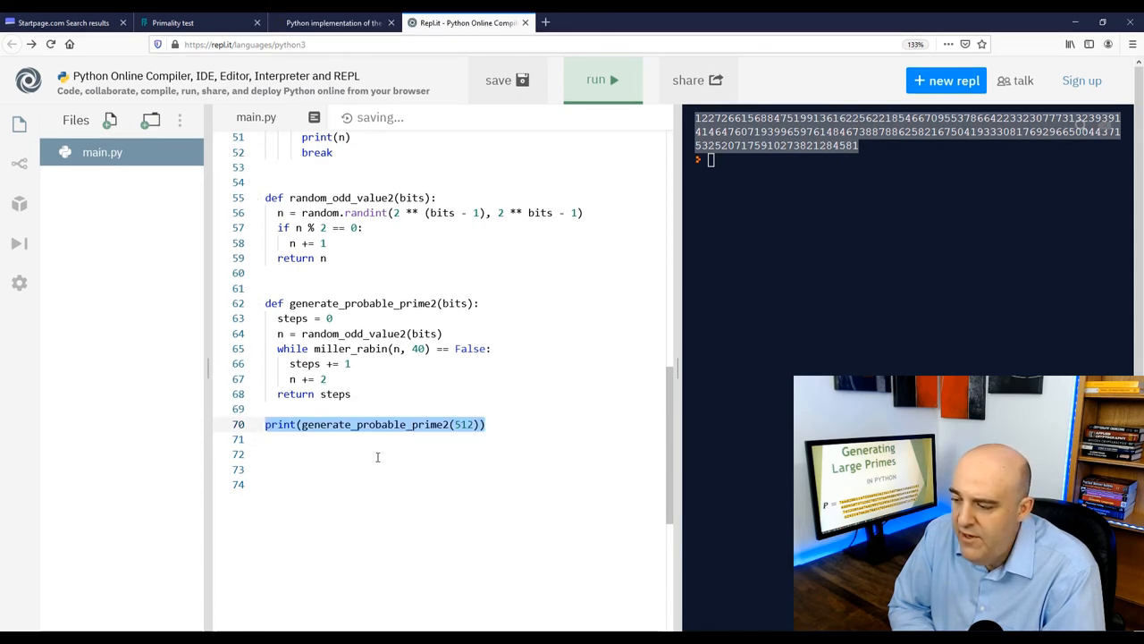
# Rerun the script five times, reading step counts such as 120, 263 and 130
pyautogui.click(603, 80)
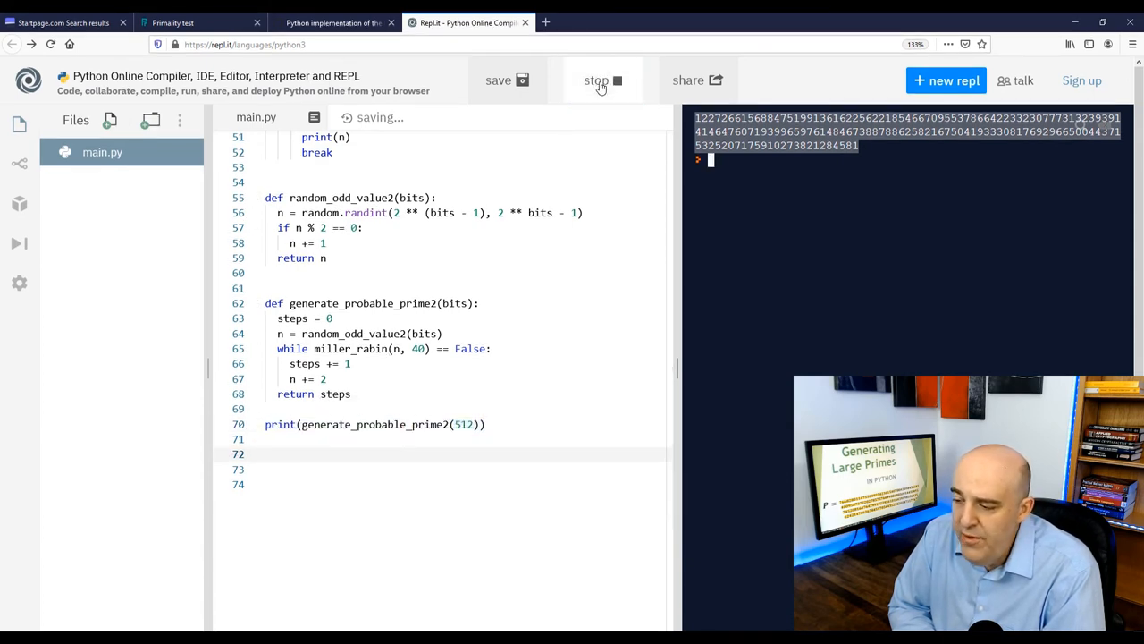
pyautogui.click(601, 81)
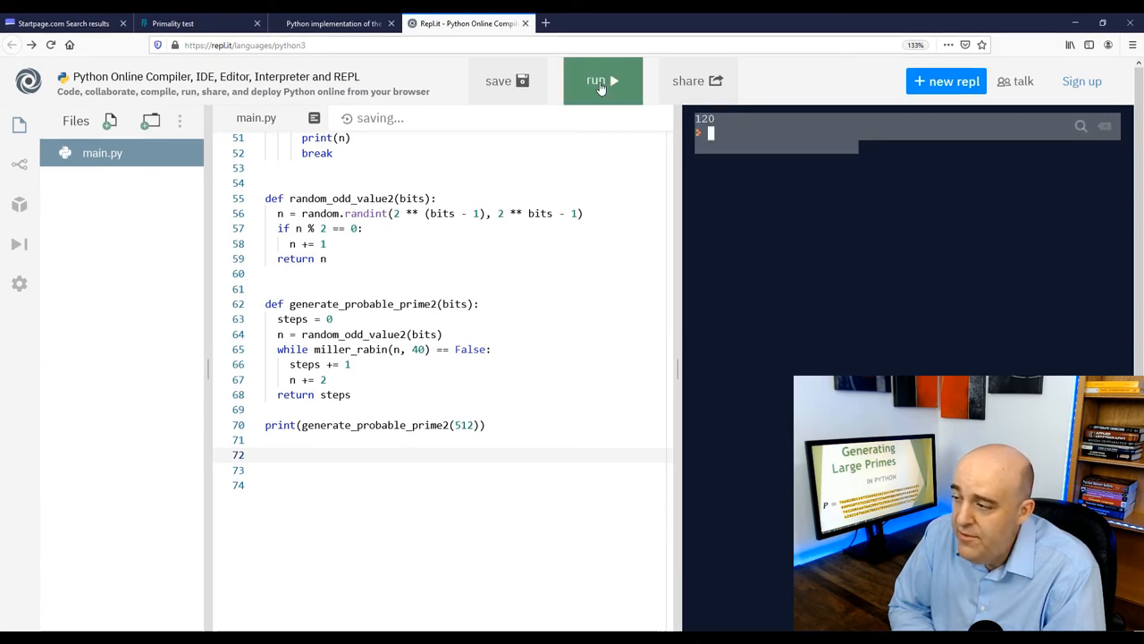
pyautogui.click(603, 80)
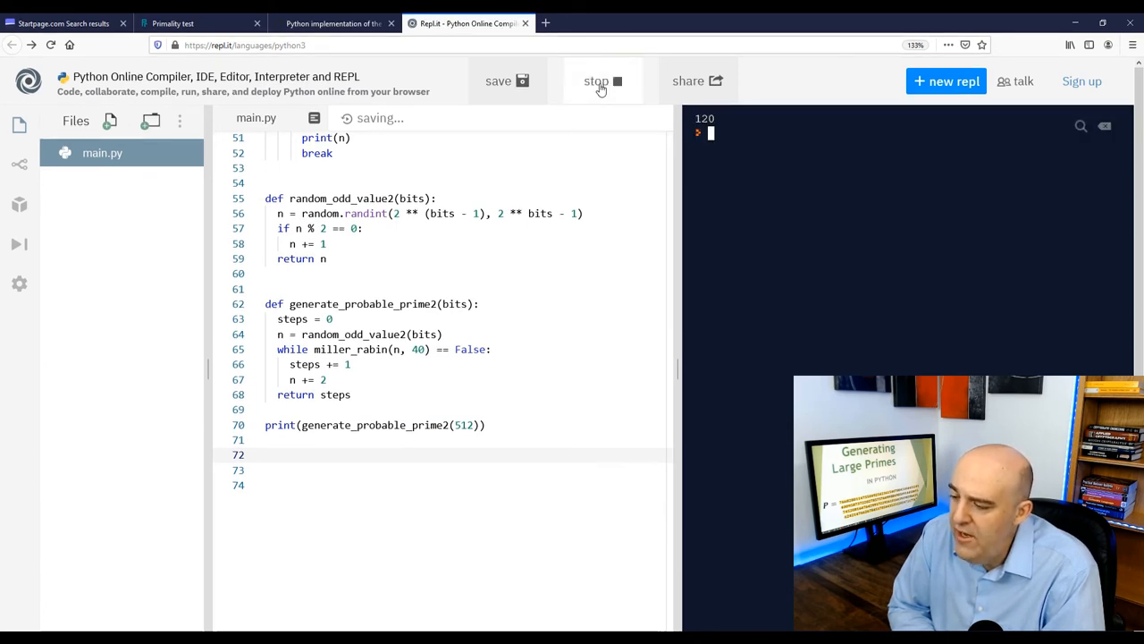
pyautogui.click(603, 81)
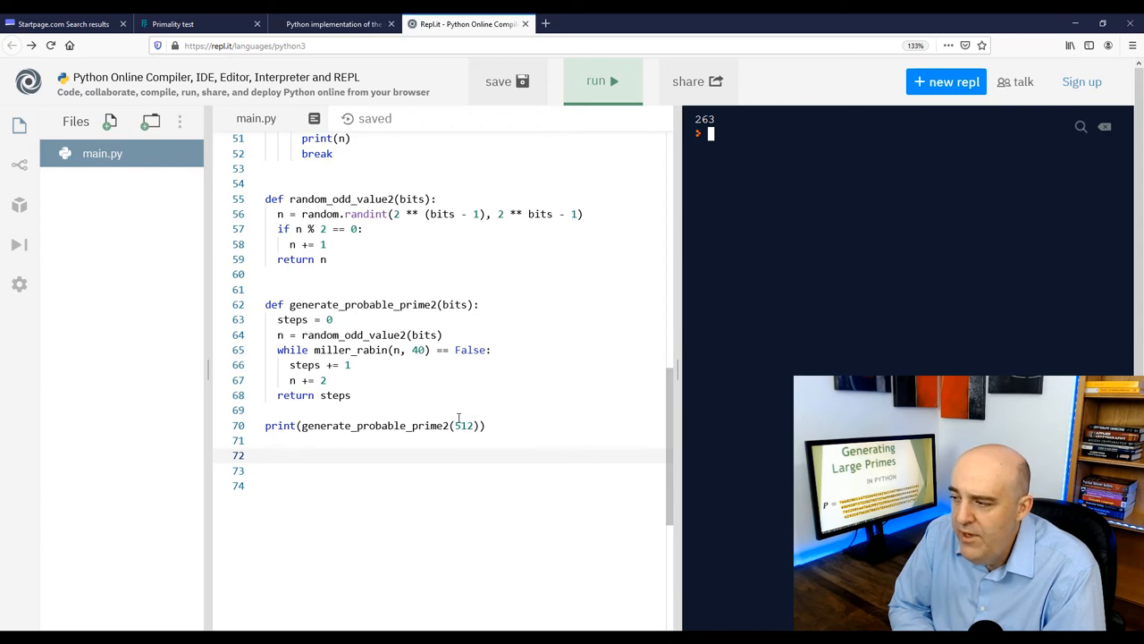
pyautogui.click(602, 81)
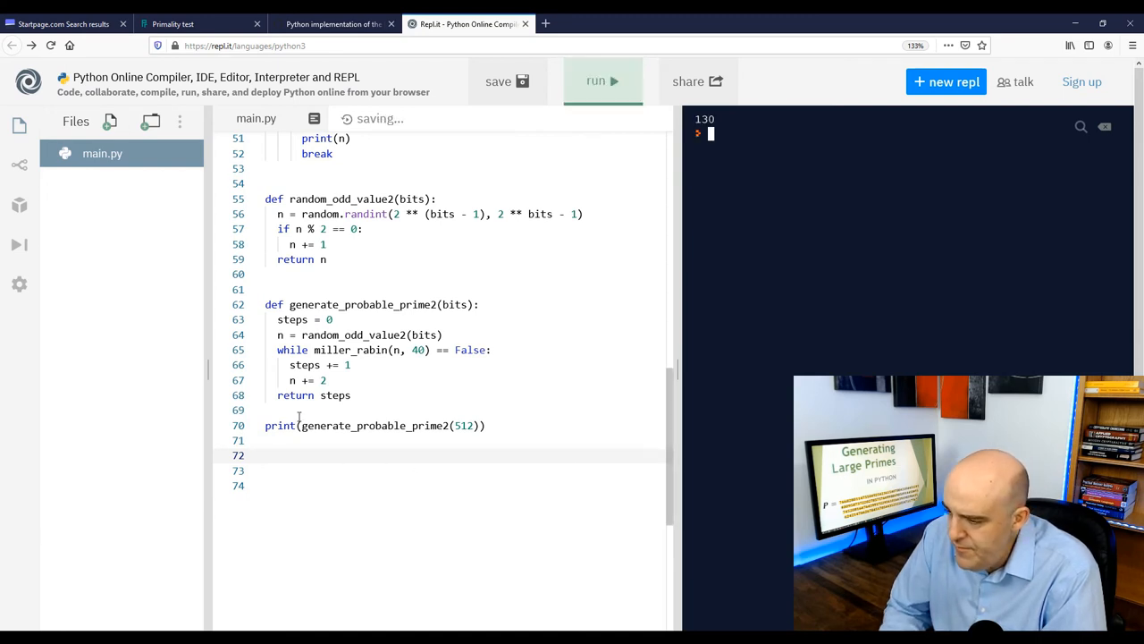
# Loop the step-count print twenty times with for i in range(20) and run the script
pyautogui.write('for i')
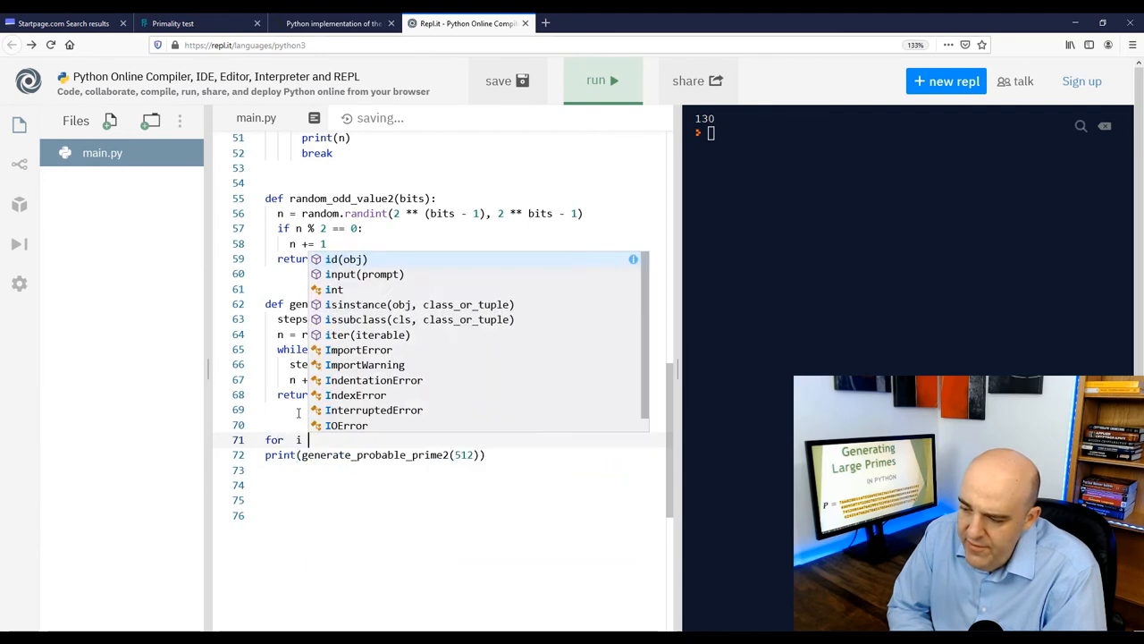
pyautogui.write('in range(20):')
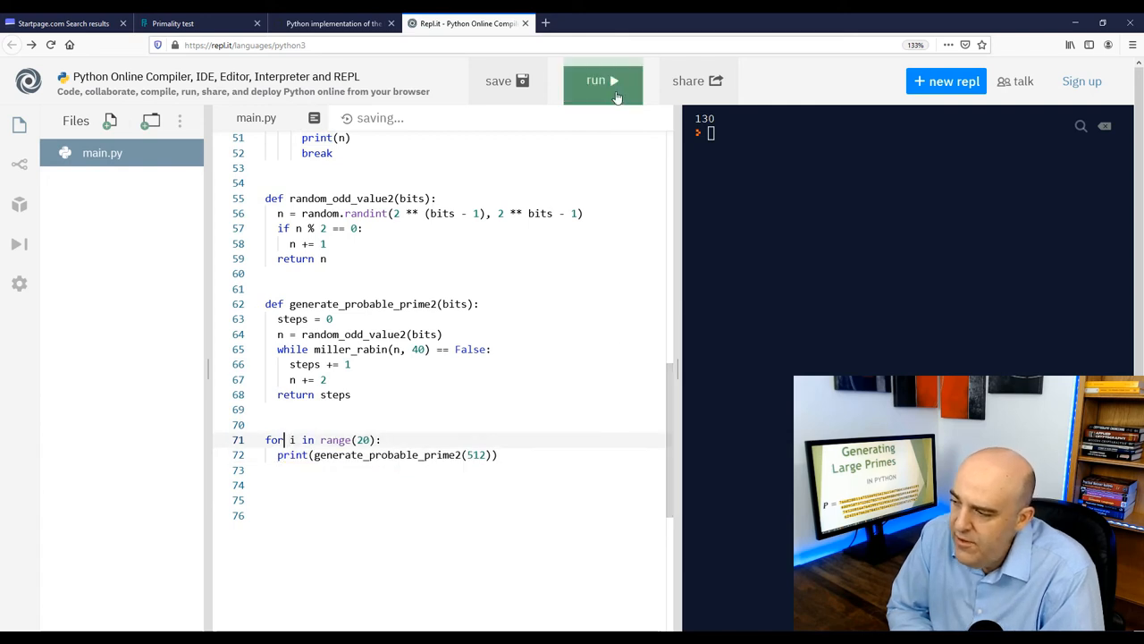
pyautogui.click(603, 81)
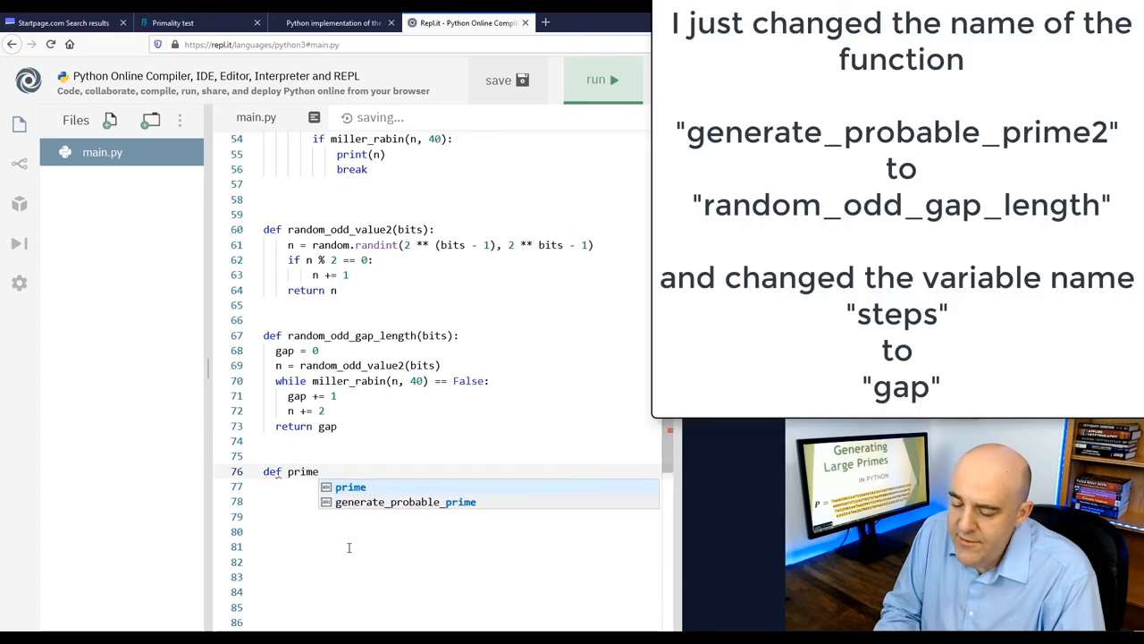
# Define prime_distribution_stats(bits, number_of_samples) appending random_odd_gap_length(bits) to gap_list, returning sum(gap_list)/number_of_samples
pyautogui.write('_distribution_stat')
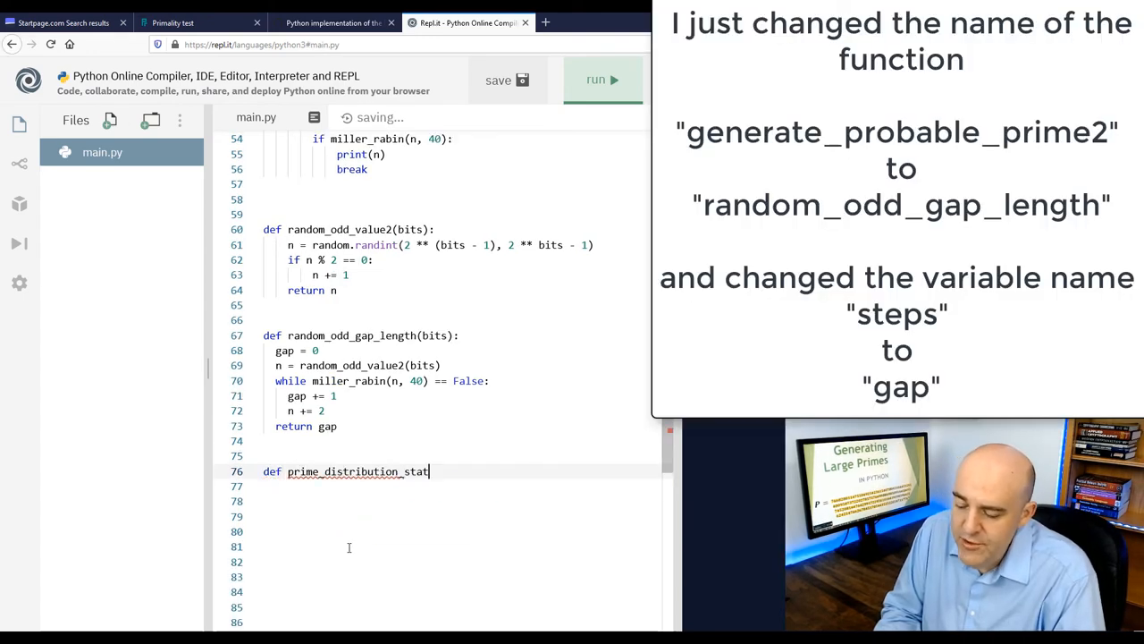
pyautogui.write('(bits, number_of_samples)')
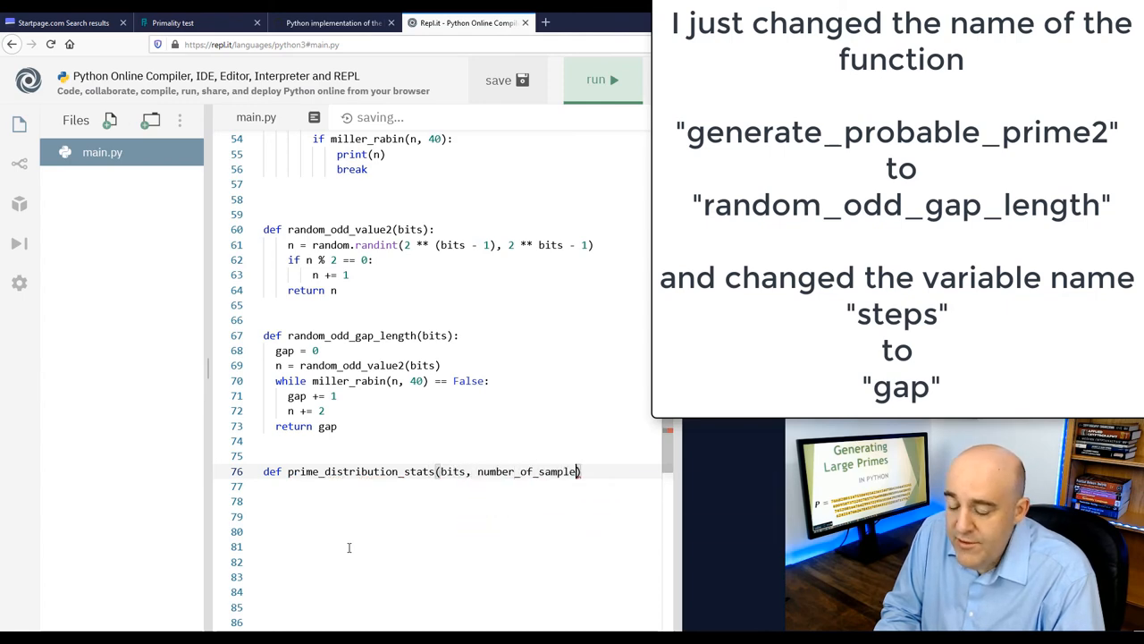
pyautogui.write('gap_list = []')
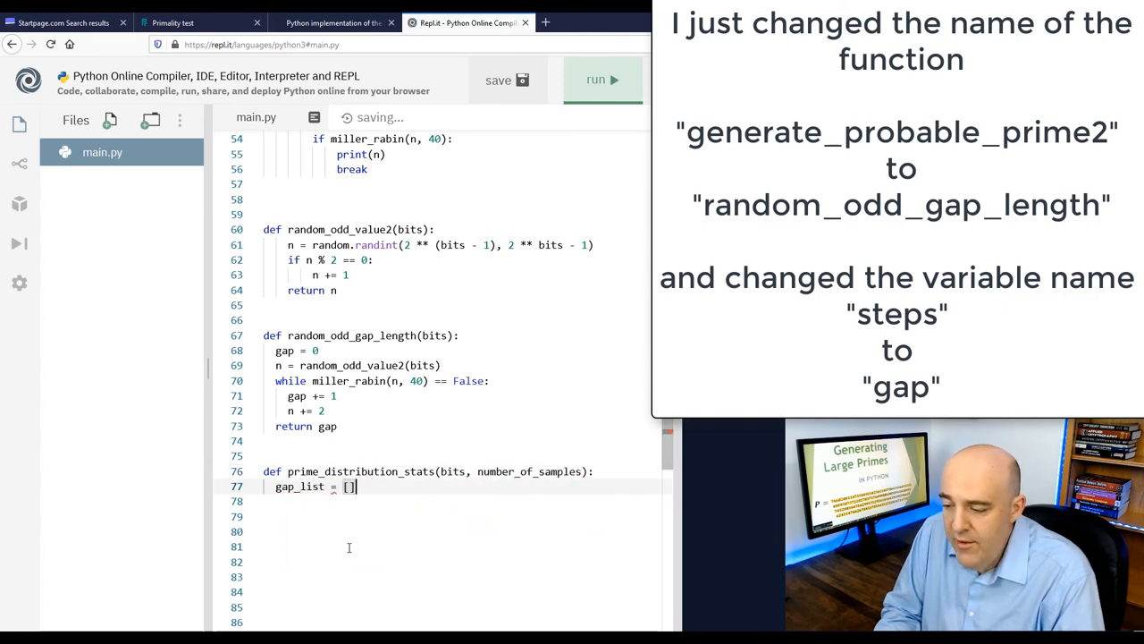
pyautogui.write('for i in range(num')
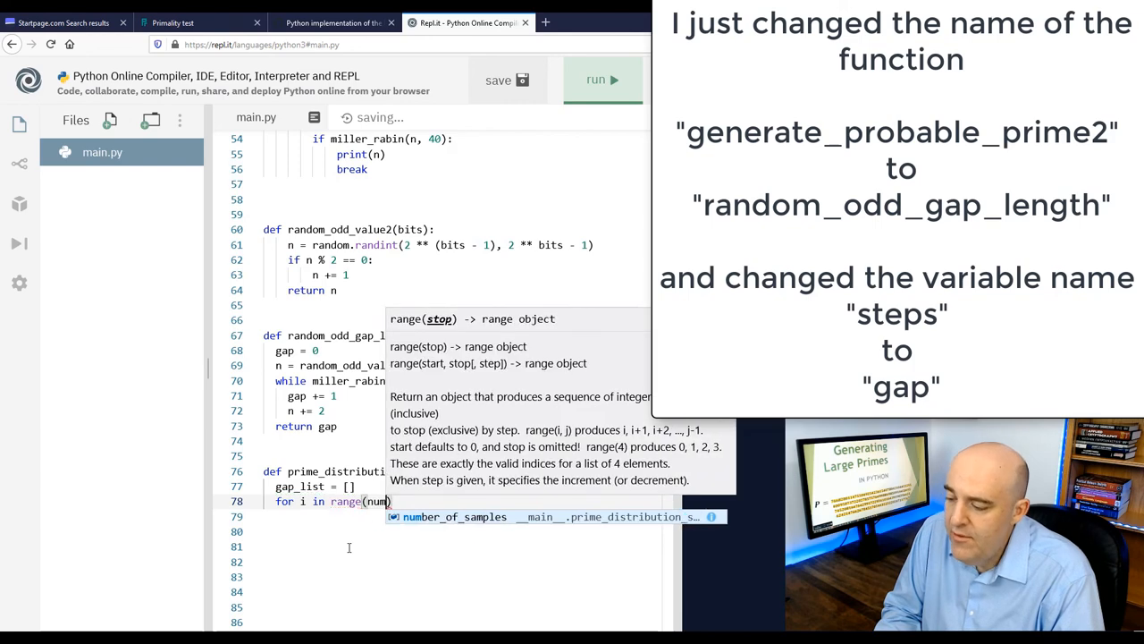
pyautogui.write('gap_list.append(random_odd_gap_length(bits')
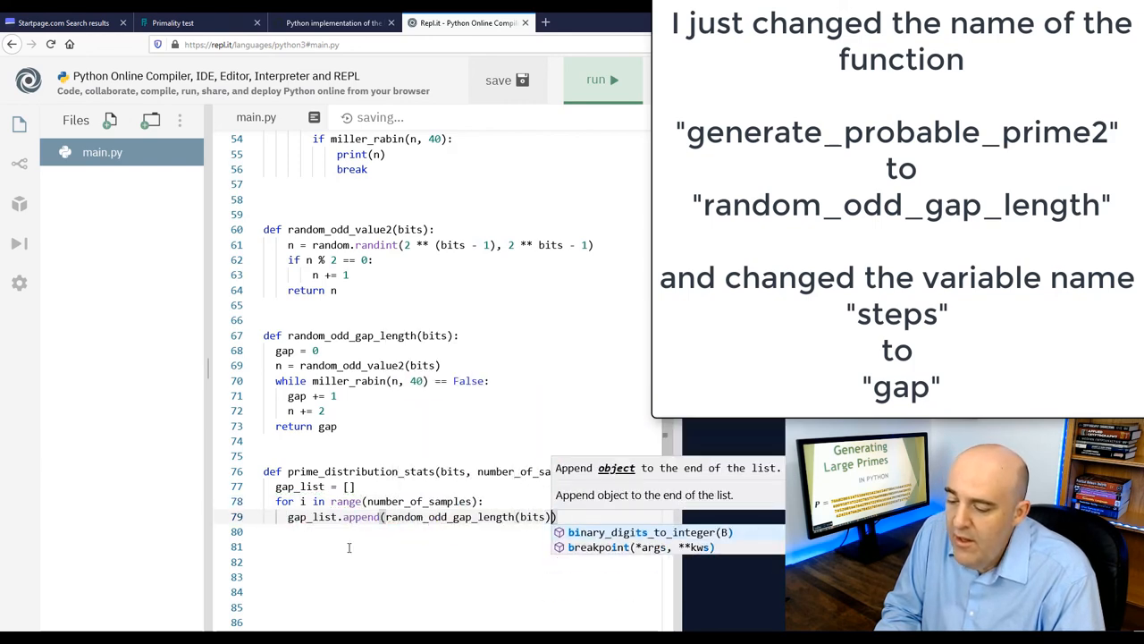
pyautogui.write('return s')
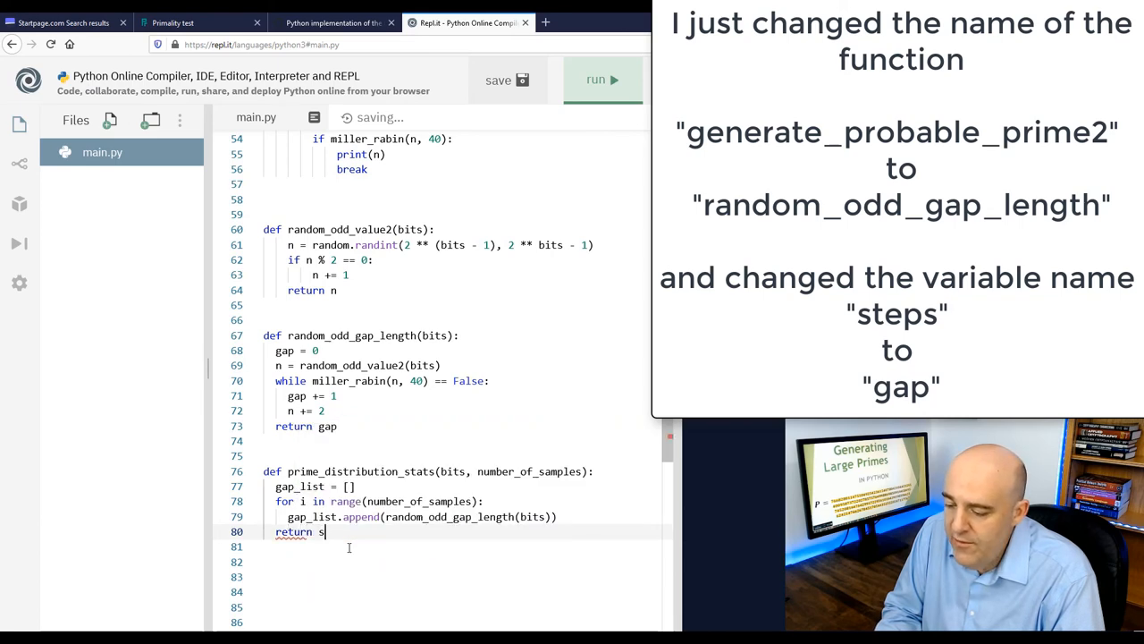
pyautogui.write('um(gap_list)/')
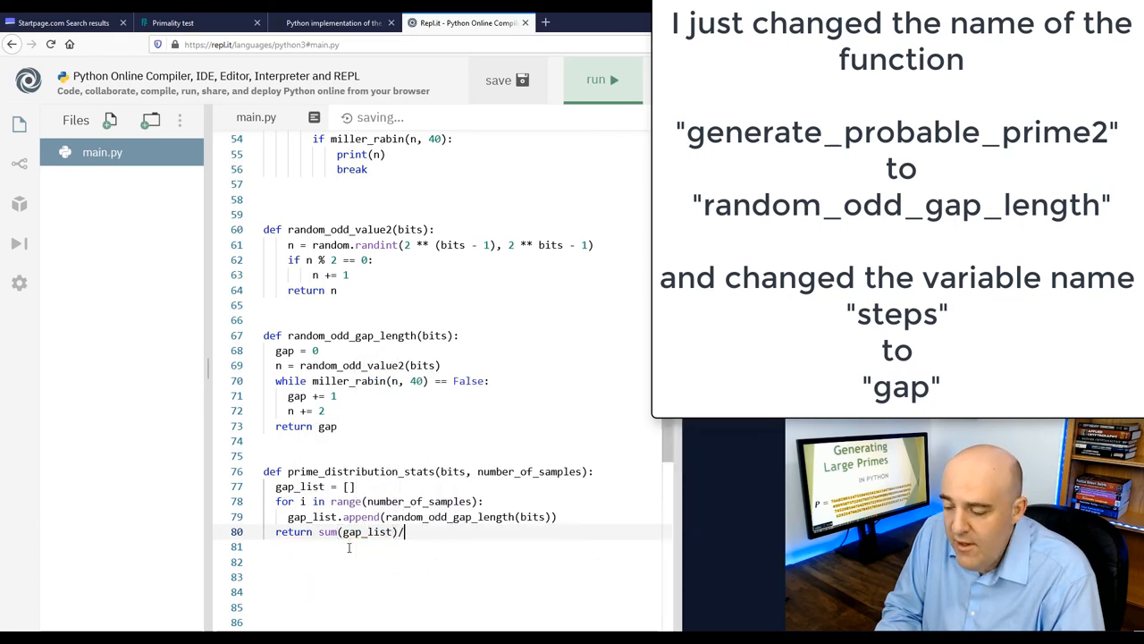
pyautogui.write('number_of_samples')
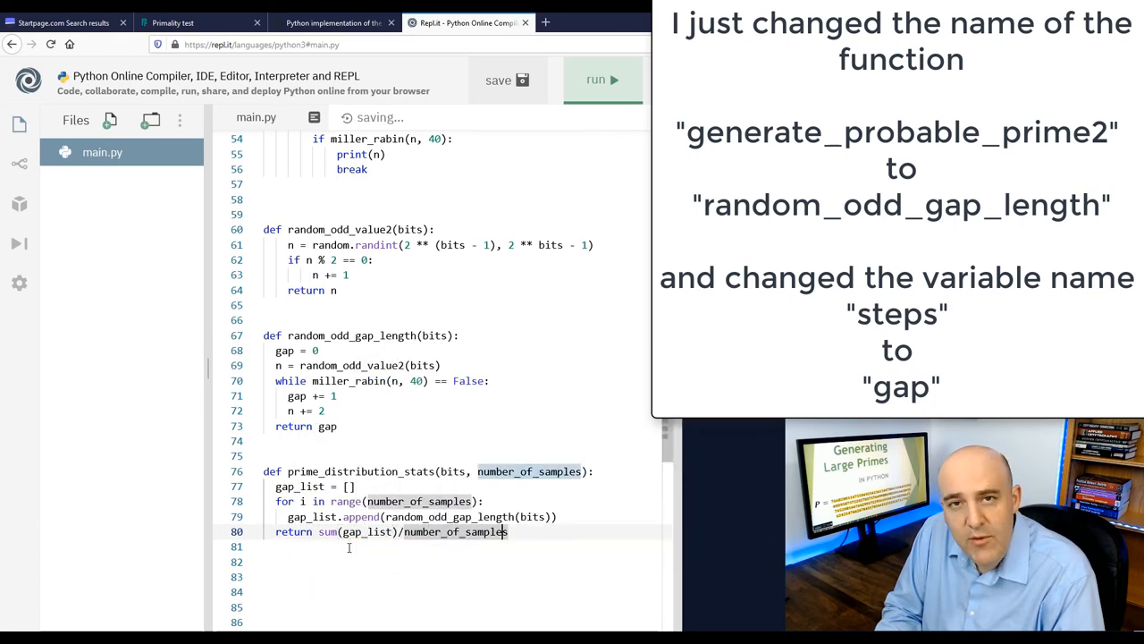